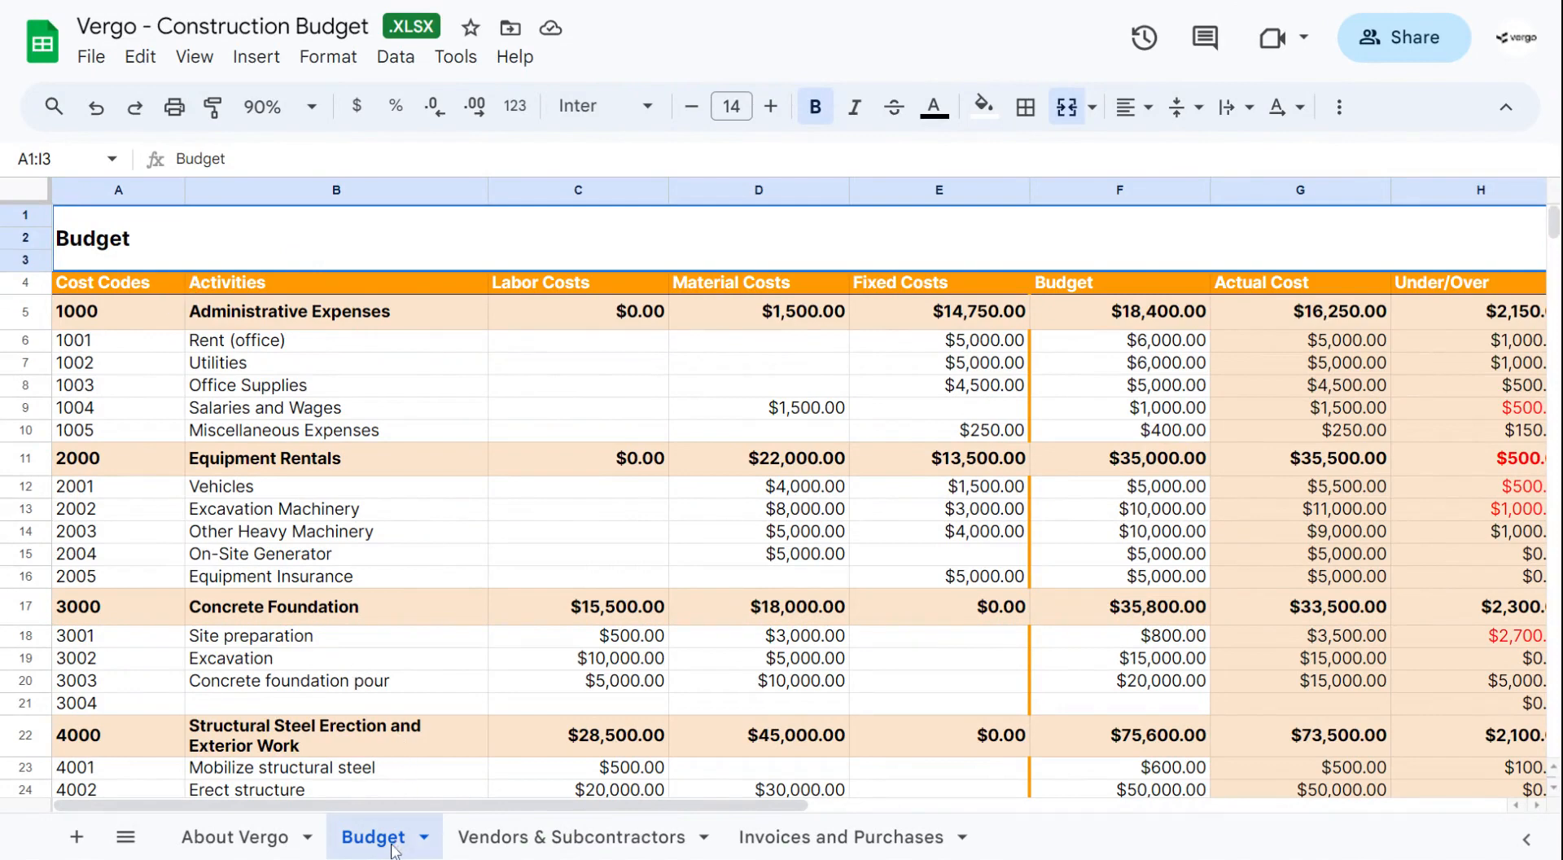
pyautogui.moveTo(143, 360)
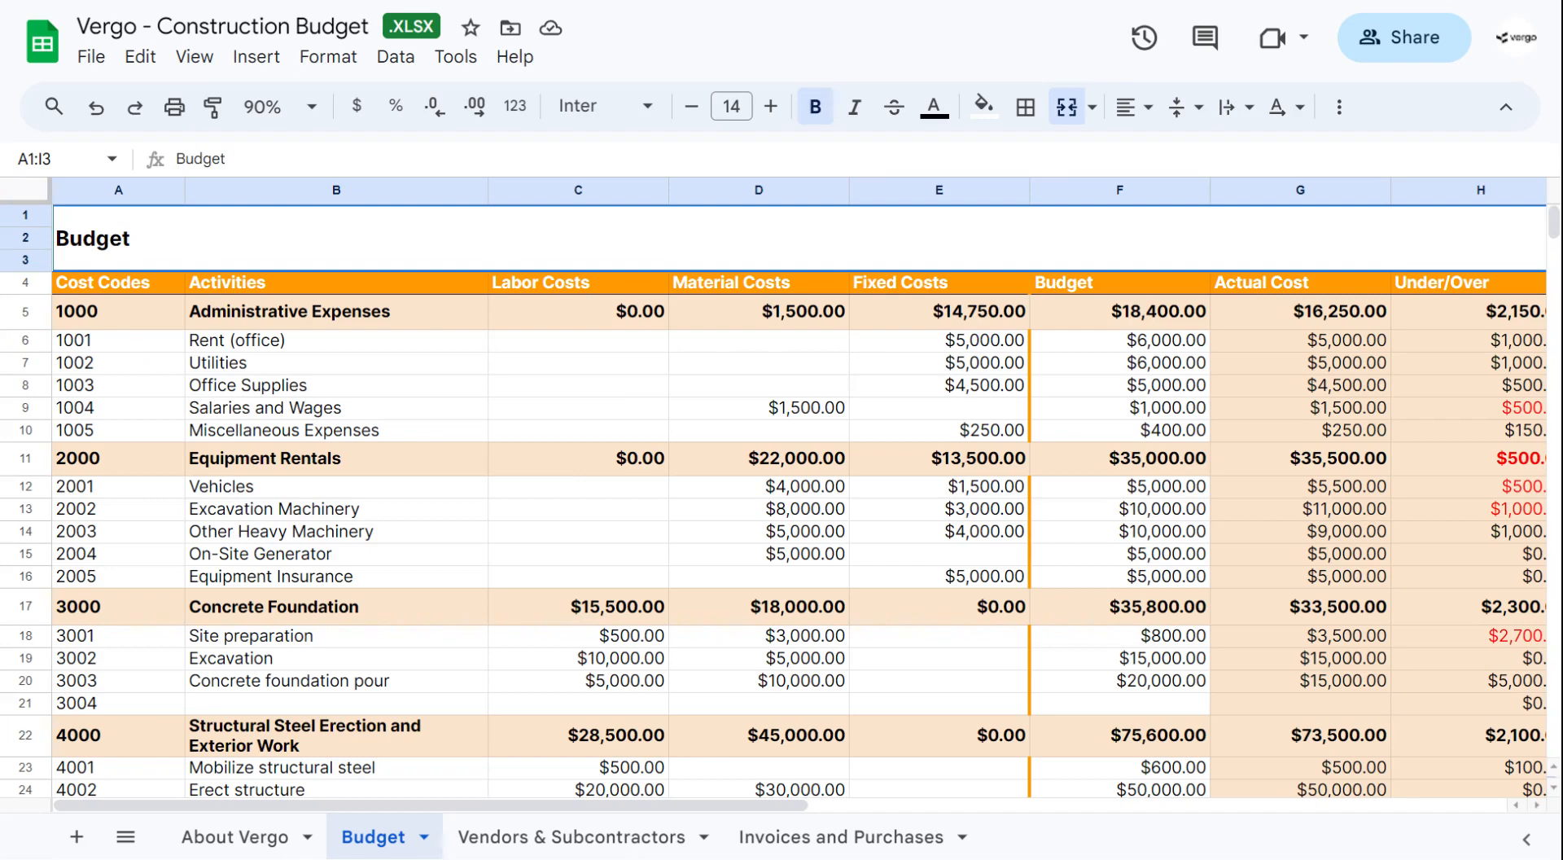
pyautogui.moveTo(332, 323)
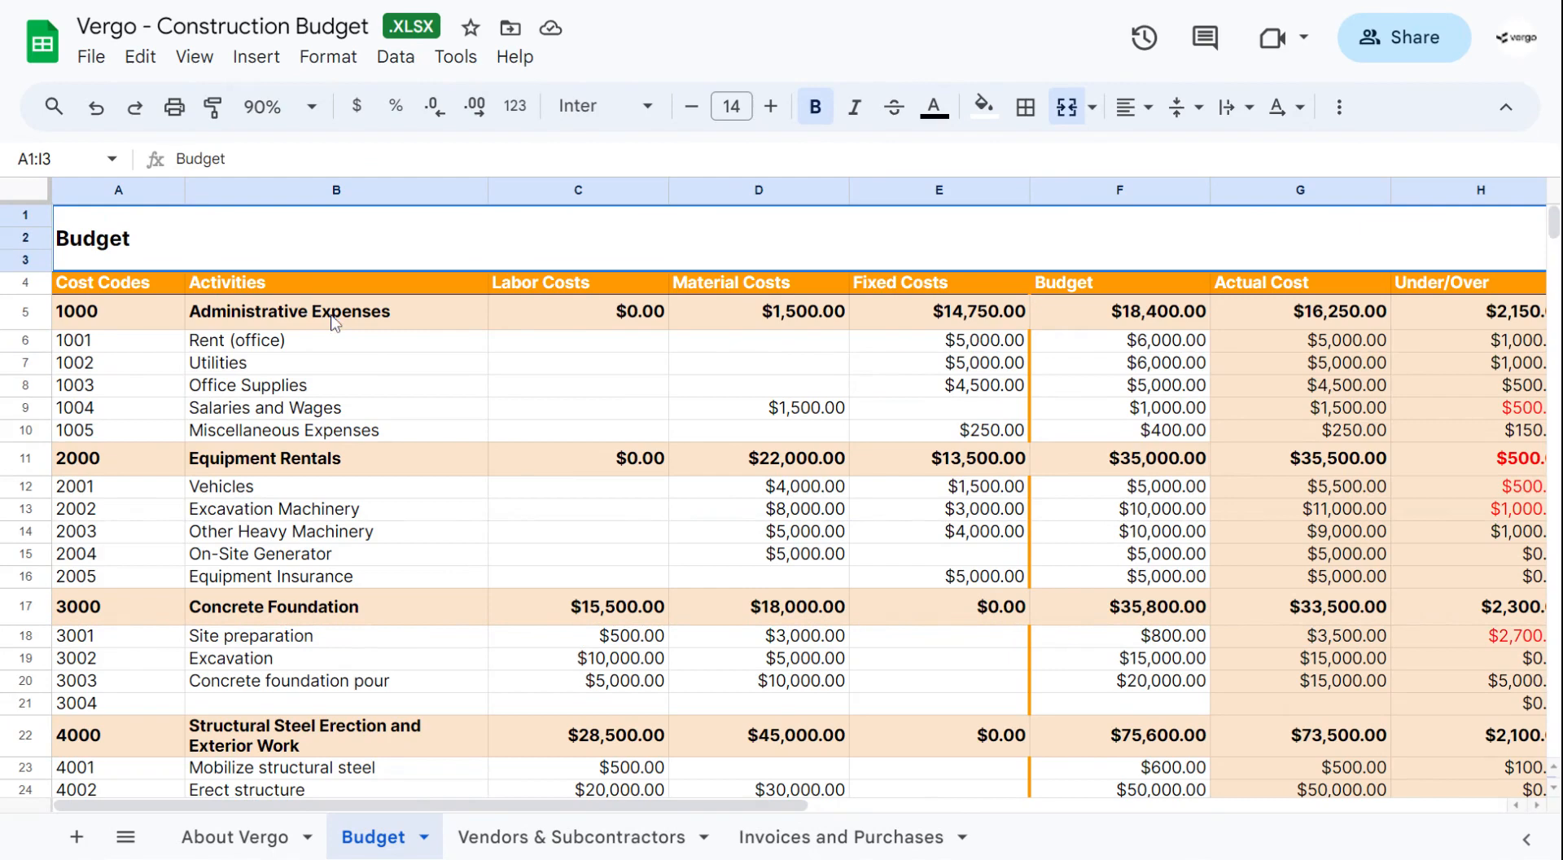
pyautogui.moveTo(355, 329)
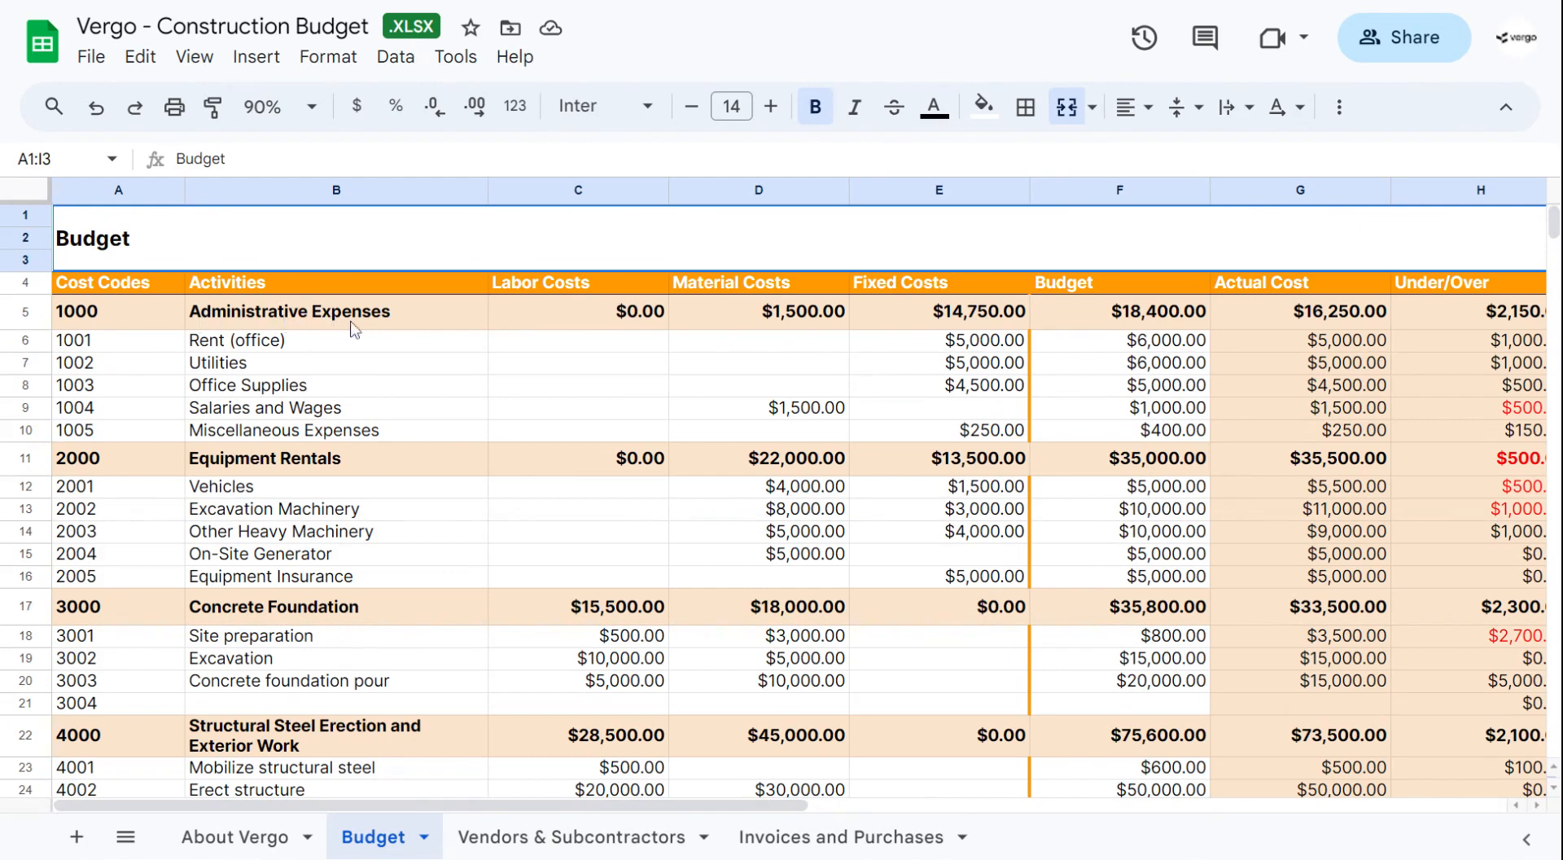
pyautogui.moveTo(344, 475)
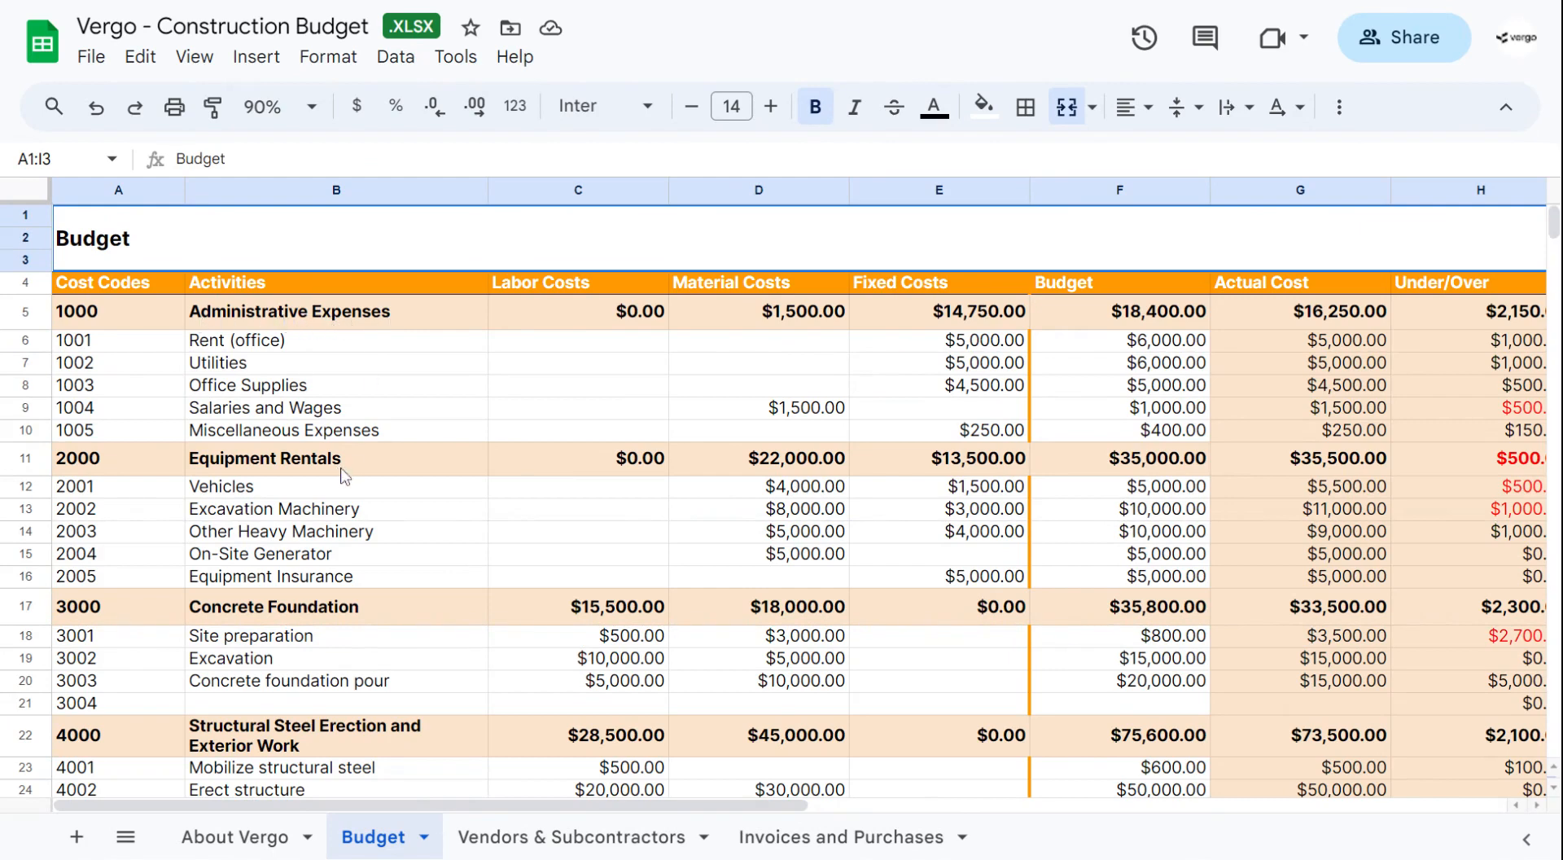
# Review the Structural Steel Erection and Finalization & Inspections sections of the budget
pyautogui.click(336, 606)
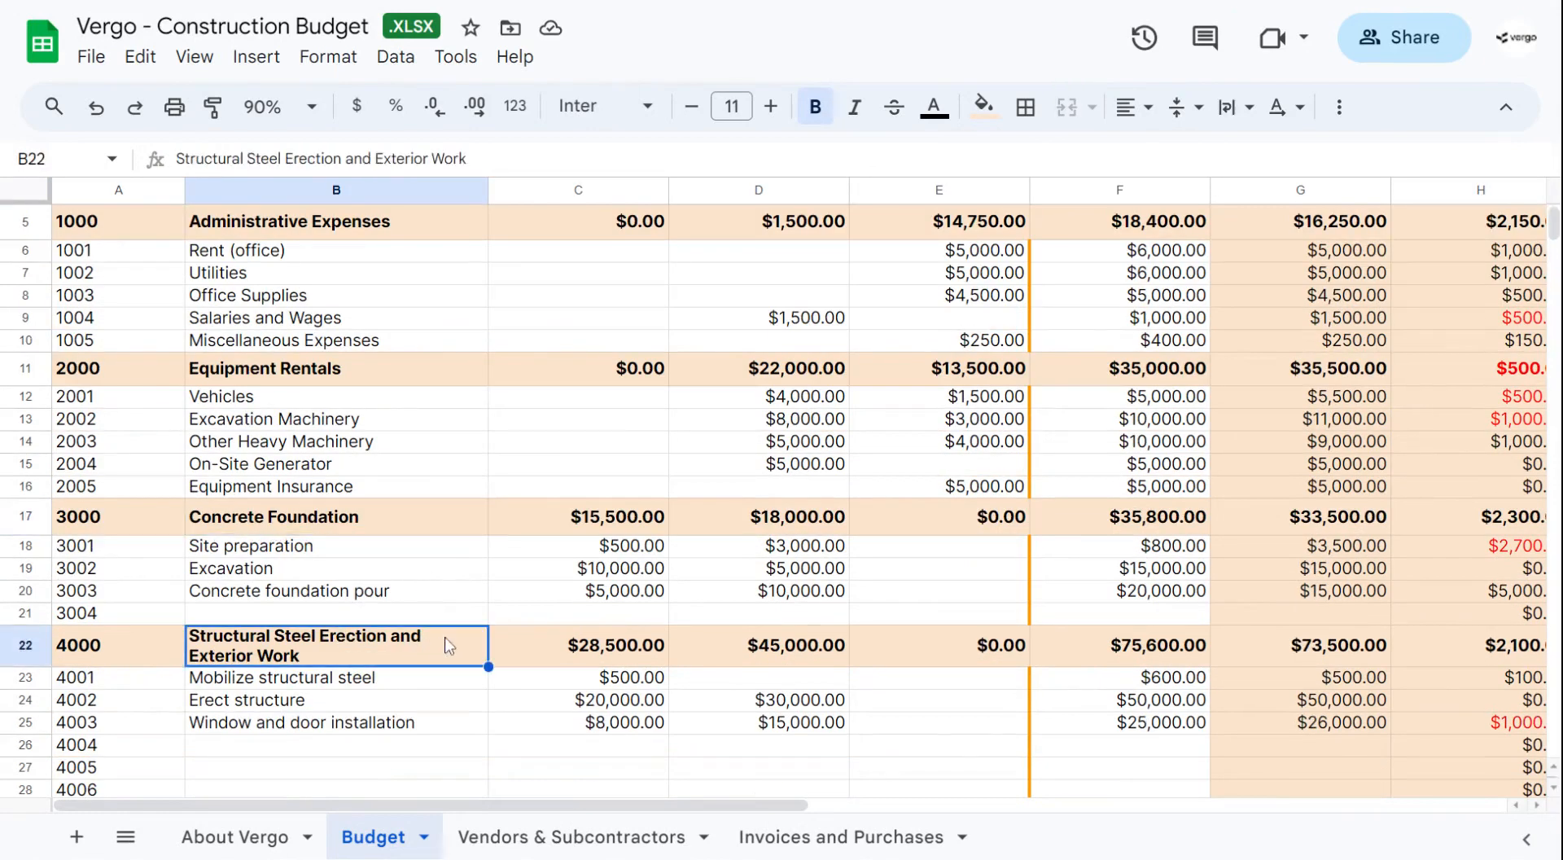
pyautogui.scroll(-3)
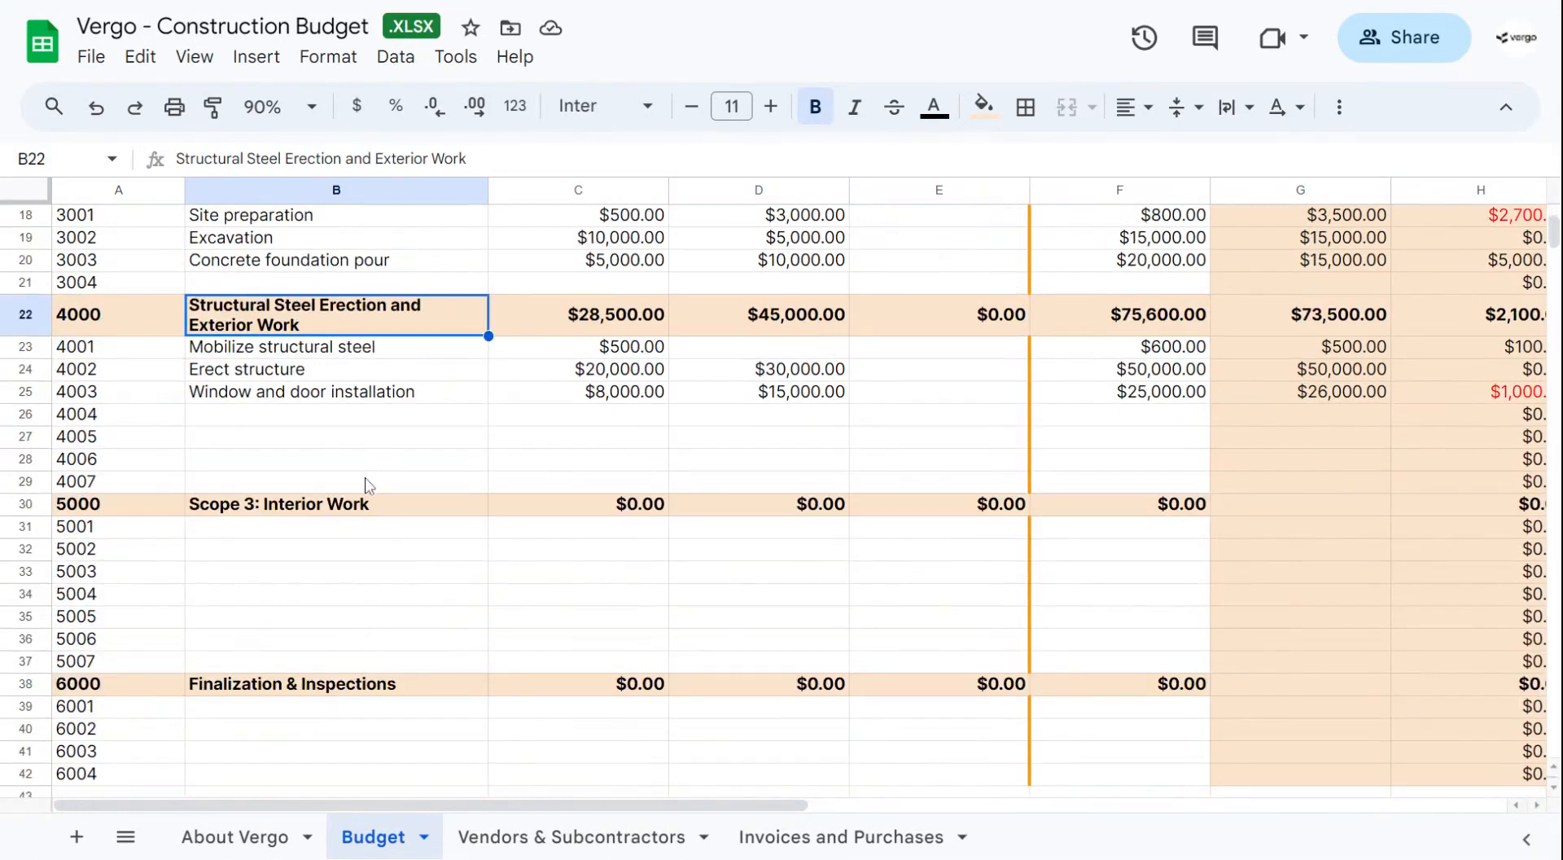
pyautogui.click(336, 684)
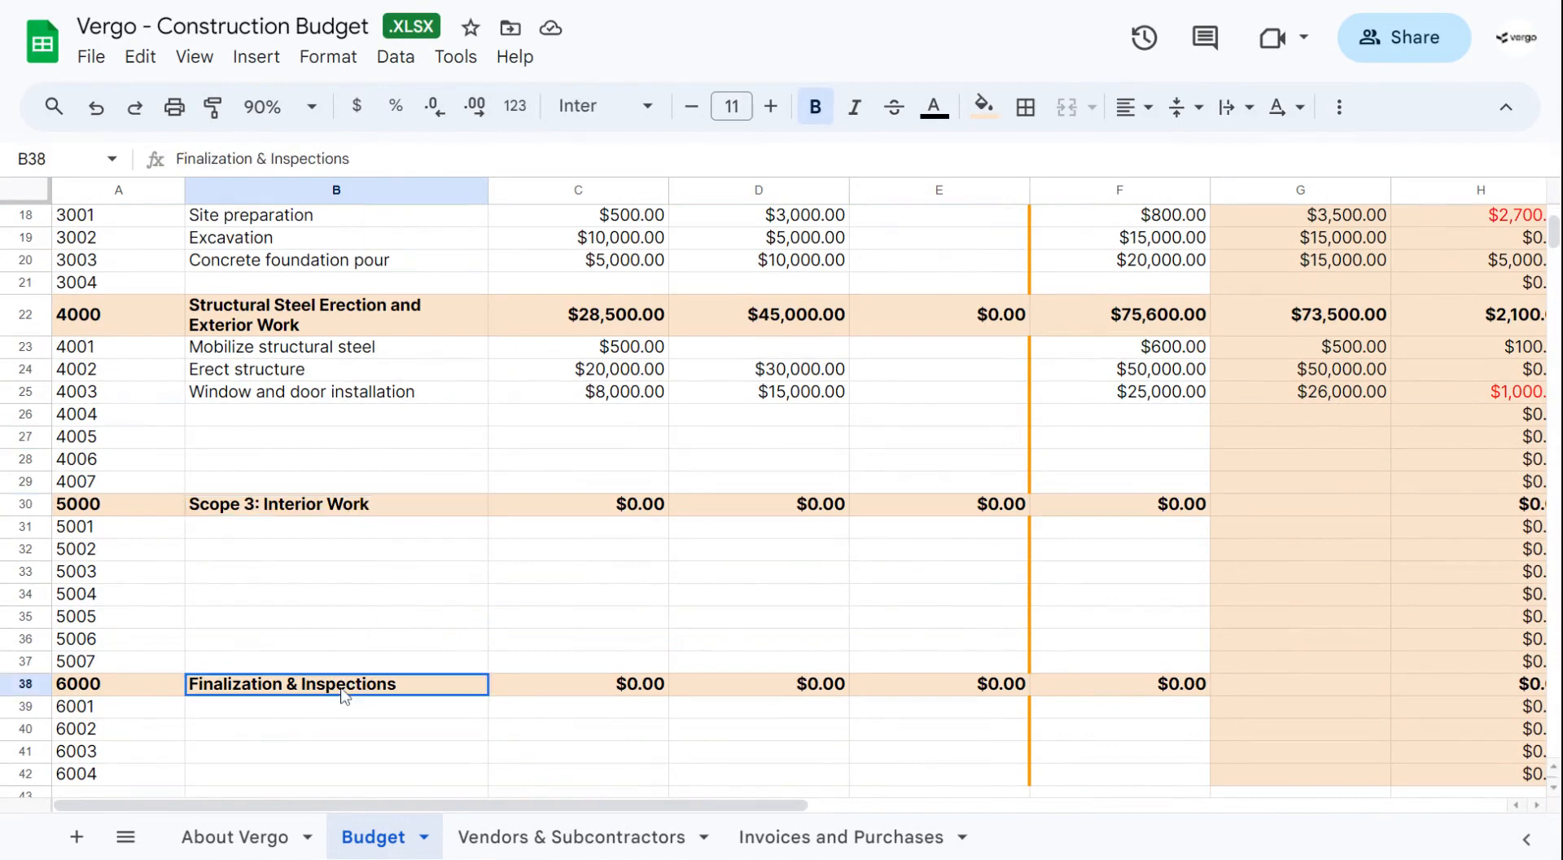
pyautogui.scroll(-3)
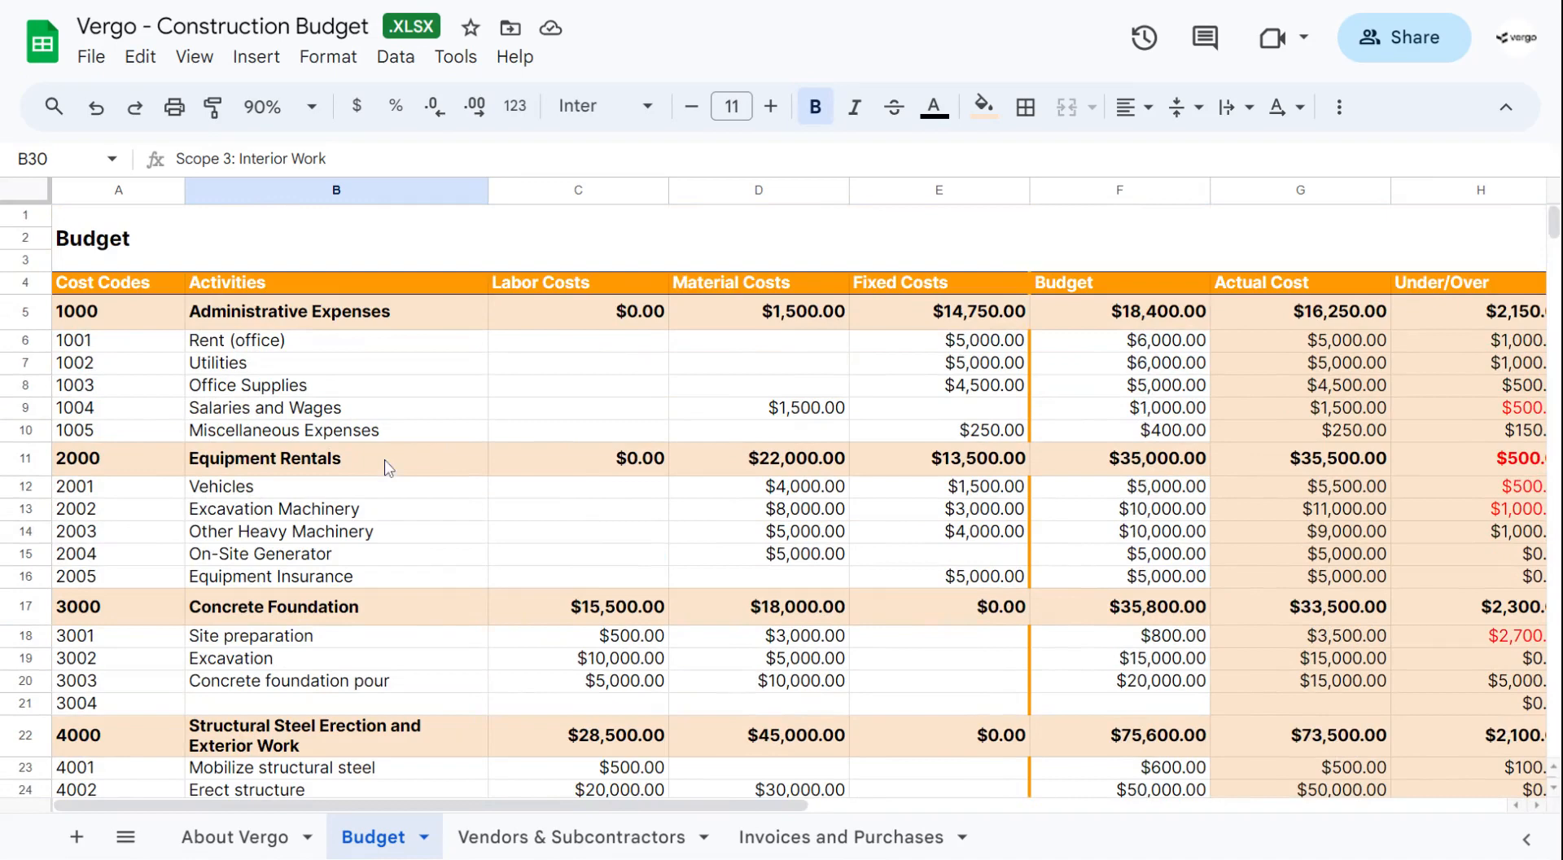
pyautogui.moveTo(333, 358)
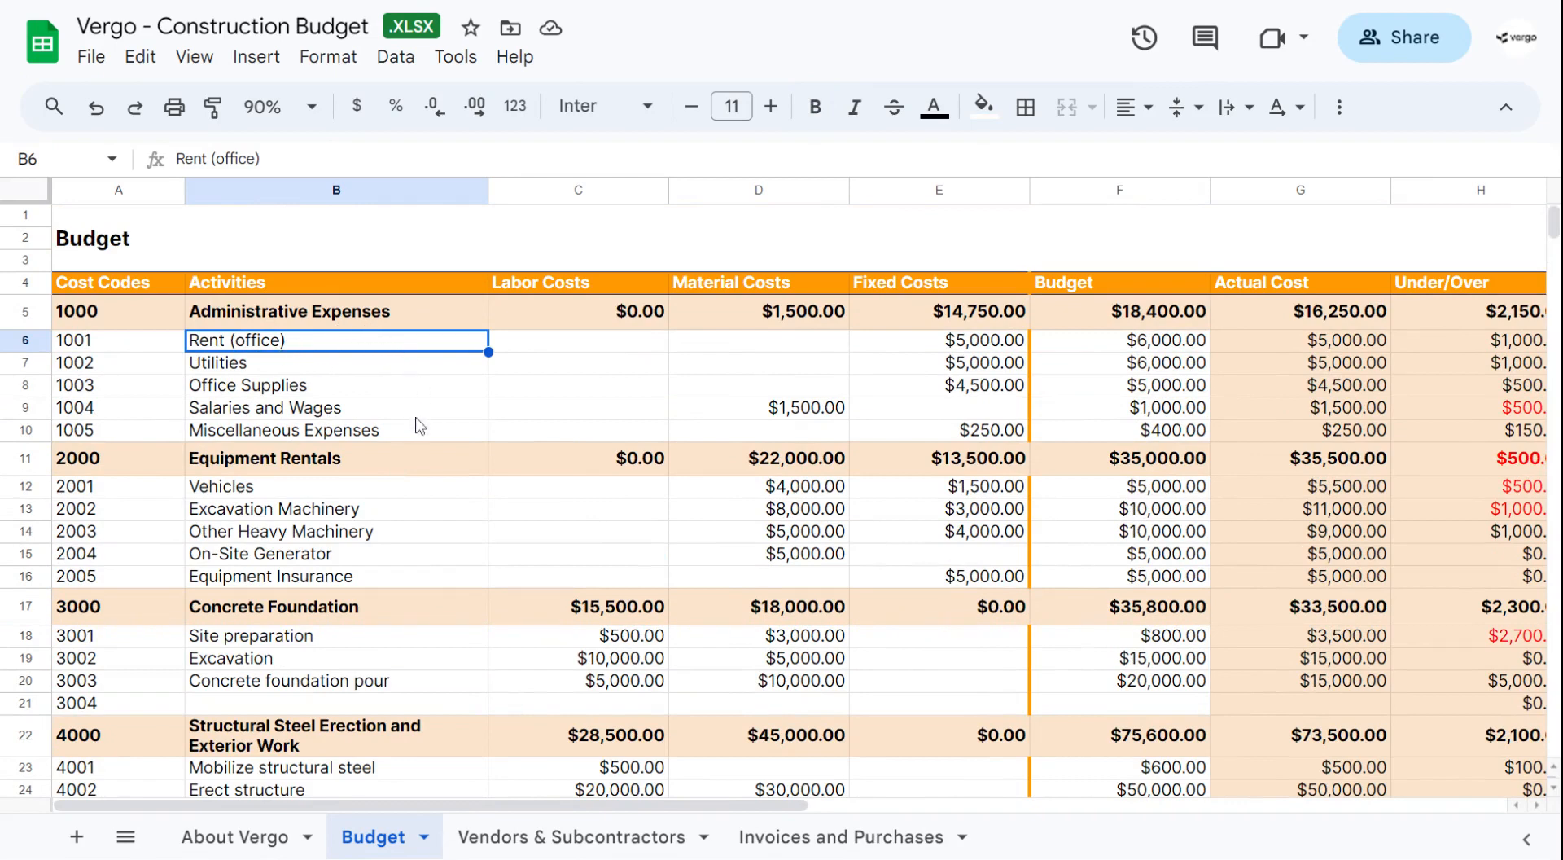
pyautogui.moveTo(384, 409)
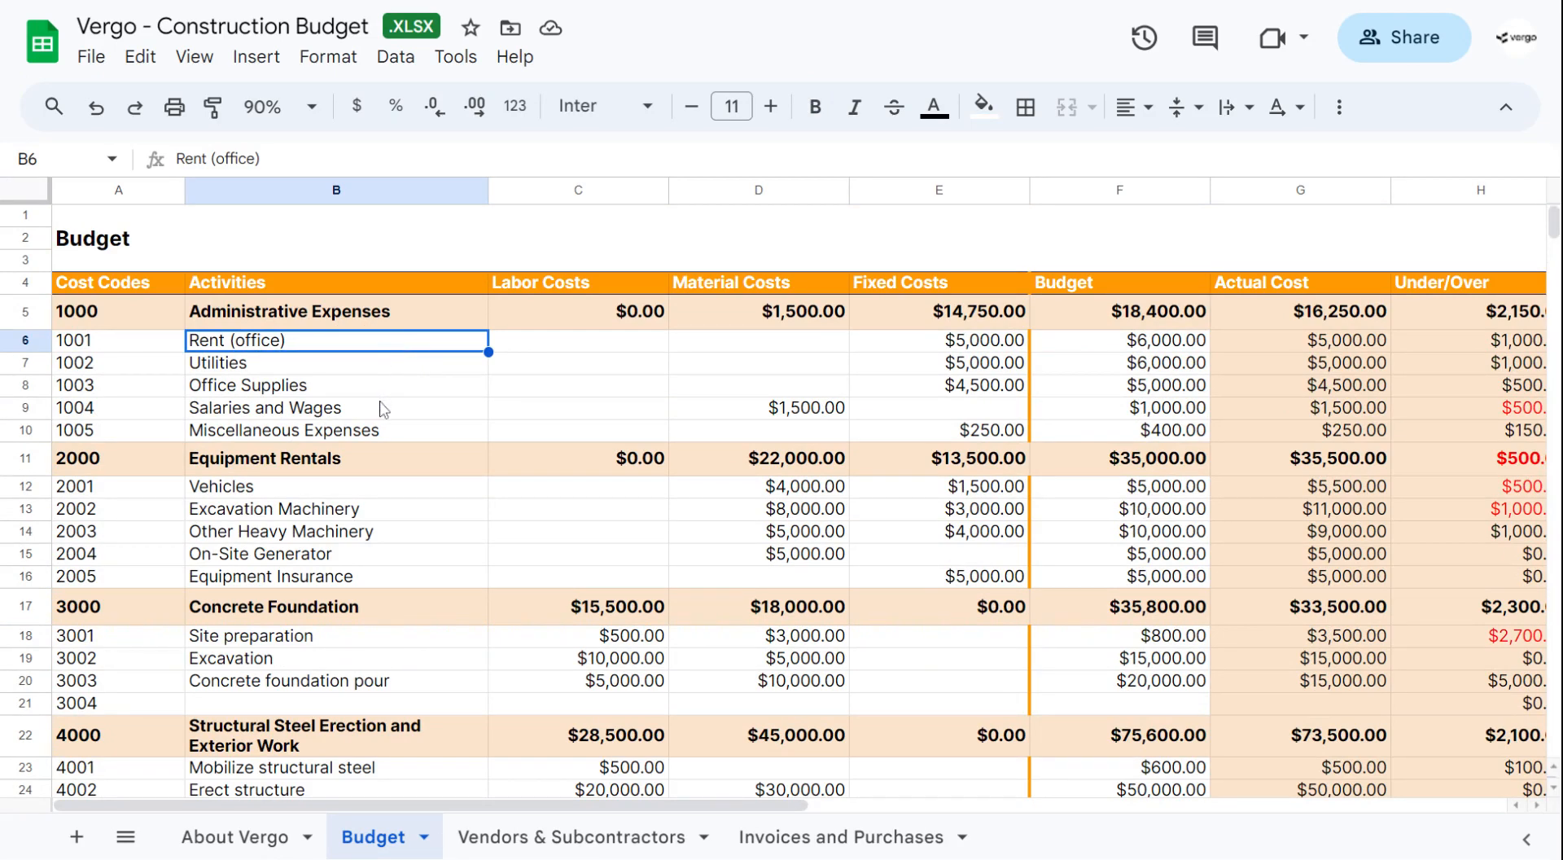
pyautogui.moveTo(408, 447)
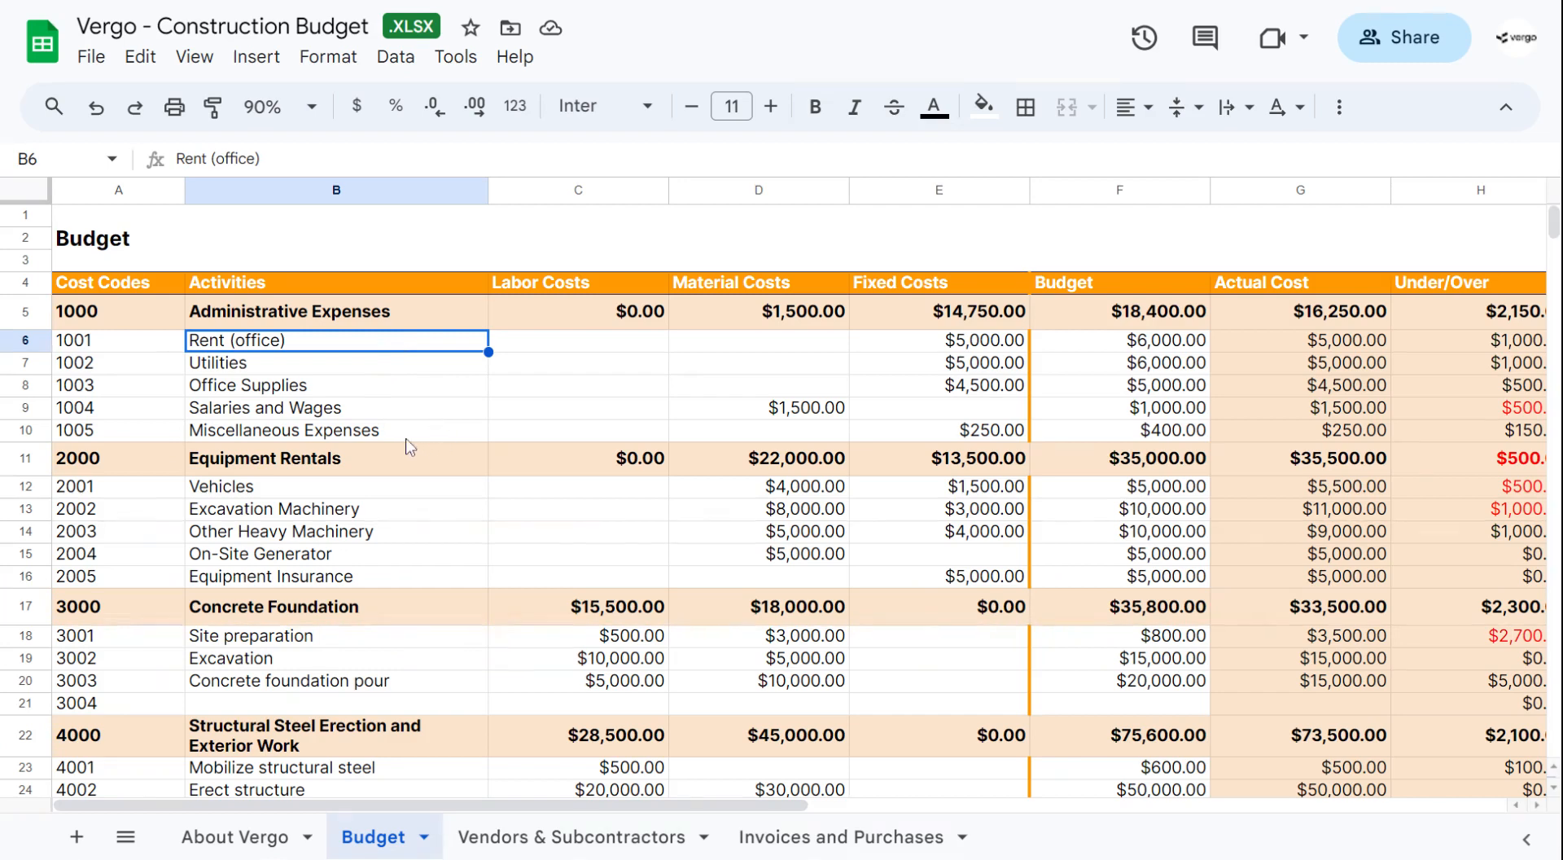
pyautogui.moveTo(455, 366)
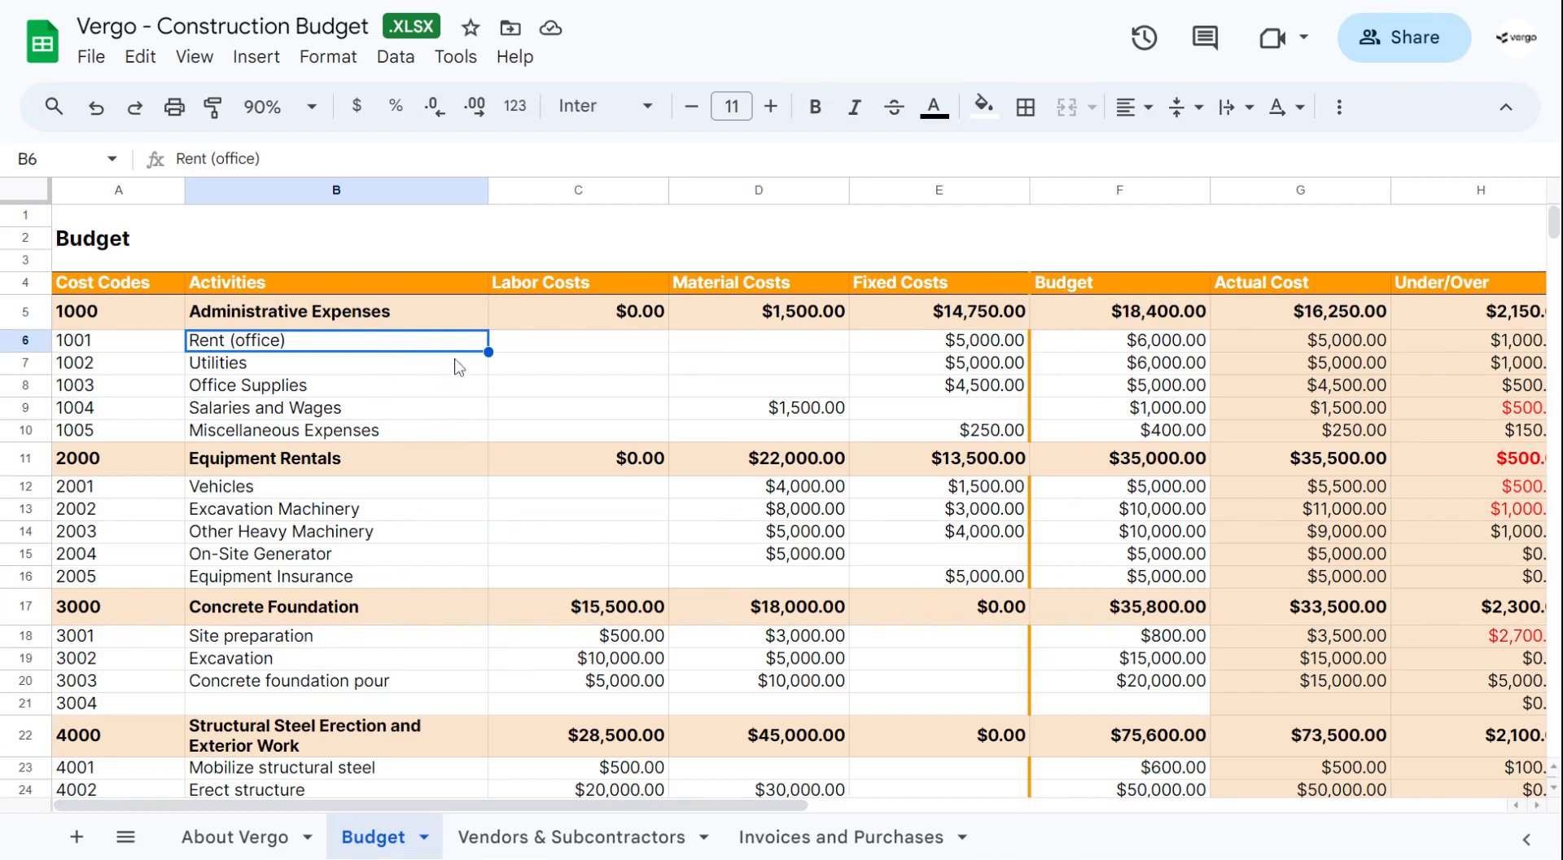
pyautogui.moveTo(582, 366)
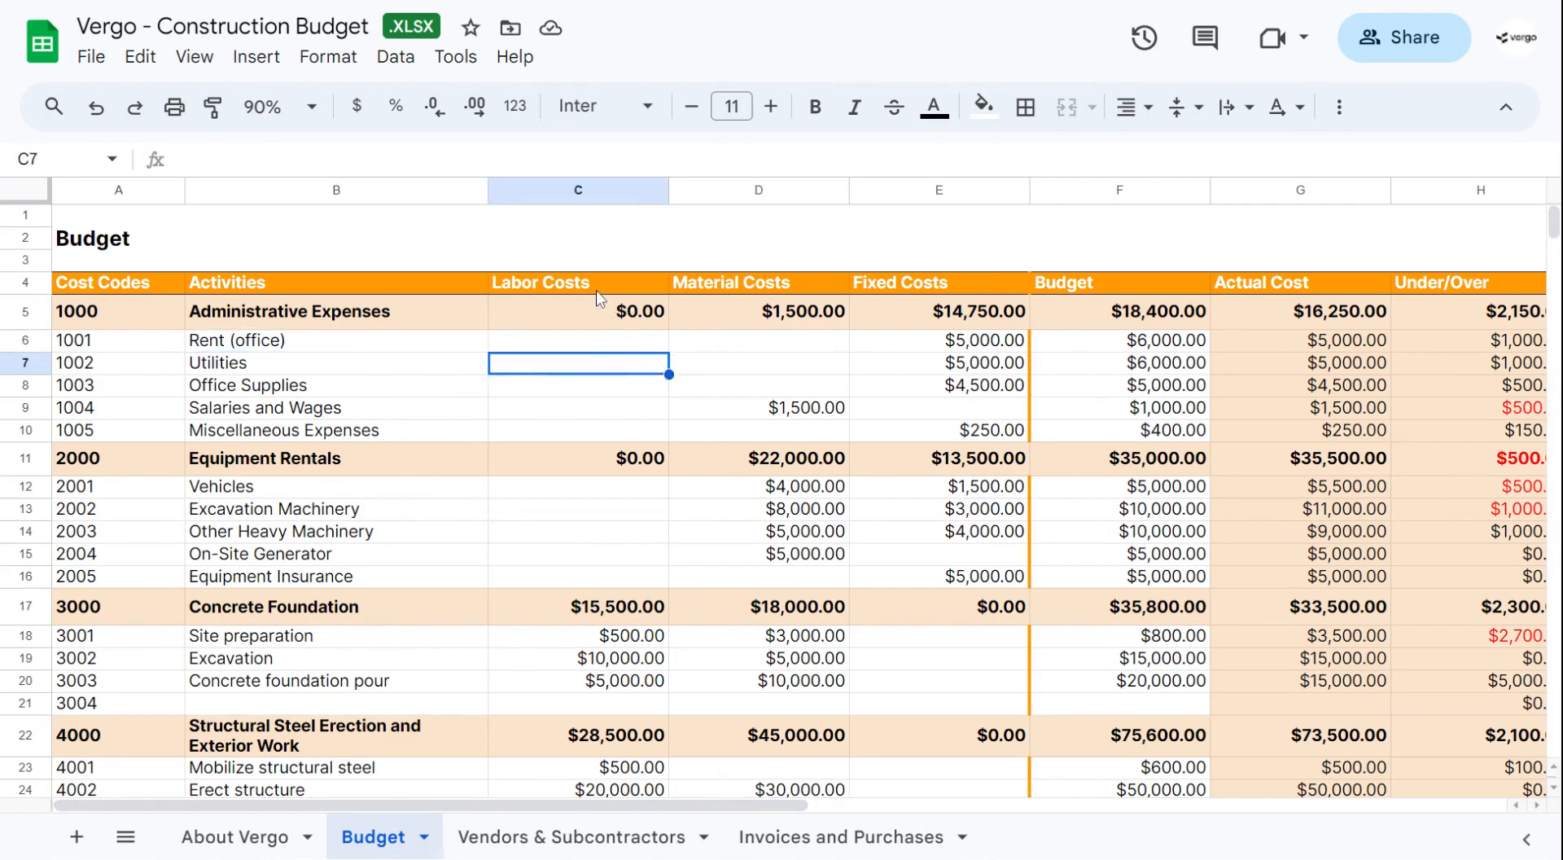
# Inspect the Administrative Expenses labor, material and fixed cost entries for Rent and Office Supplies
pyautogui.click(577, 311)
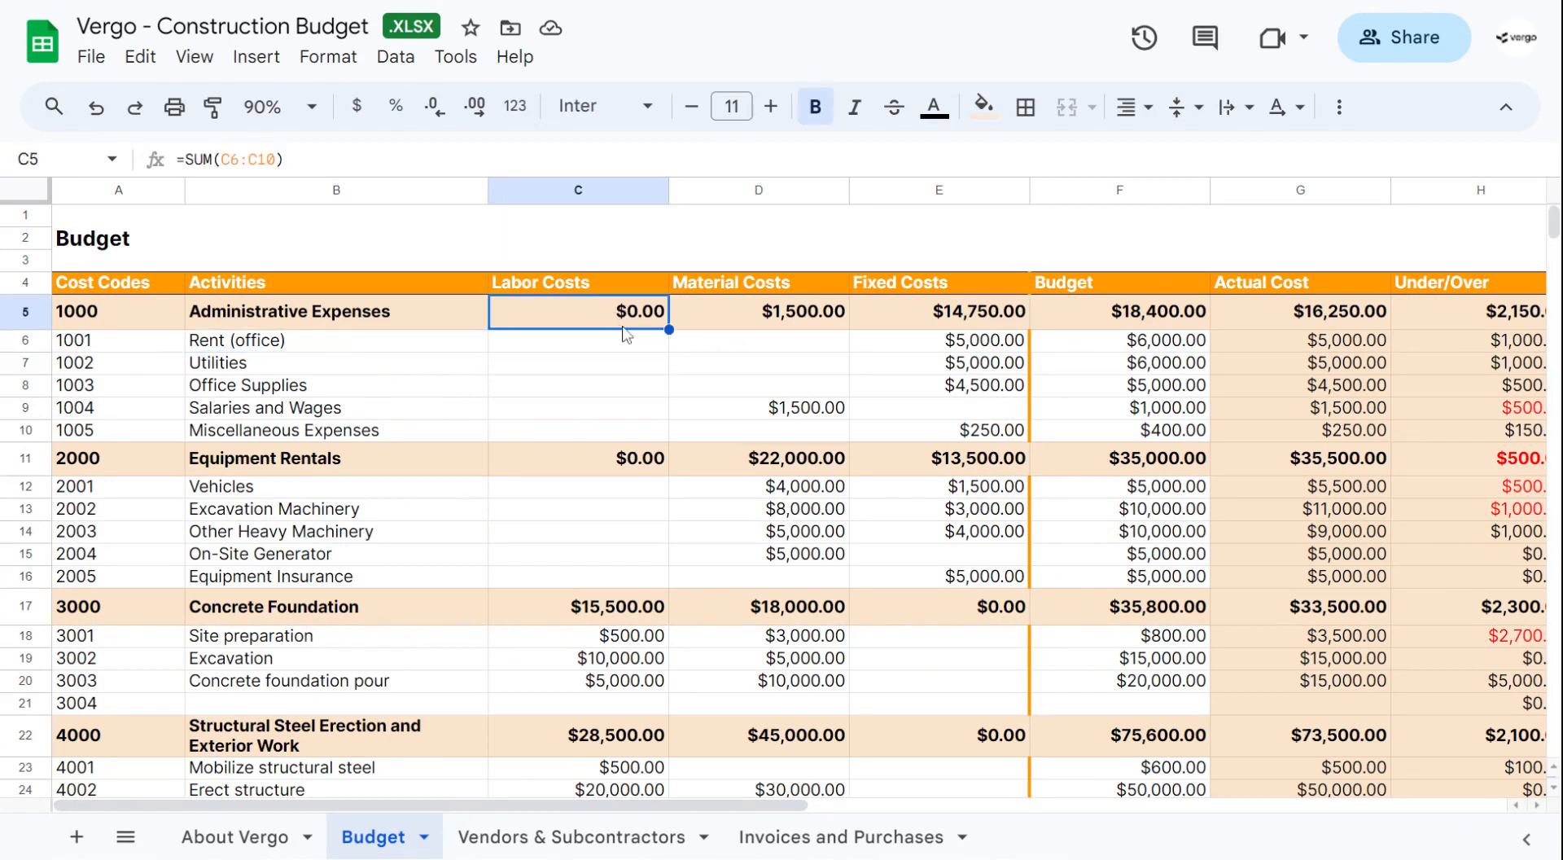
pyautogui.click(578, 340)
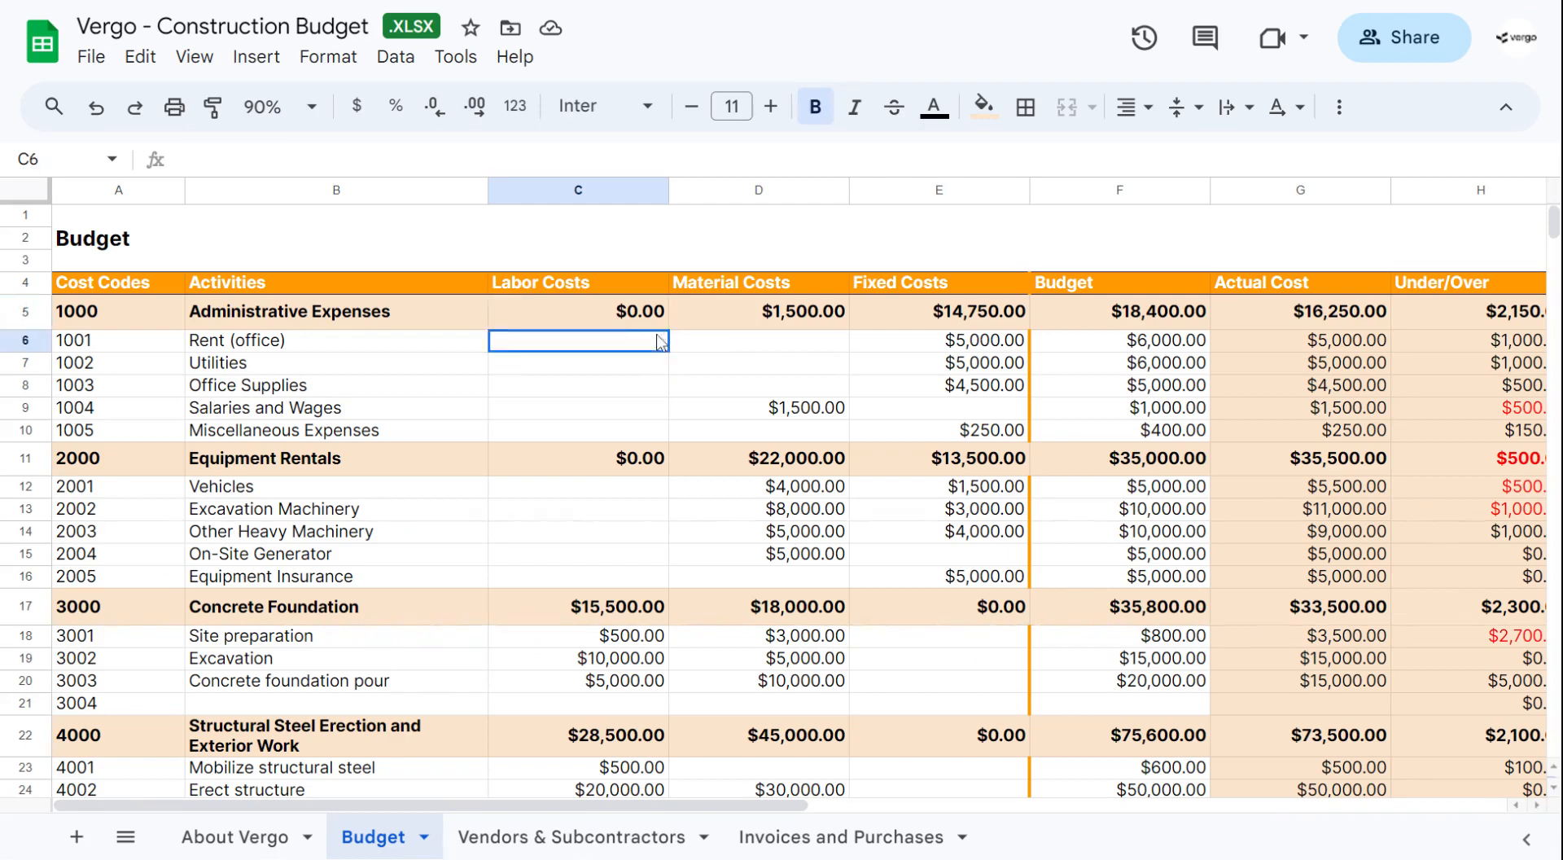
pyautogui.click(758, 311)
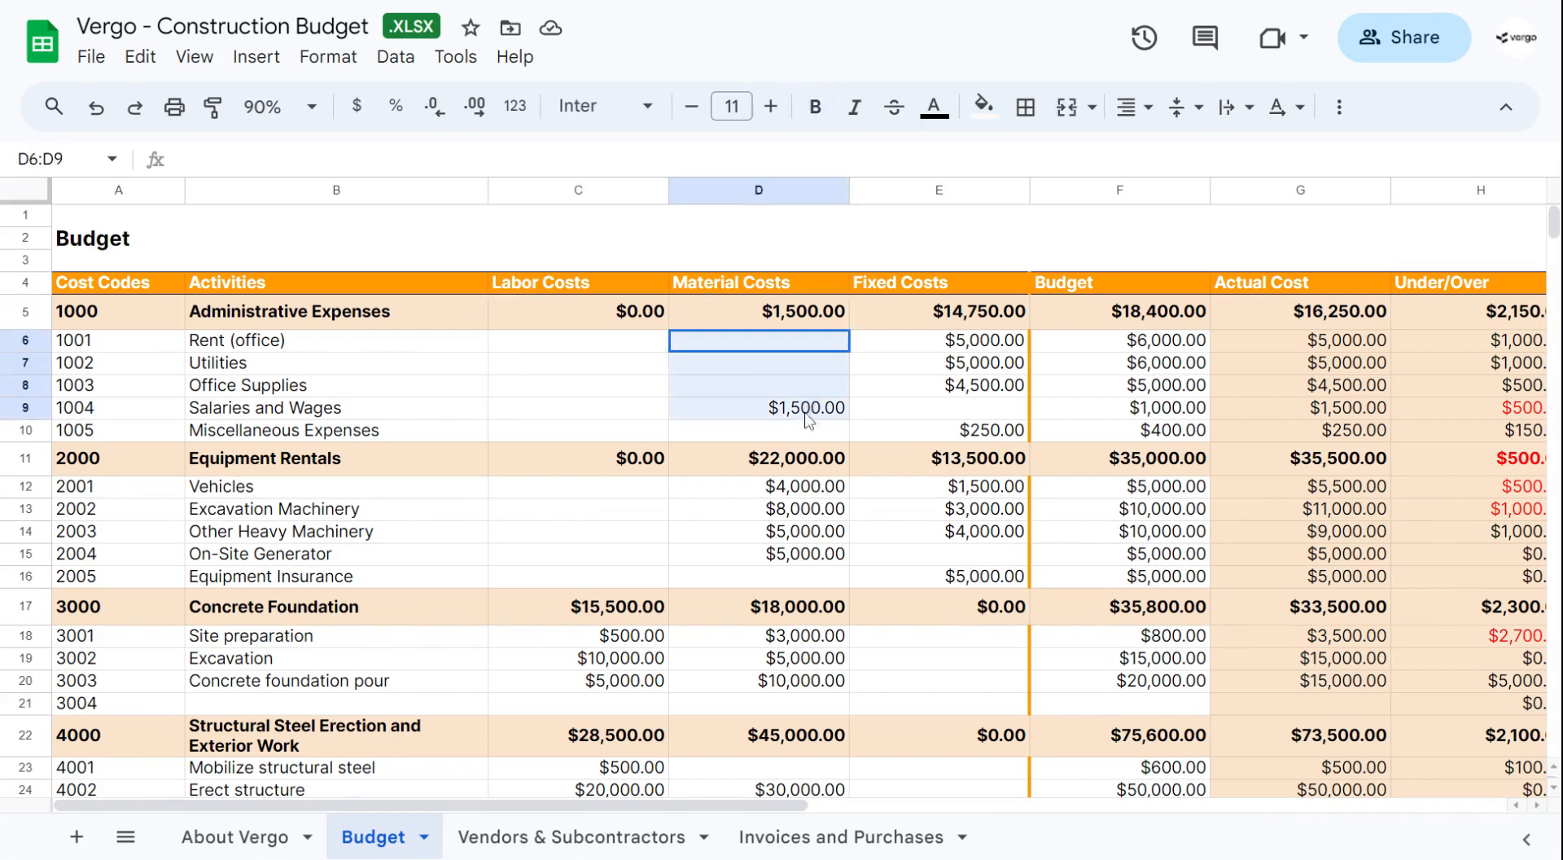
pyautogui.moveTo(808, 407); pyautogui.dragTo(807, 430)
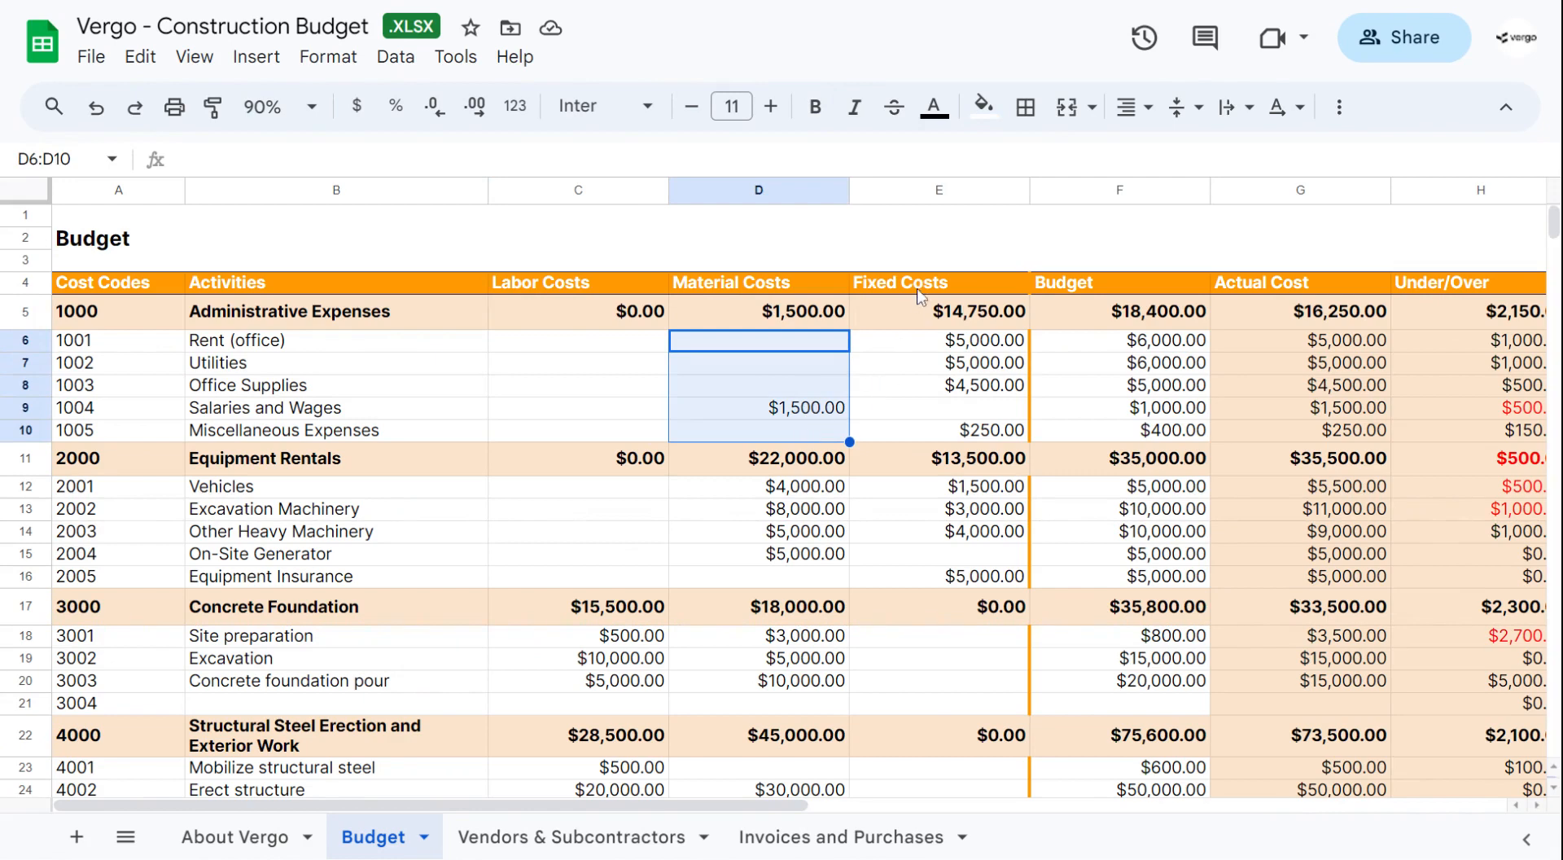
pyautogui.click(938, 311)
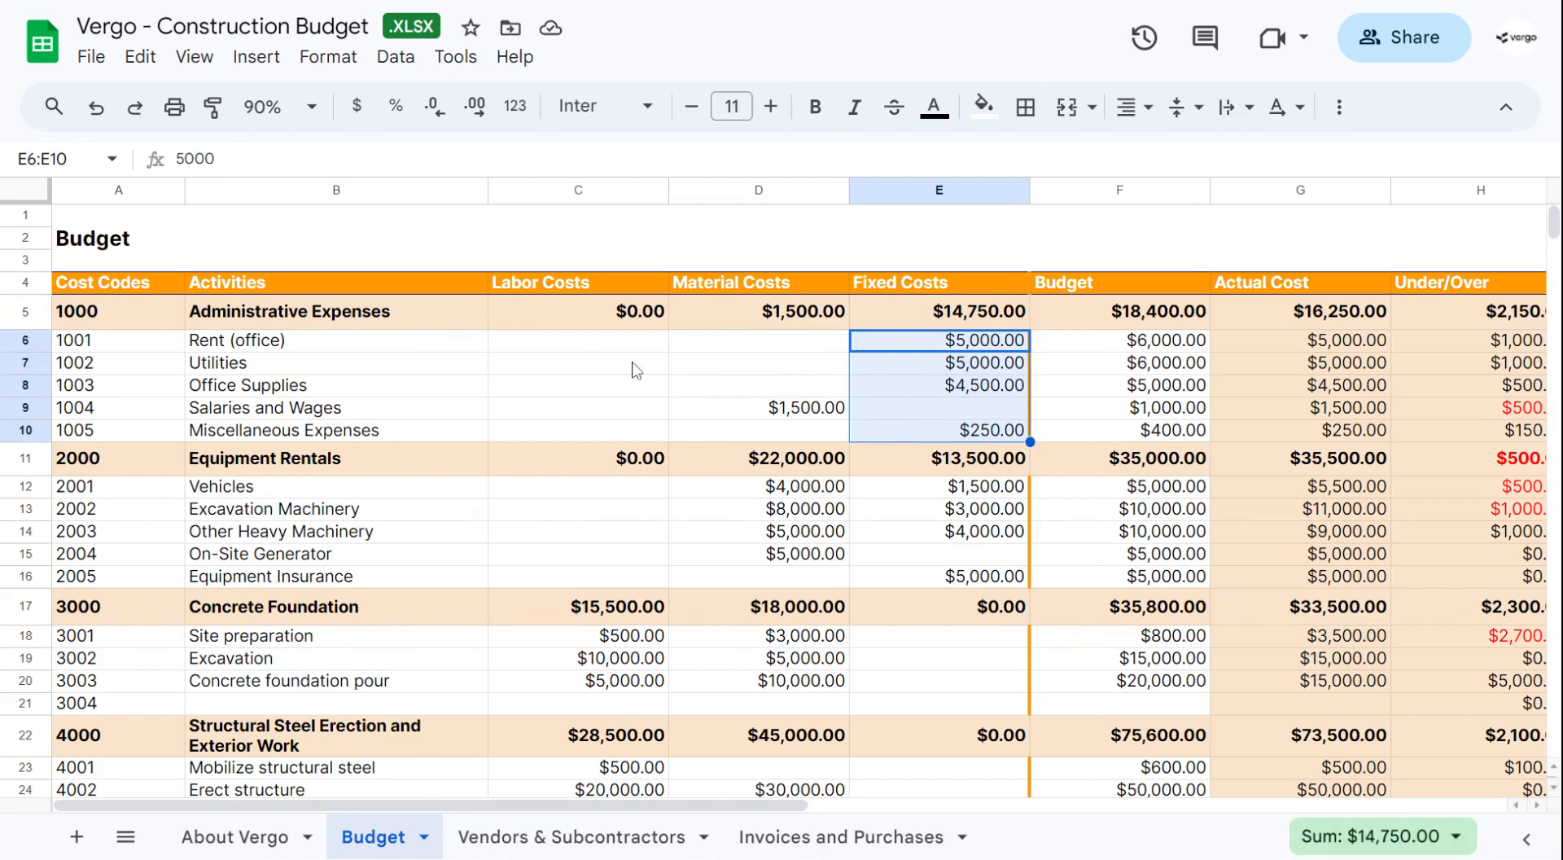
pyautogui.click(578, 341)
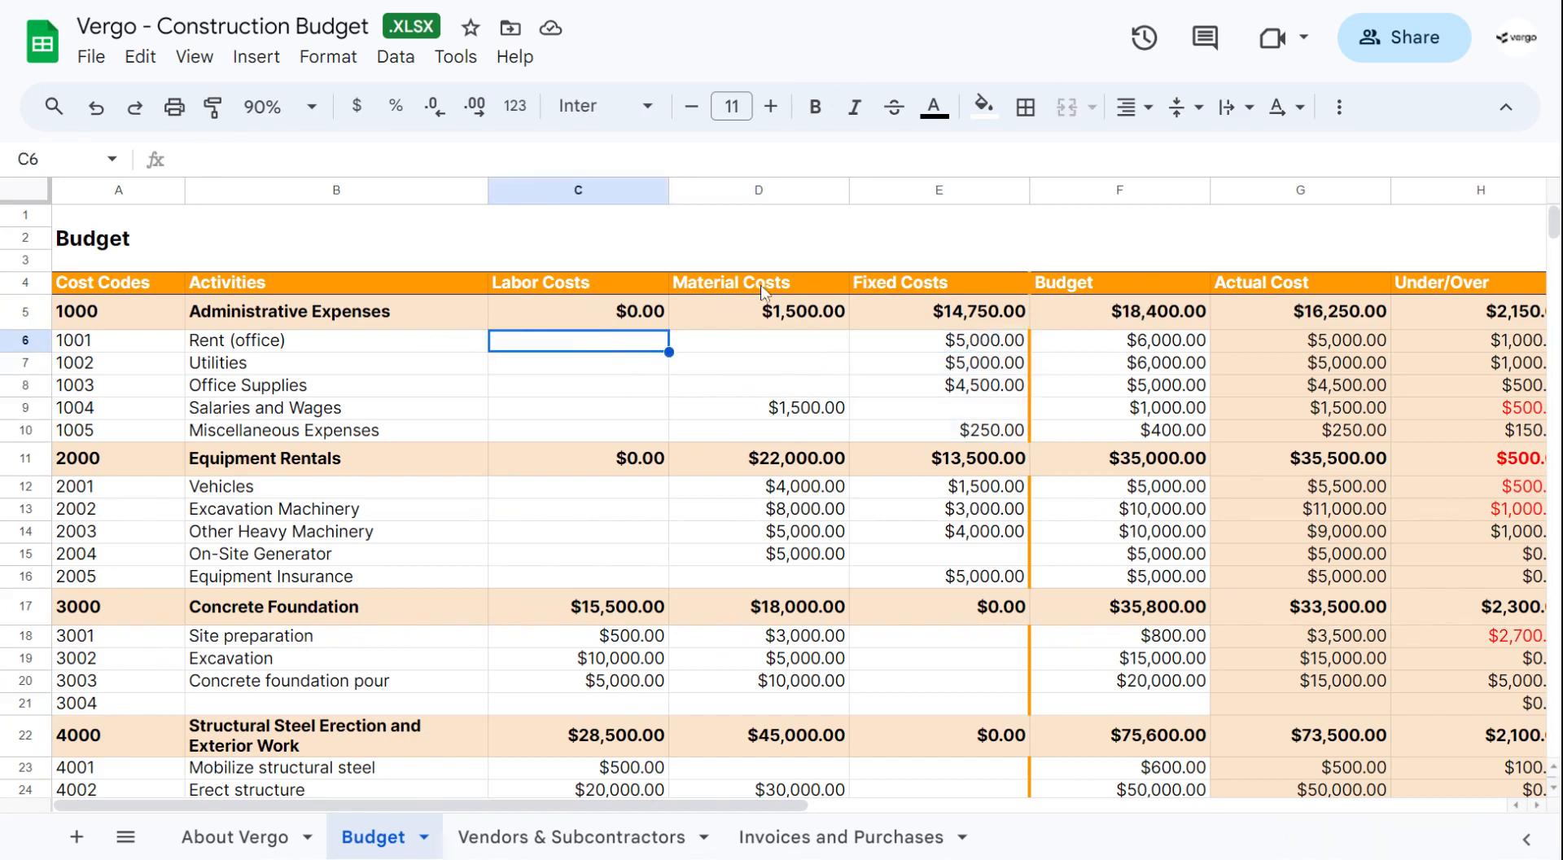
pyautogui.moveTo(603, 380)
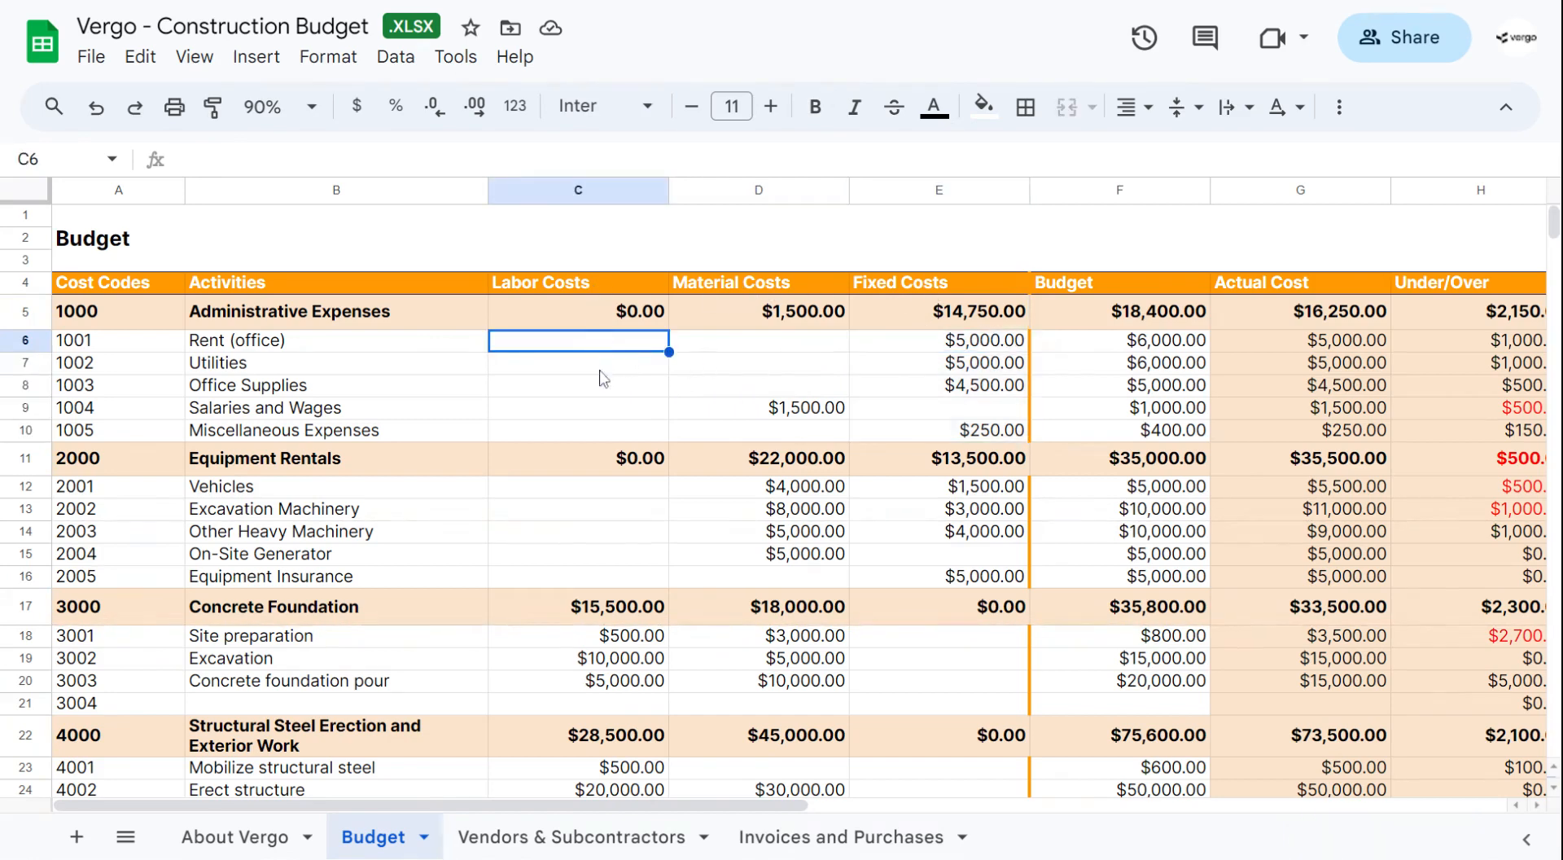
pyautogui.click(578, 384)
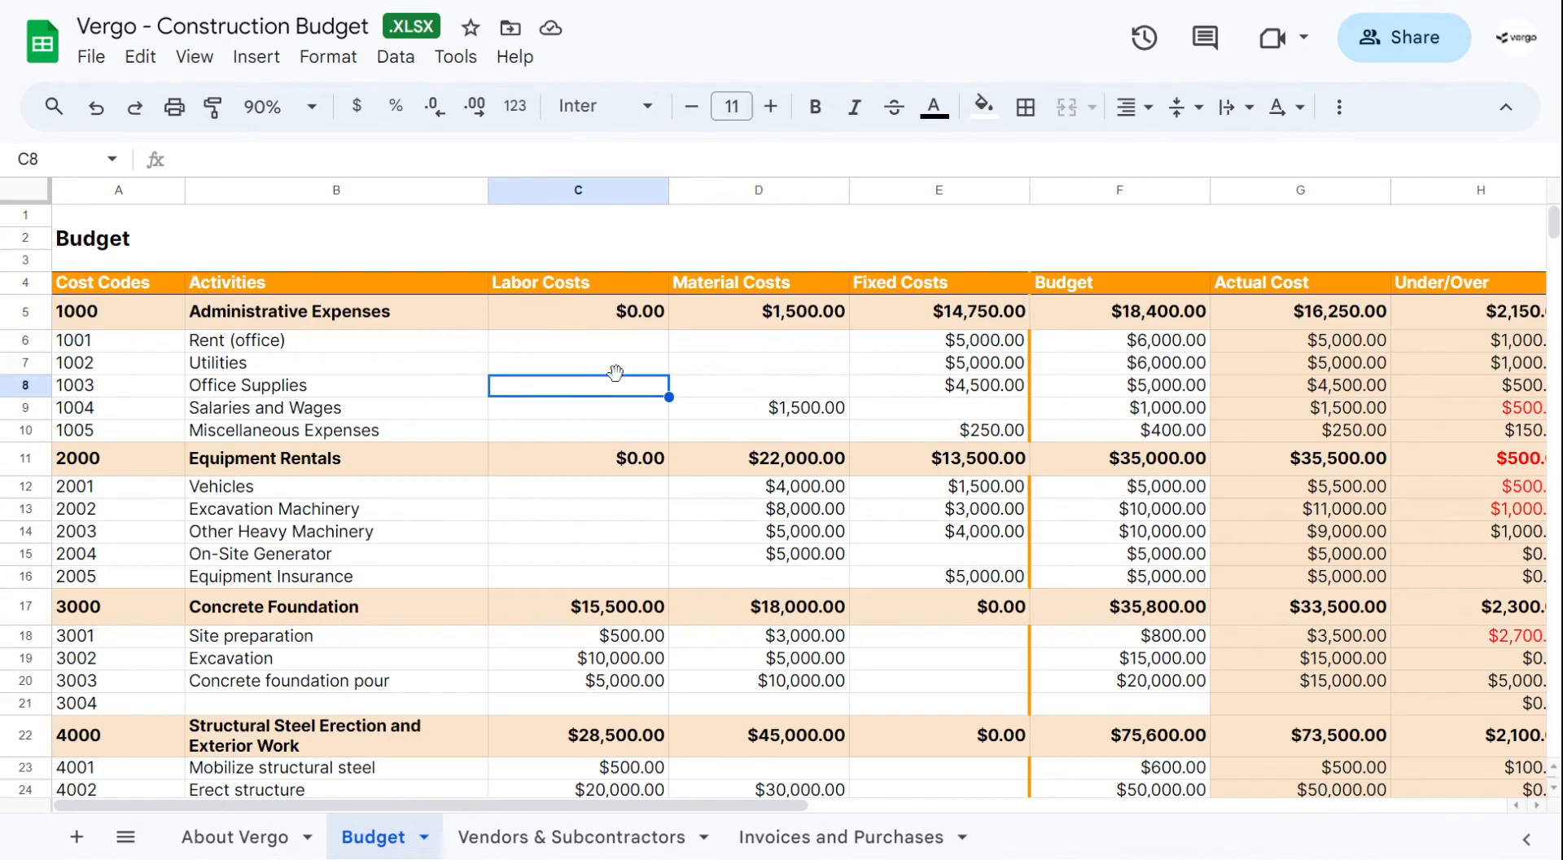
pyautogui.click(759, 384)
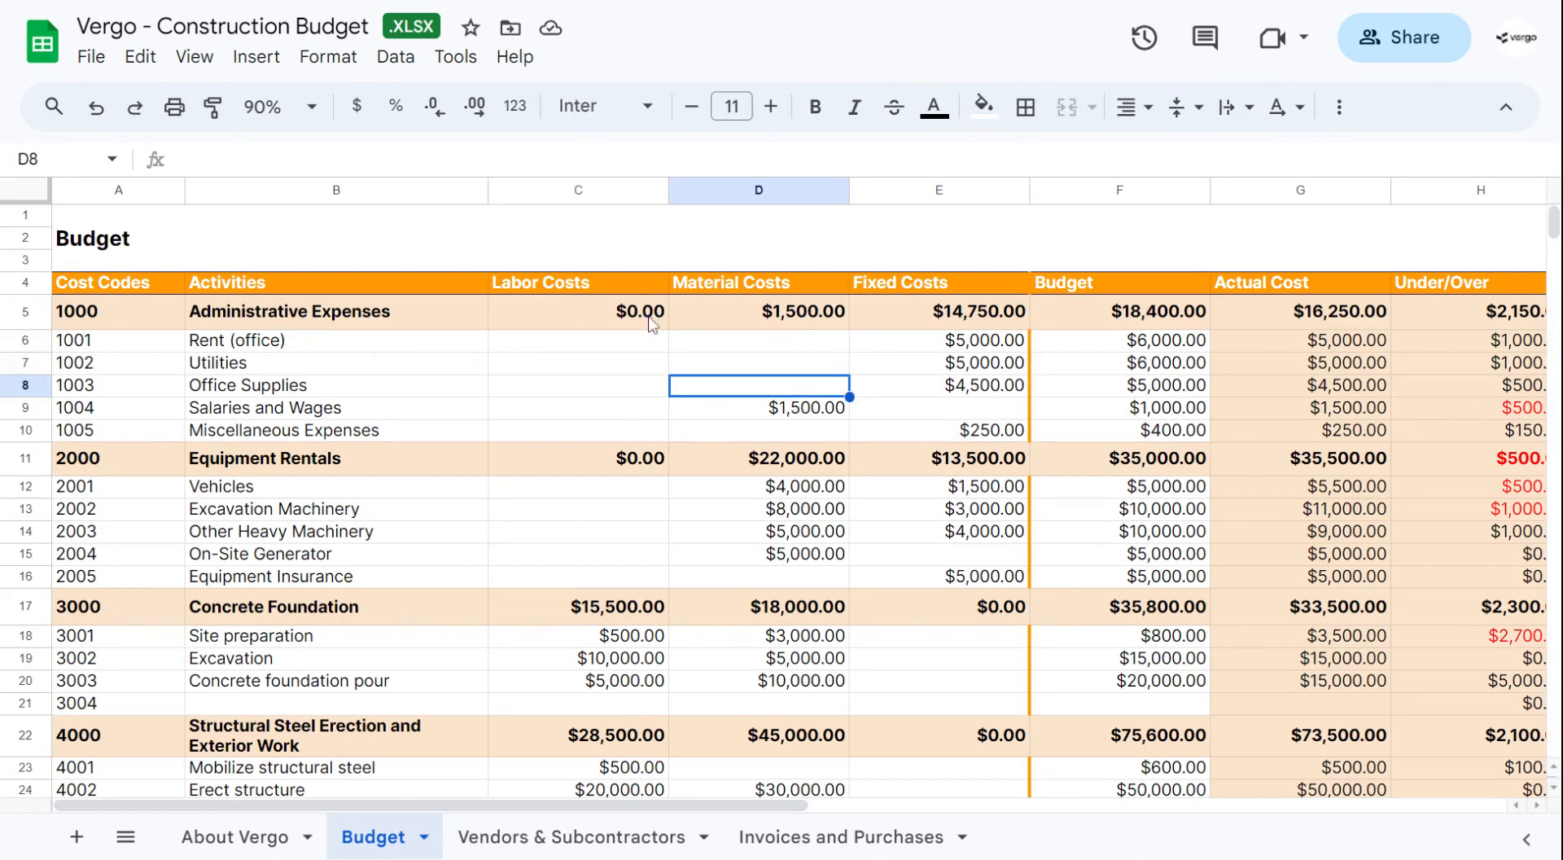
pyautogui.moveTo(1144, 365)
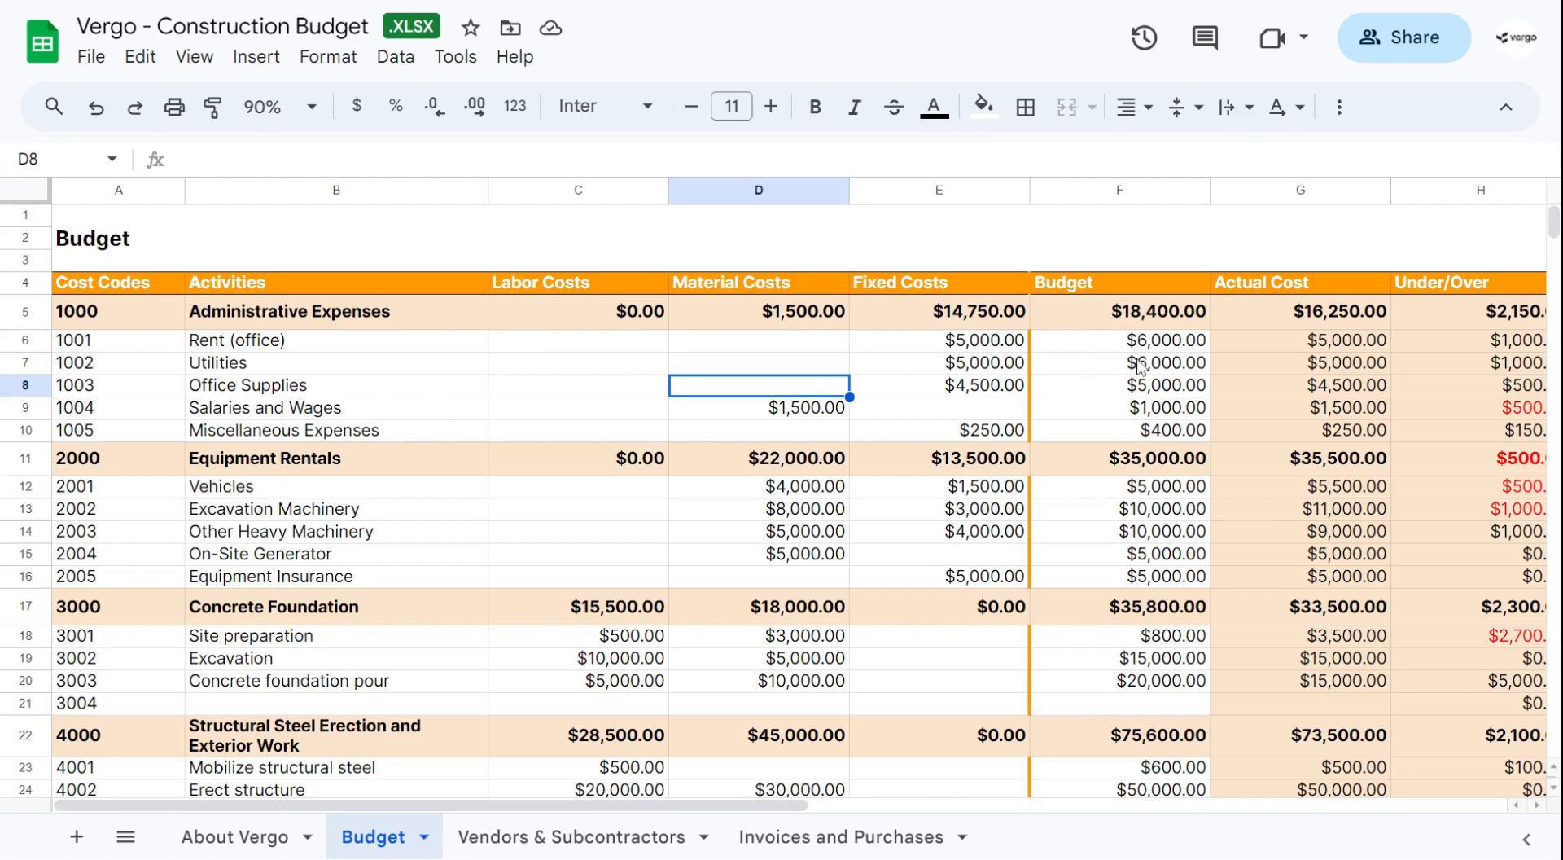
# Change the Rent (office) budget to $7,000 and verify Administrative Expenses totals $19,400
pyautogui.click(1119, 341)
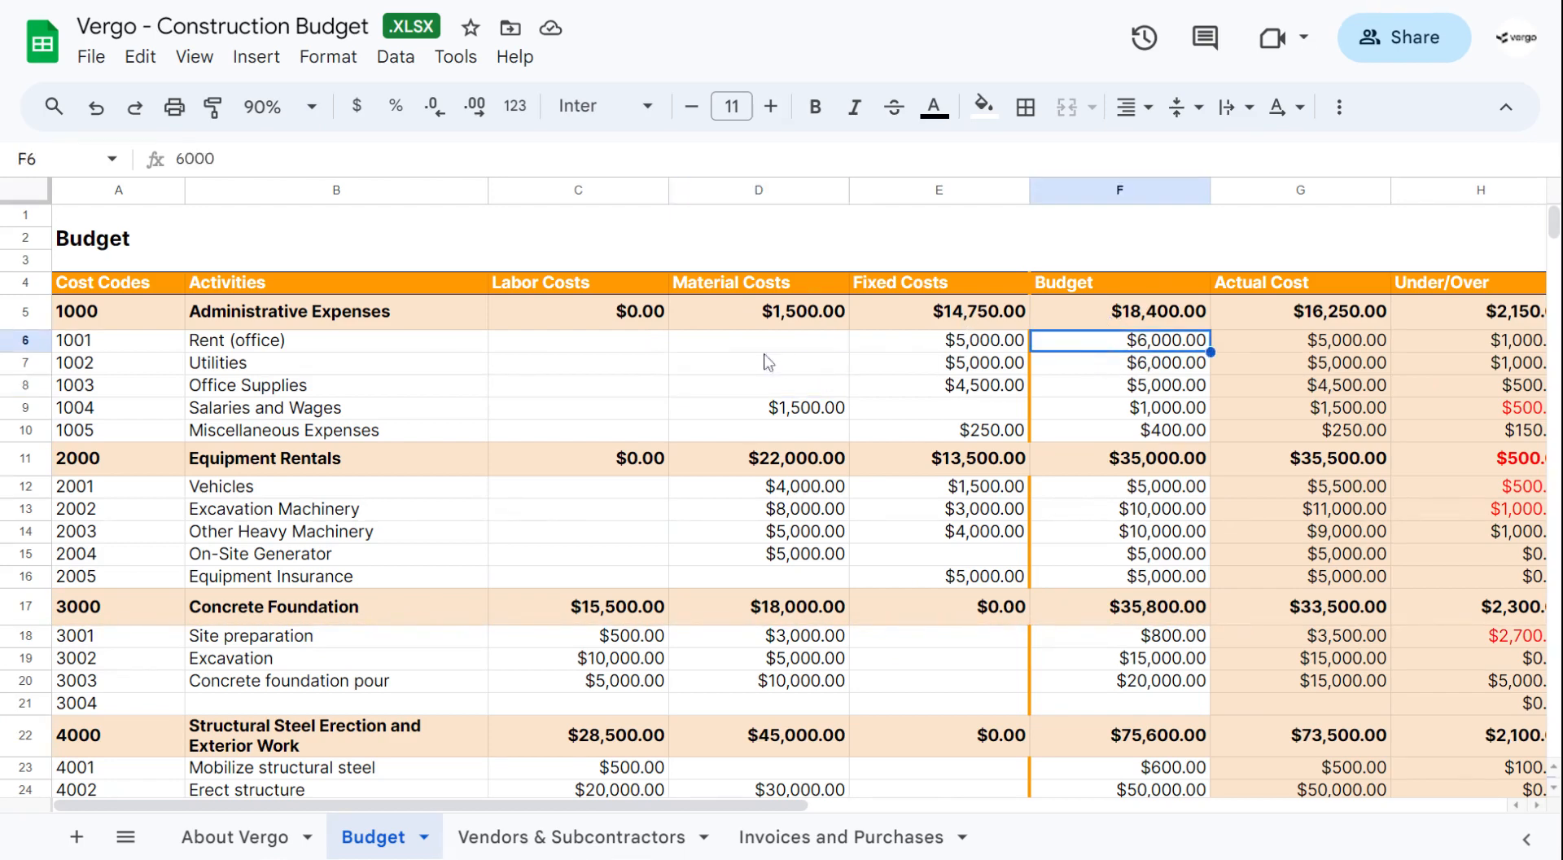
pyautogui.moveTo(1122, 384)
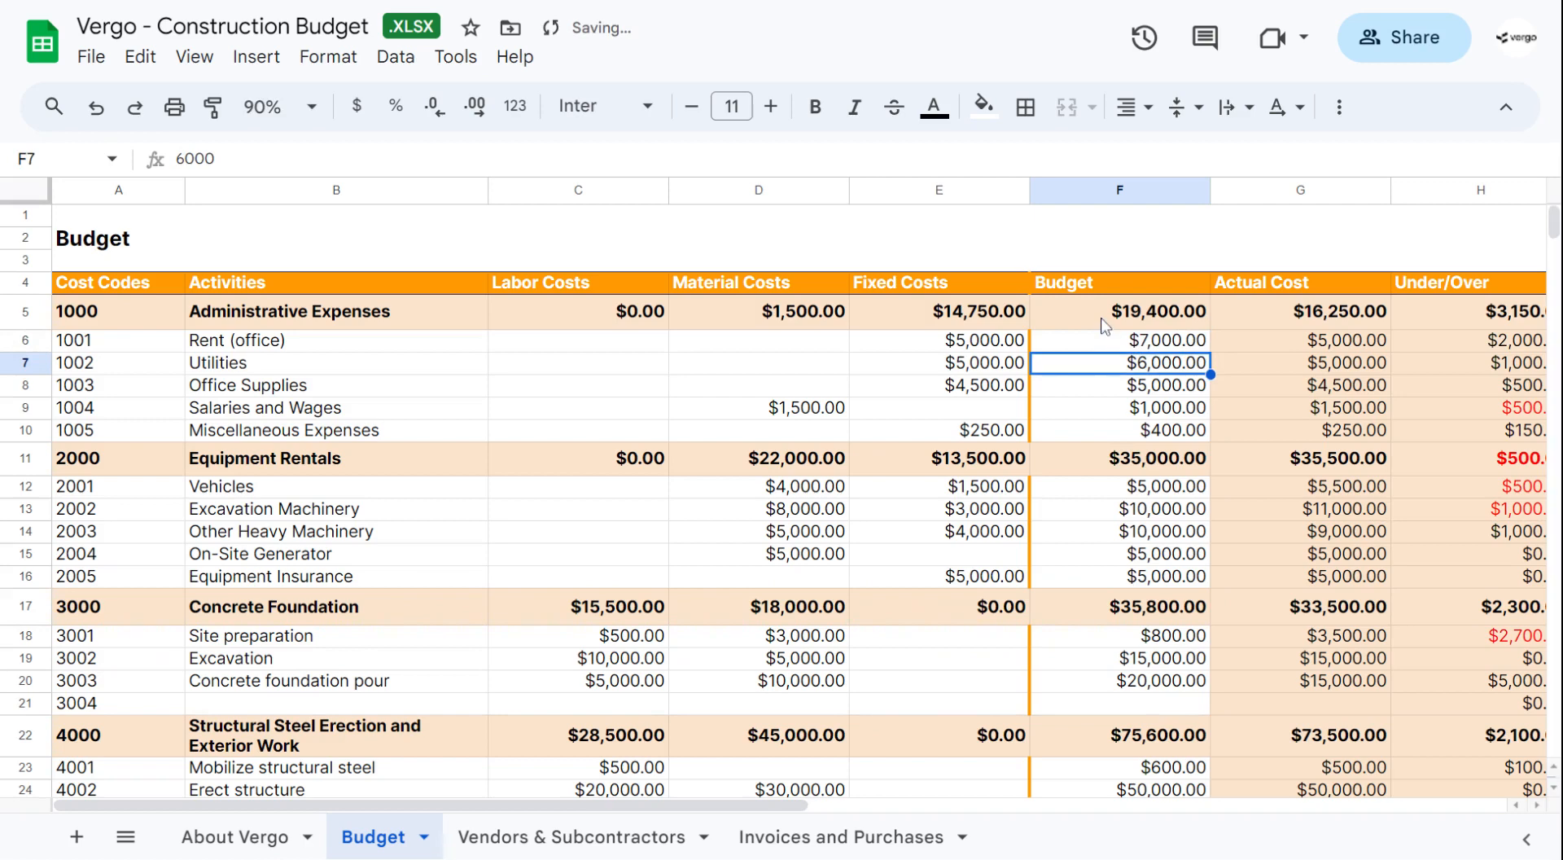
pyautogui.click(1119, 385)
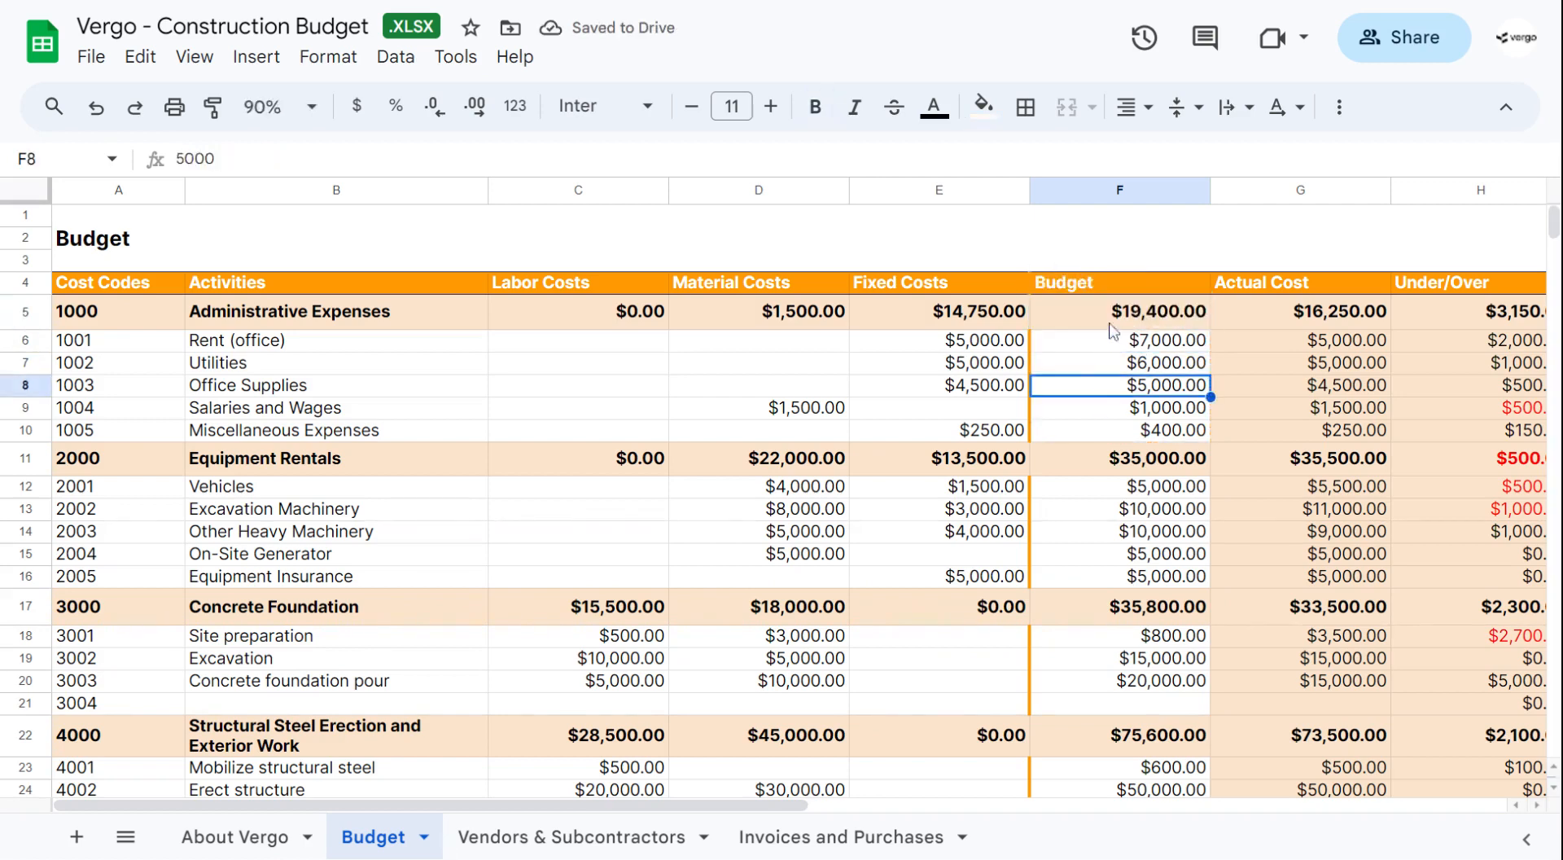
pyautogui.moveTo(1166, 339); pyautogui.dragTo(1166, 430)
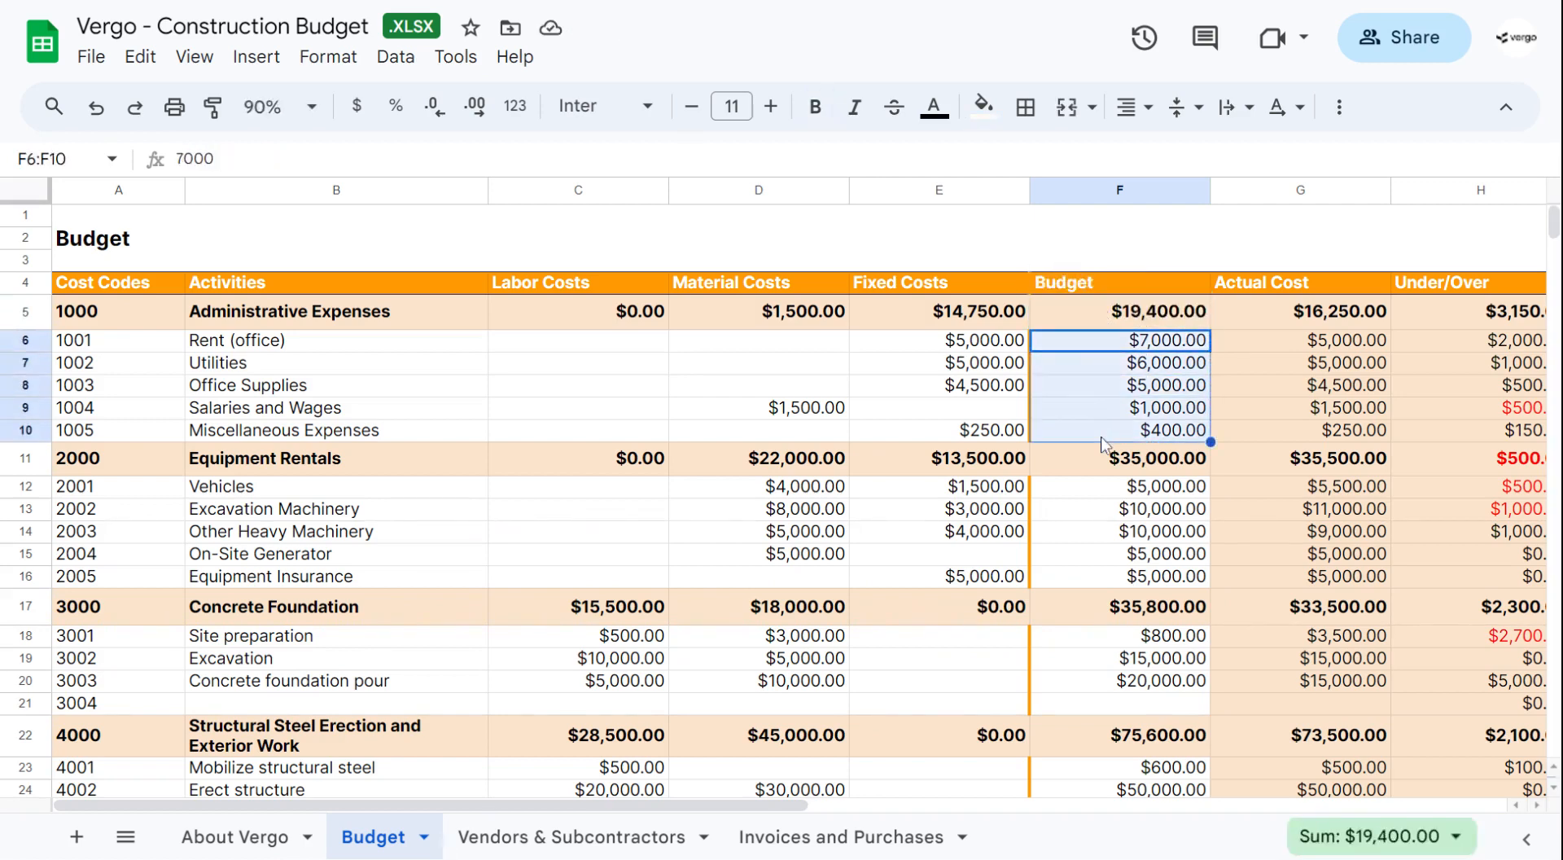
pyautogui.moveTo(1010, 317)
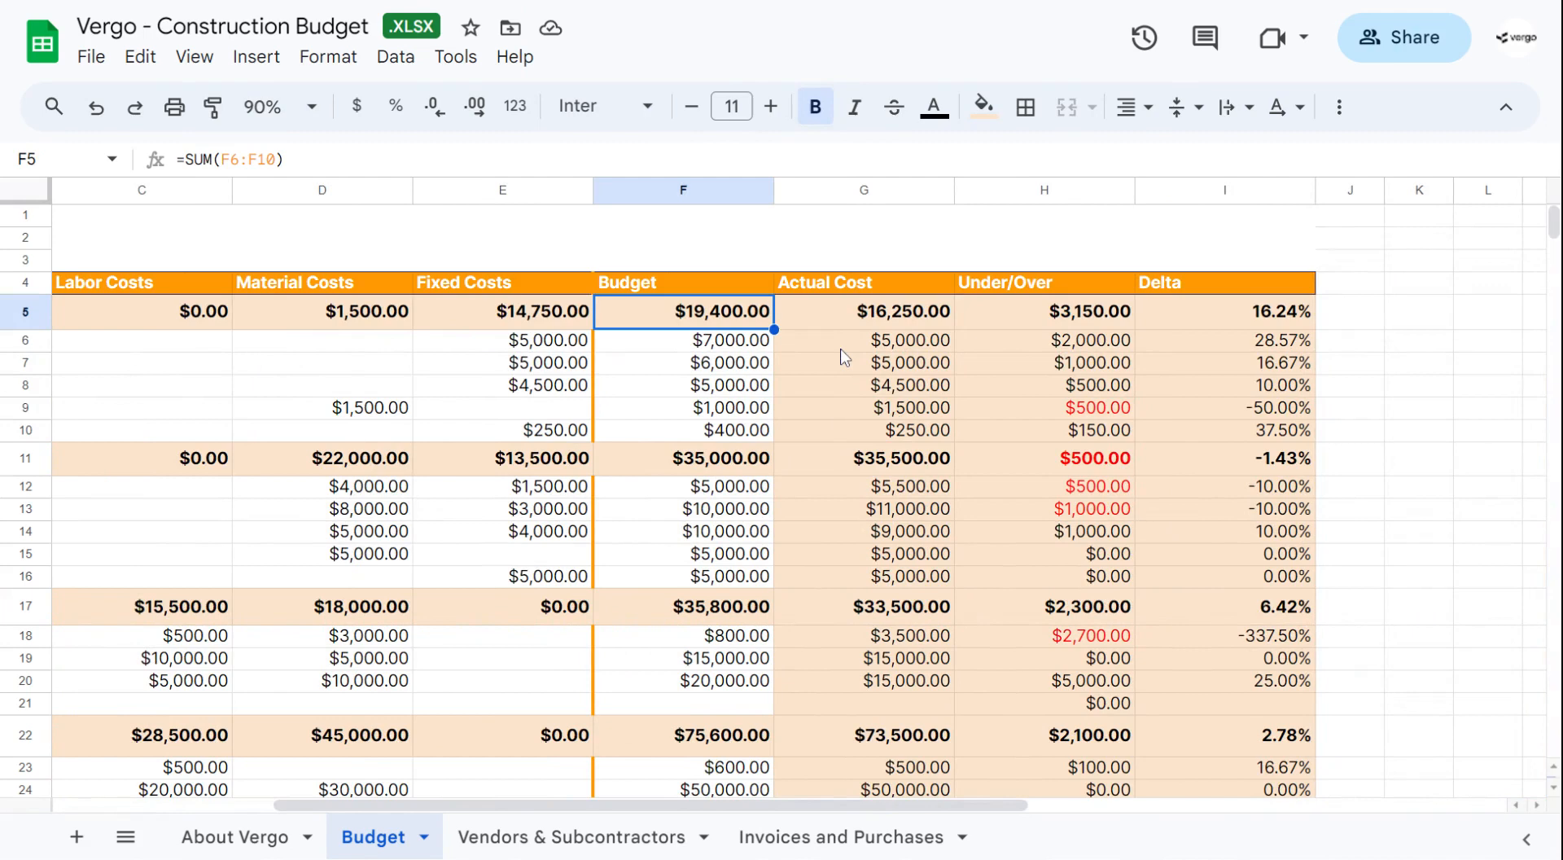
pyautogui.click(863, 339)
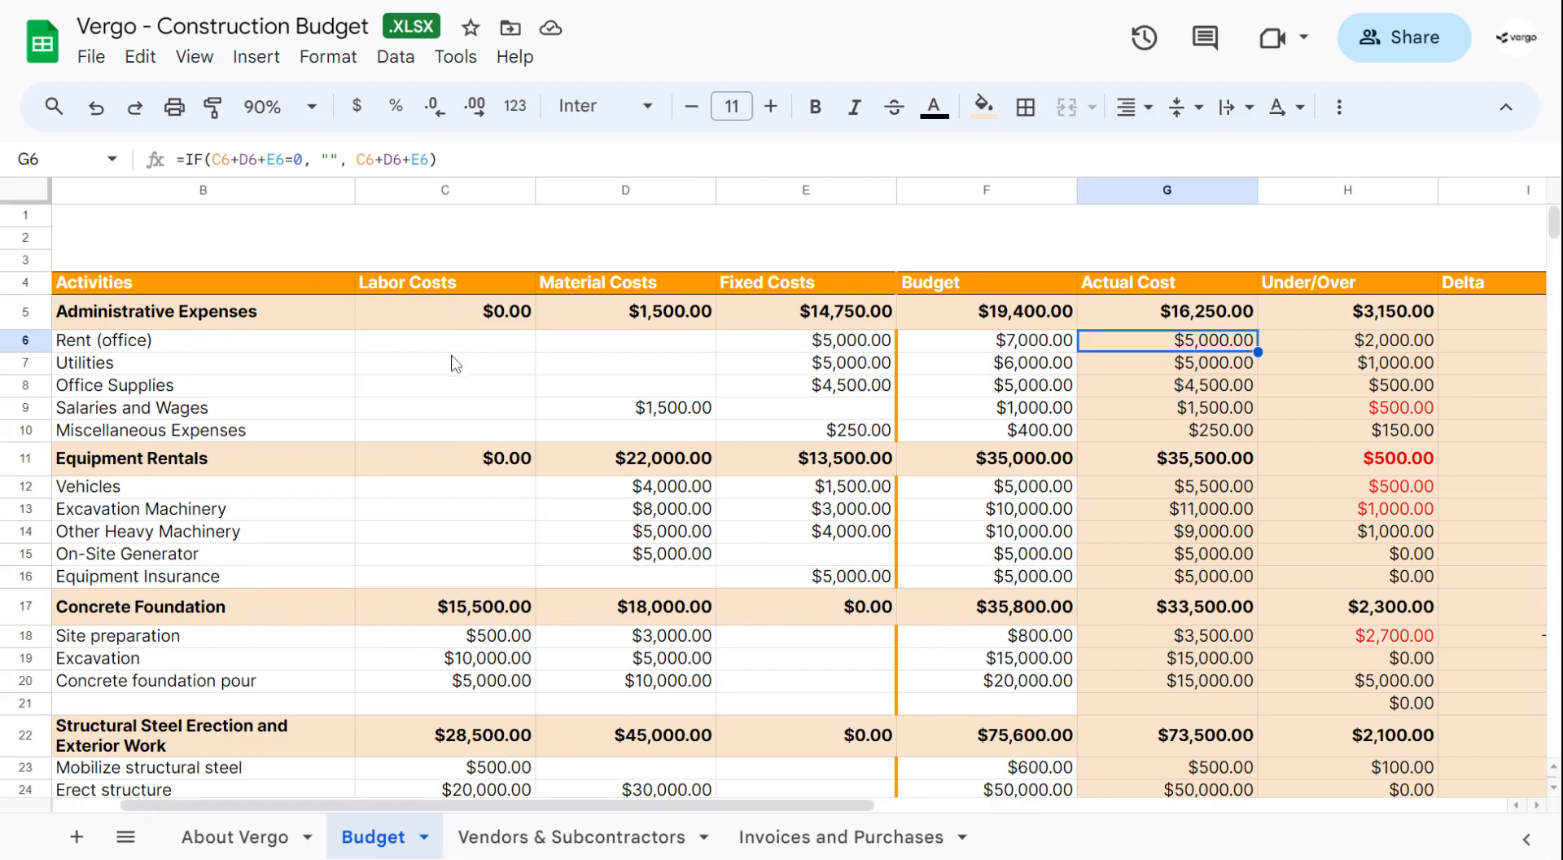
pyautogui.moveTo(1189, 333)
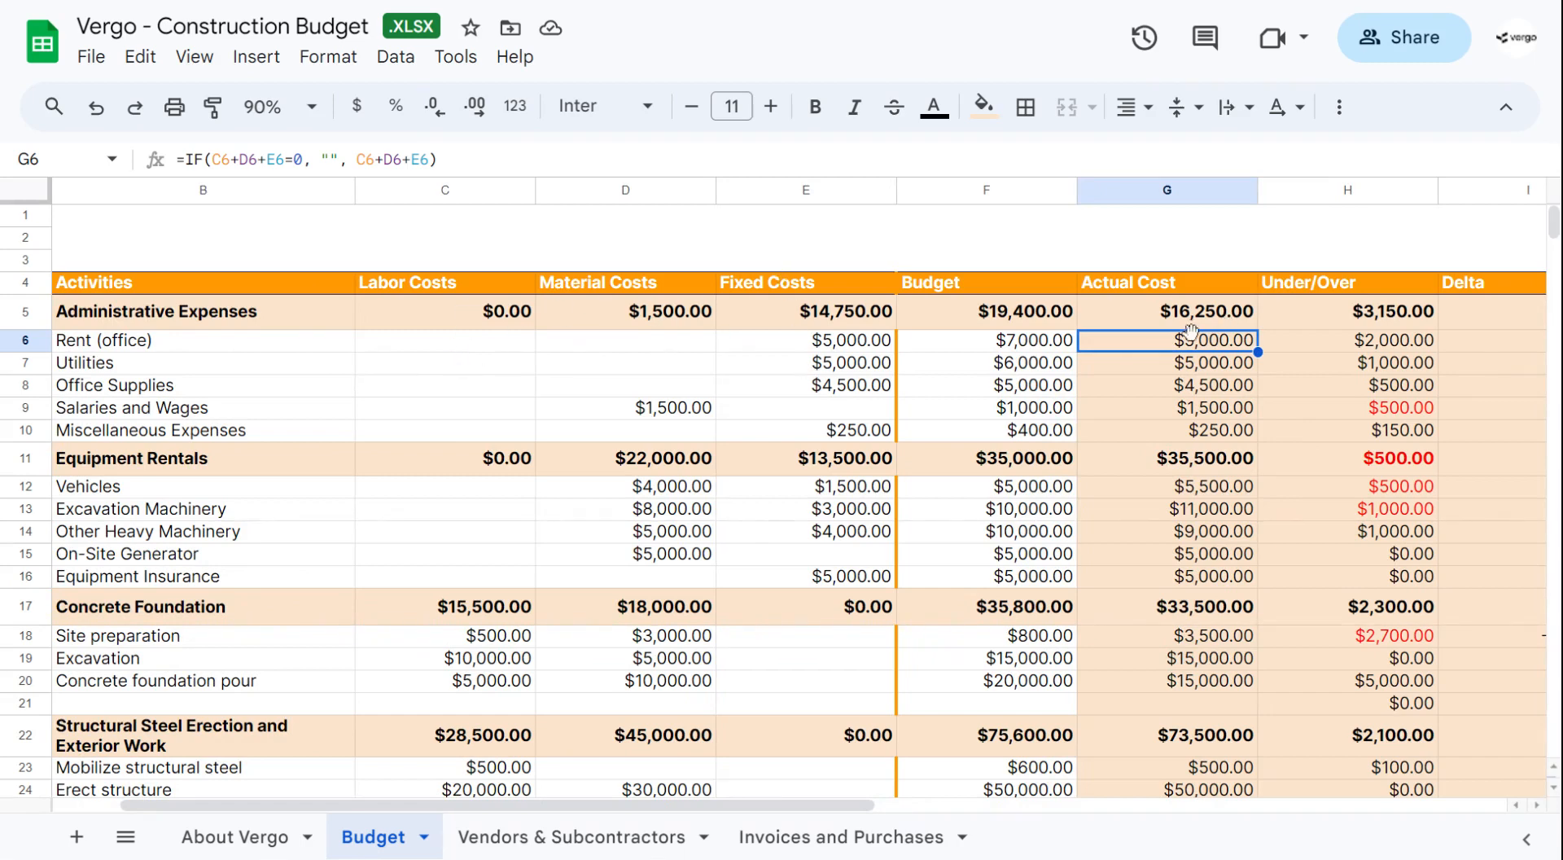
pyautogui.moveTo(788, 351)
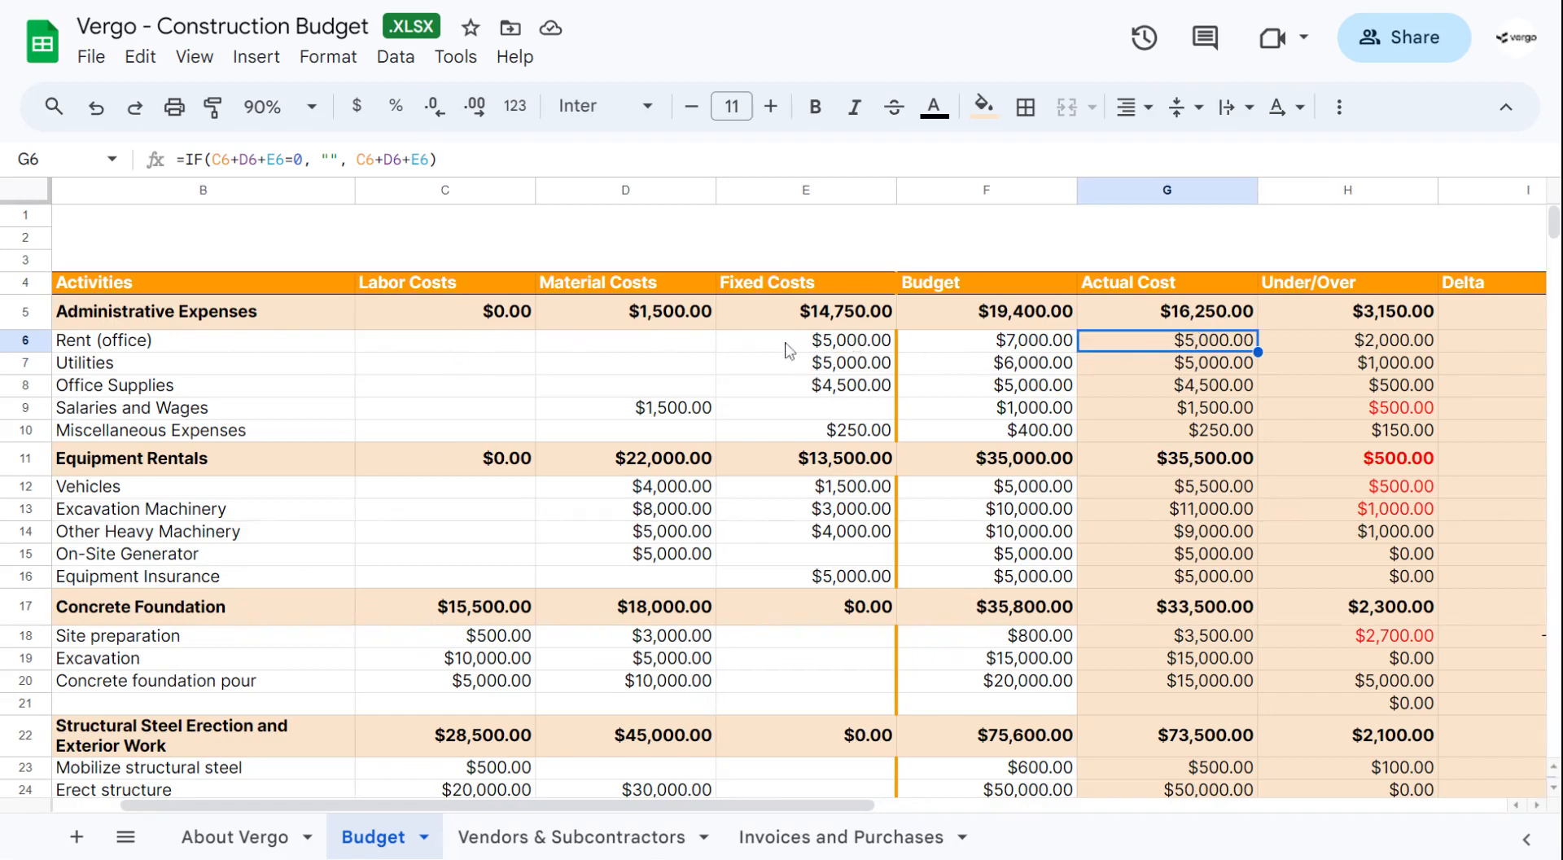
pyautogui.moveTo(1146, 357)
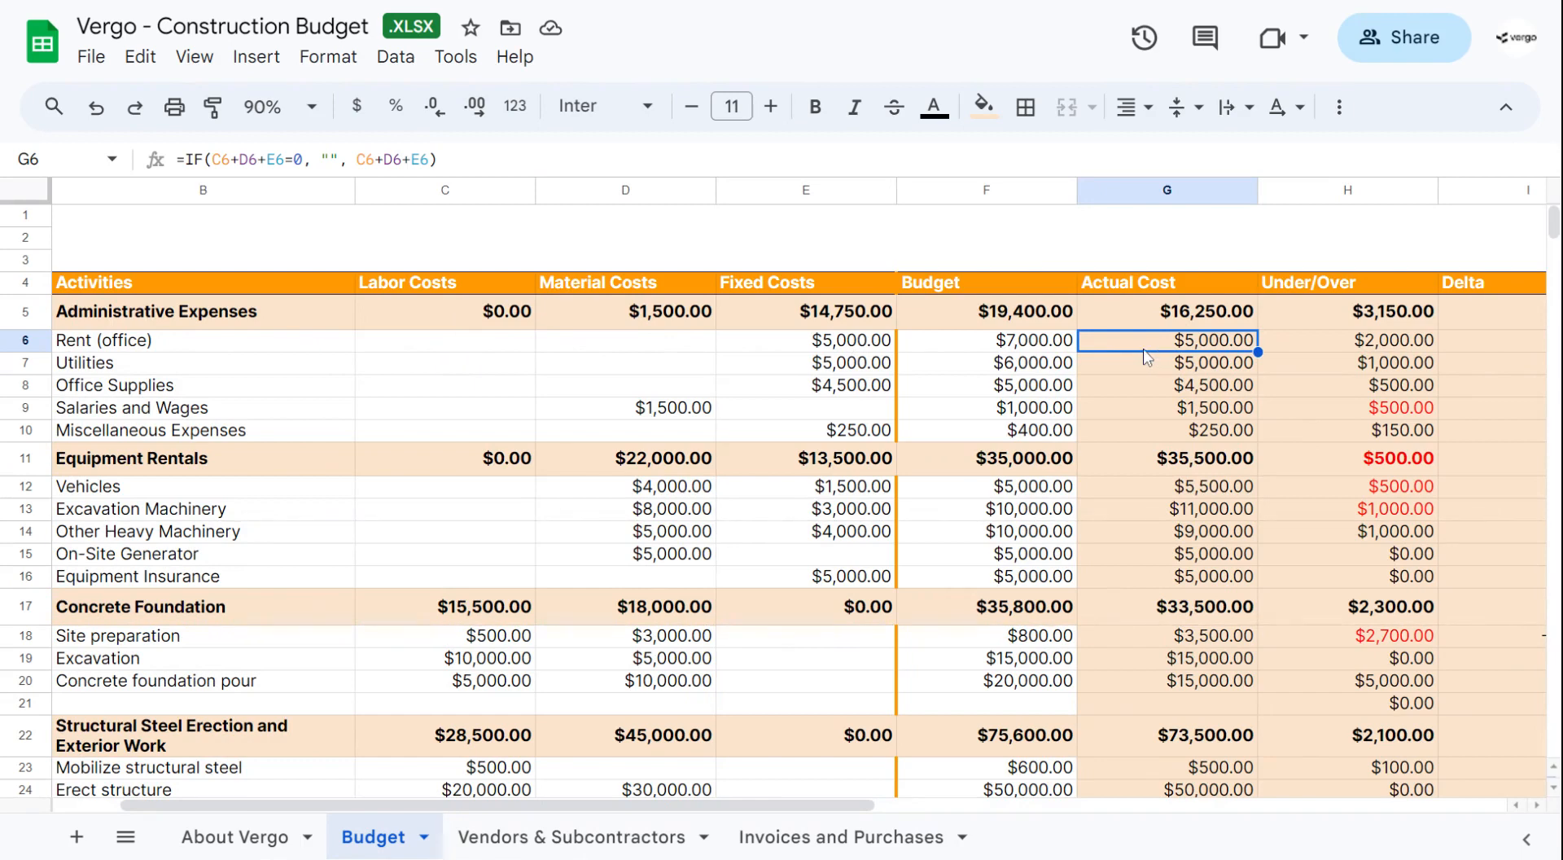
pyautogui.moveTo(1052, 352)
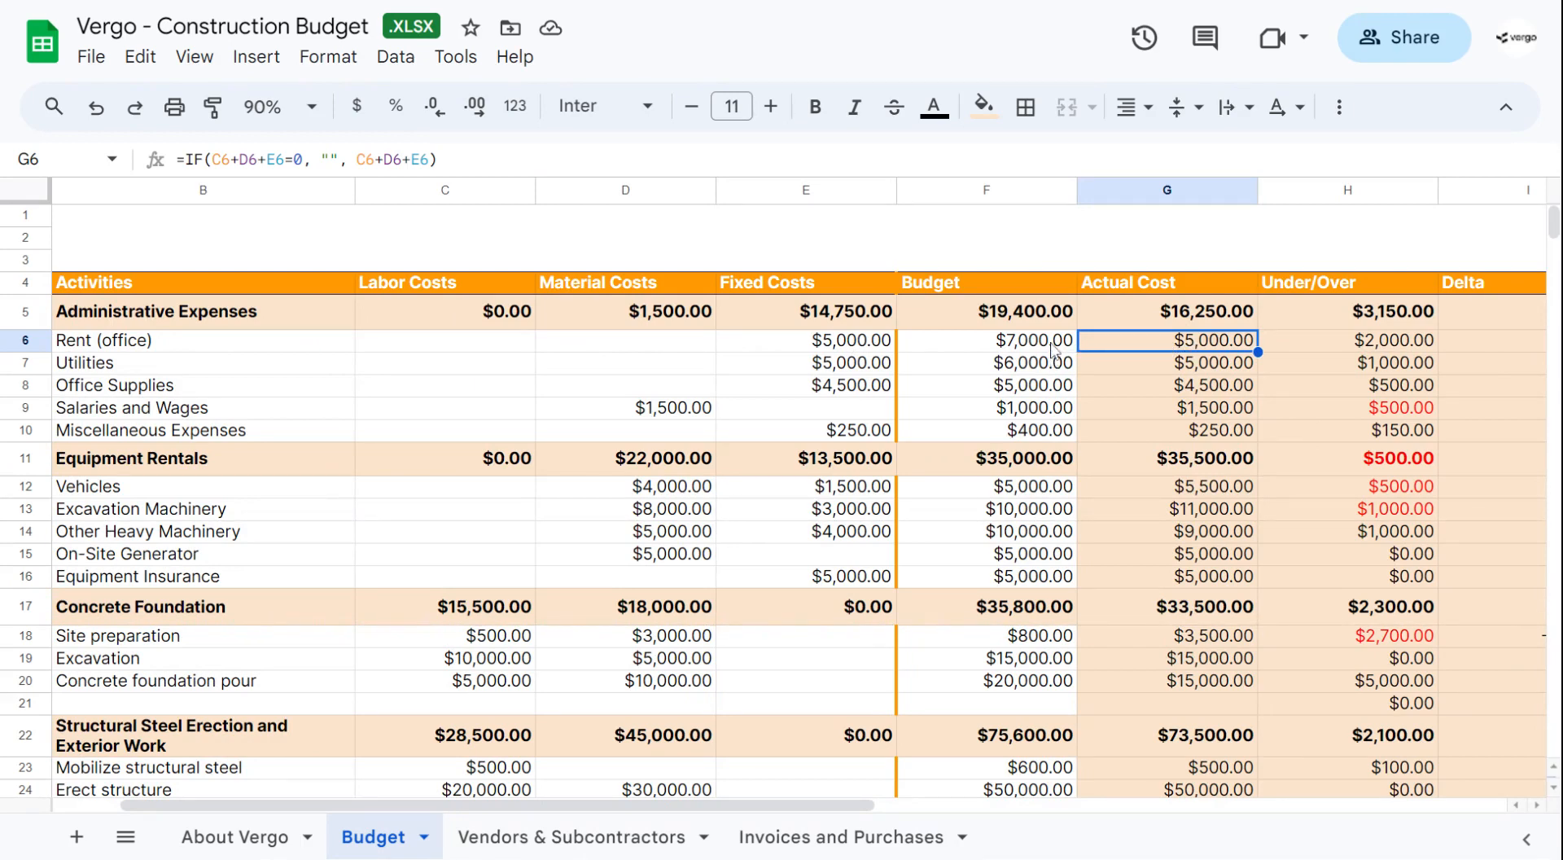
pyautogui.moveTo(1348, 364)
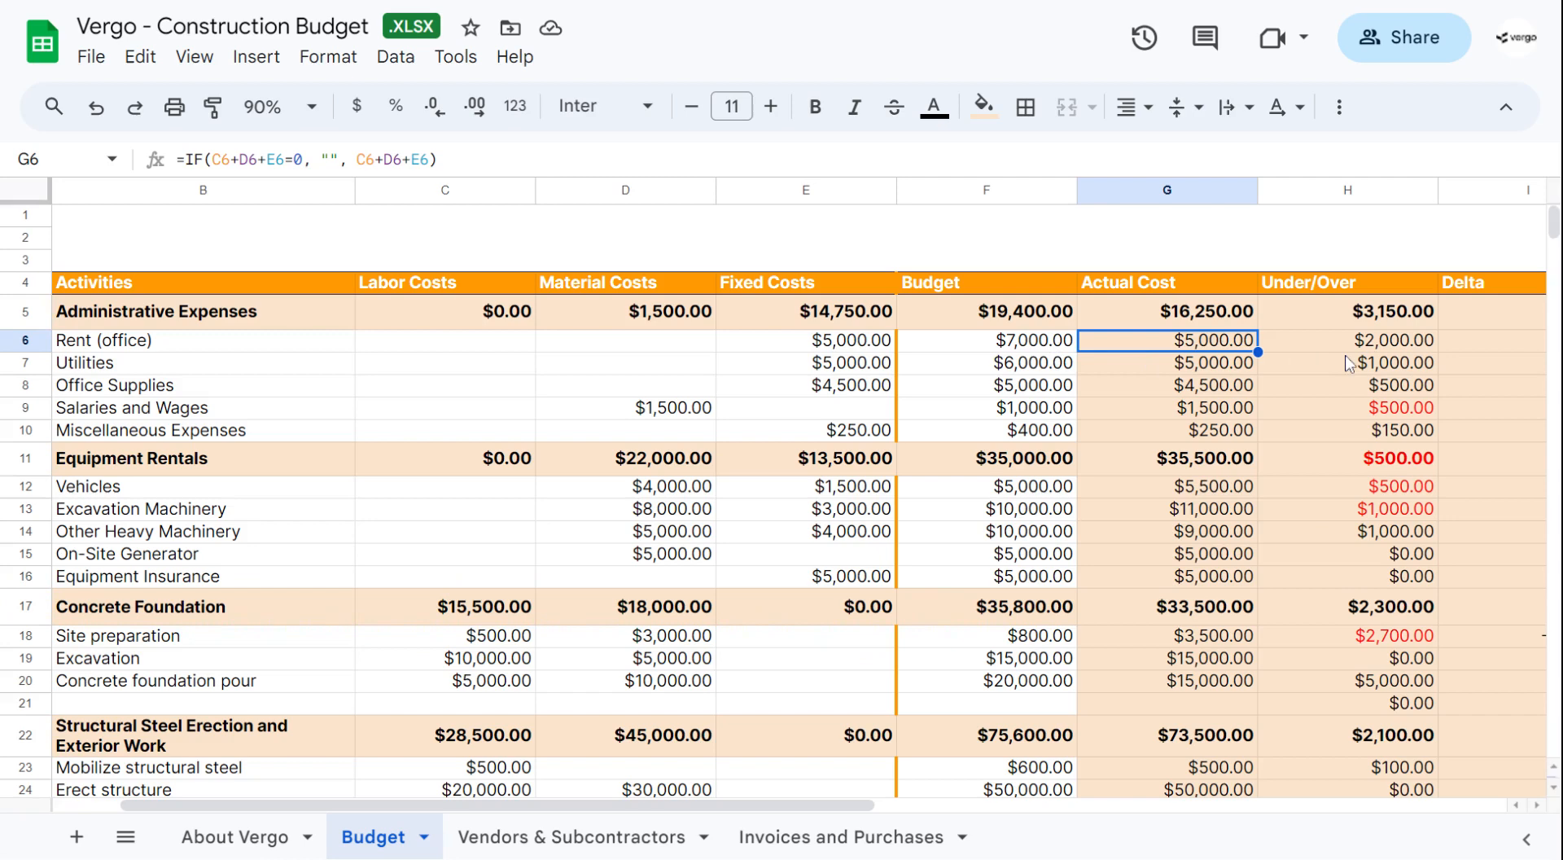
pyautogui.moveTo(1366, 354)
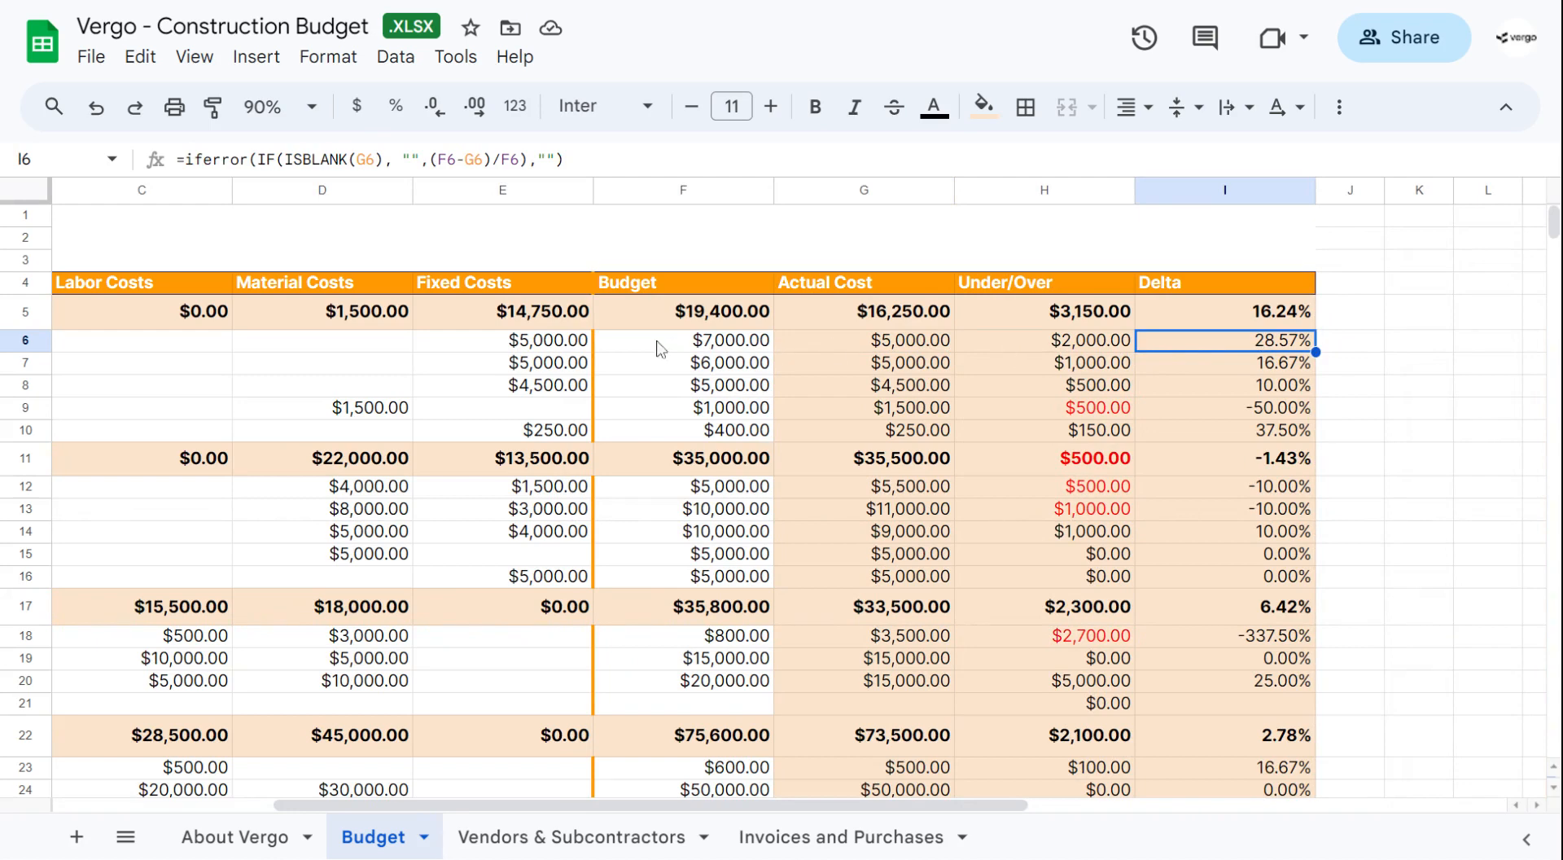
pyautogui.moveTo(739, 319)
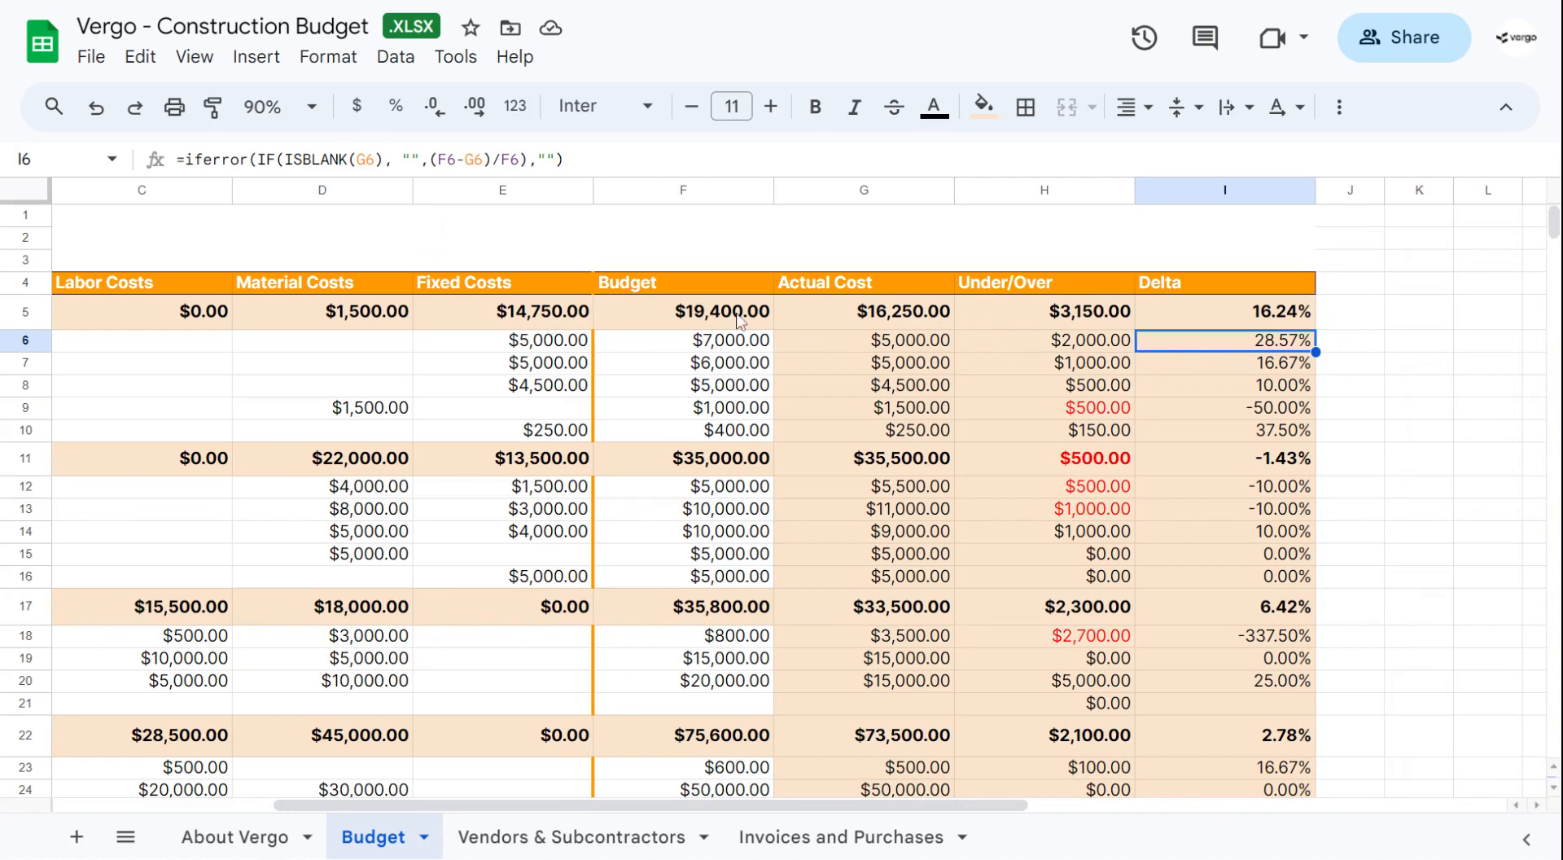
pyautogui.moveTo(863, 343)
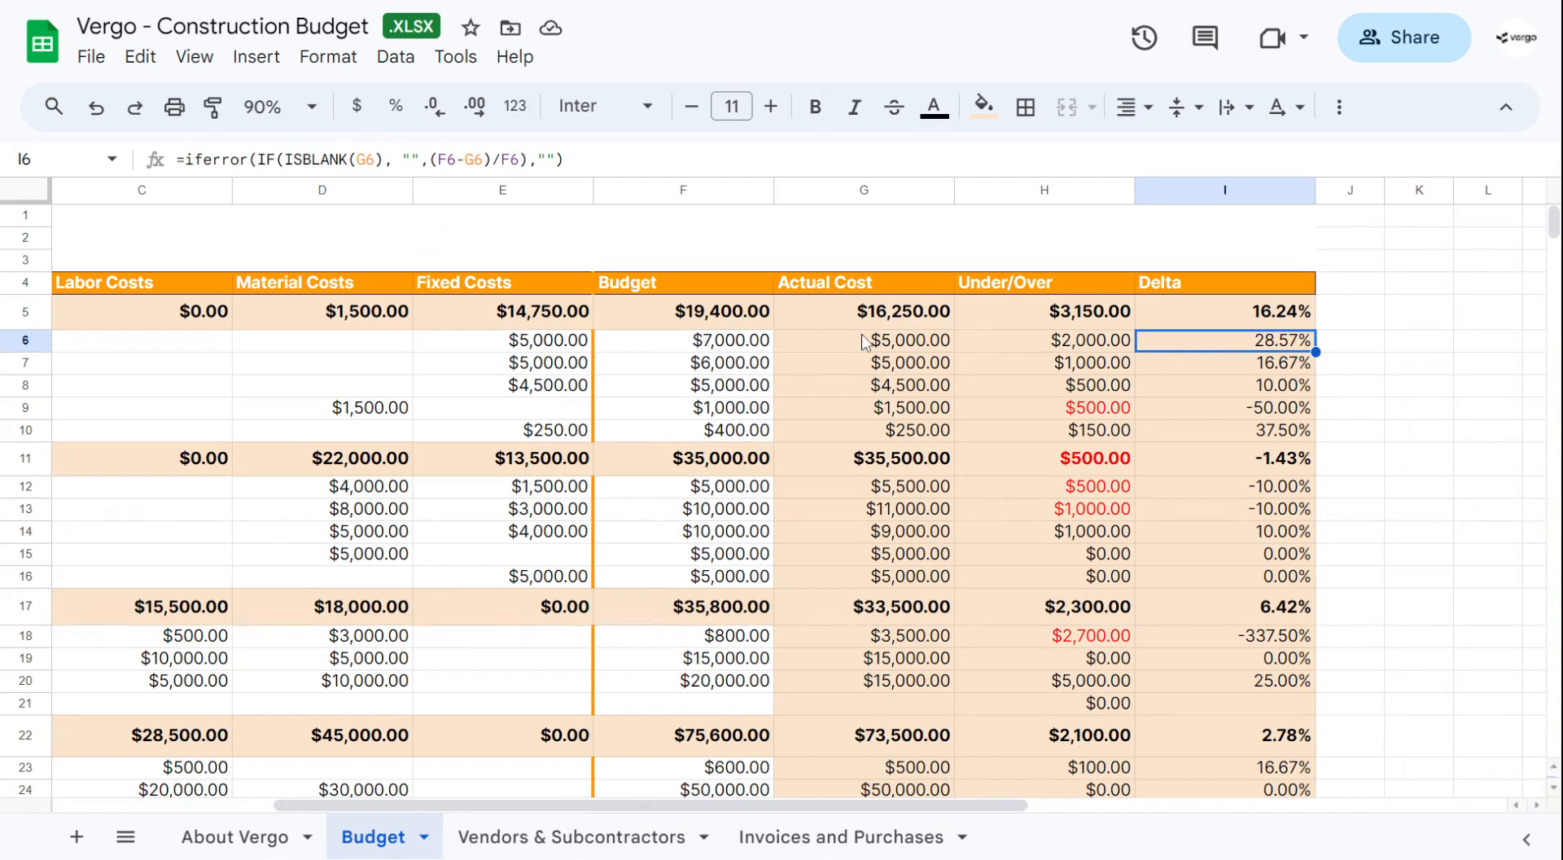
pyautogui.moveTo(726, 363)
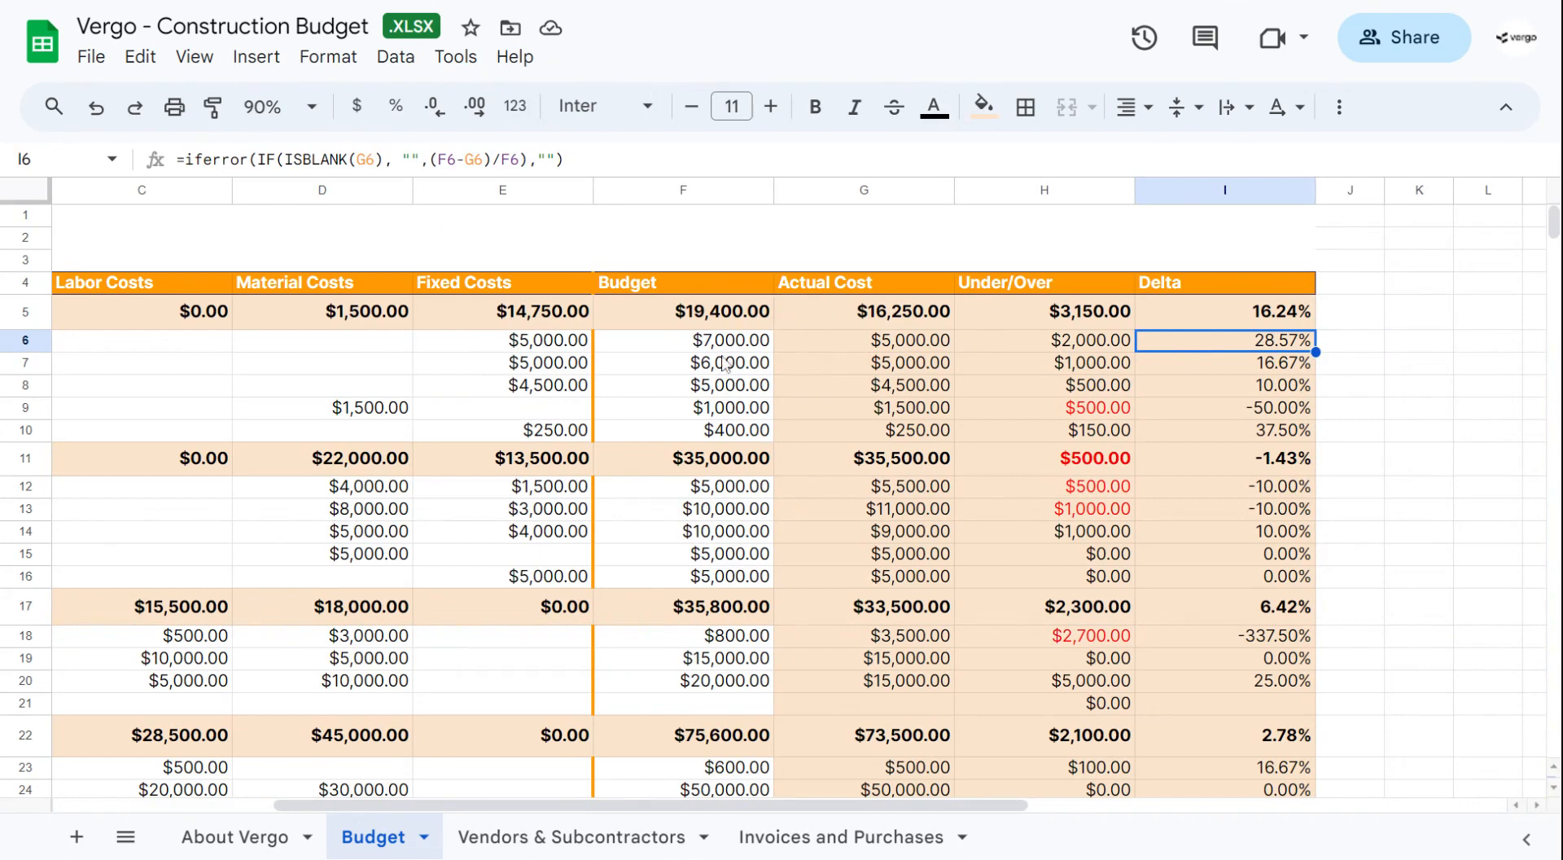
pyautogui.moveTo(1244, 357)
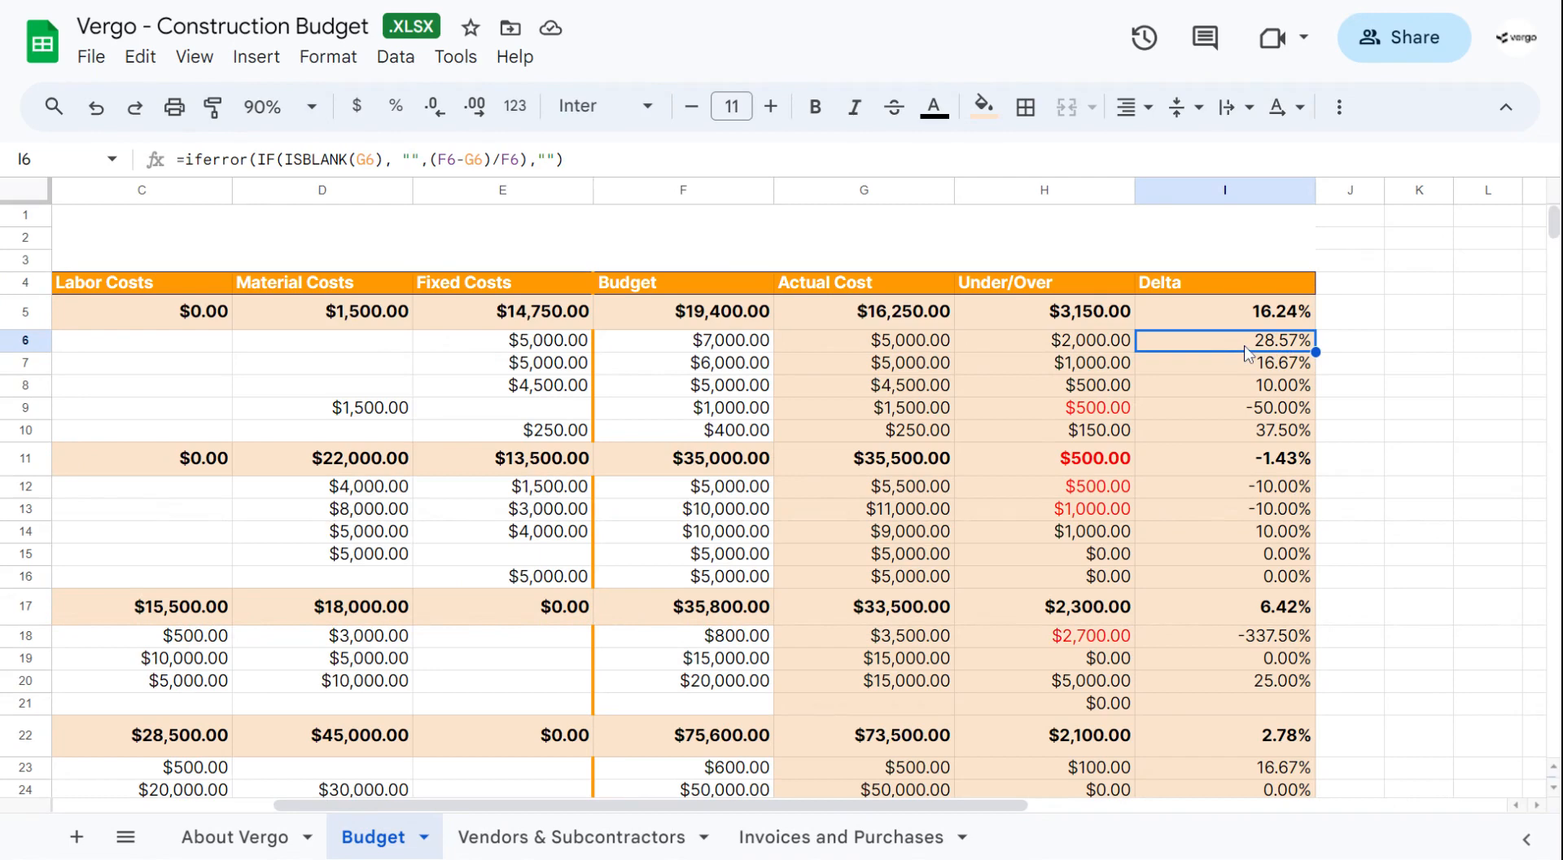
pyautogui.moveTo(675, 335)
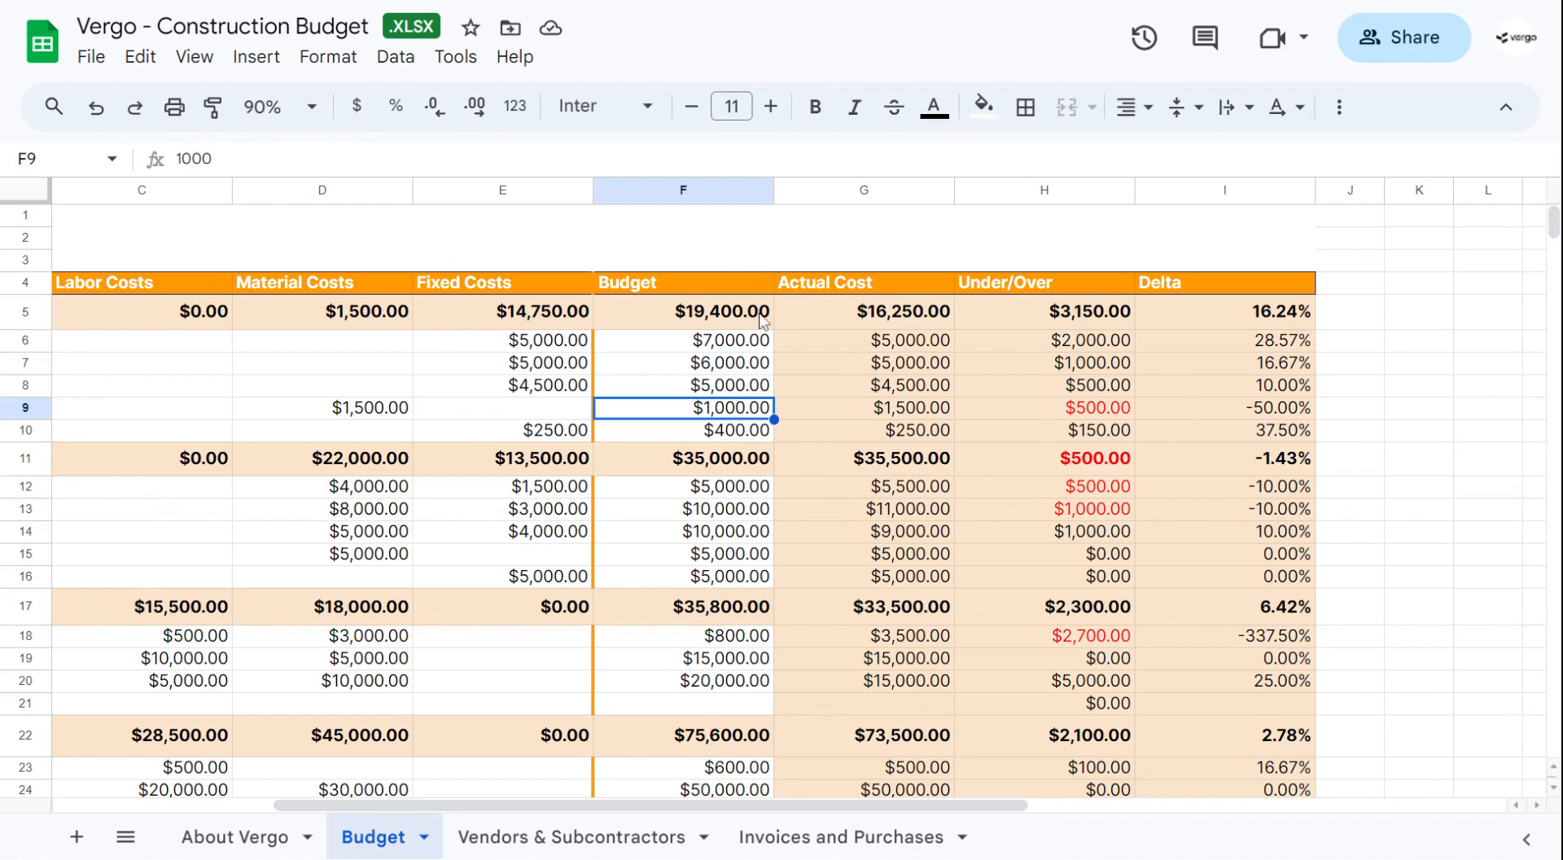
pyautogui.moveTo(367, 418)
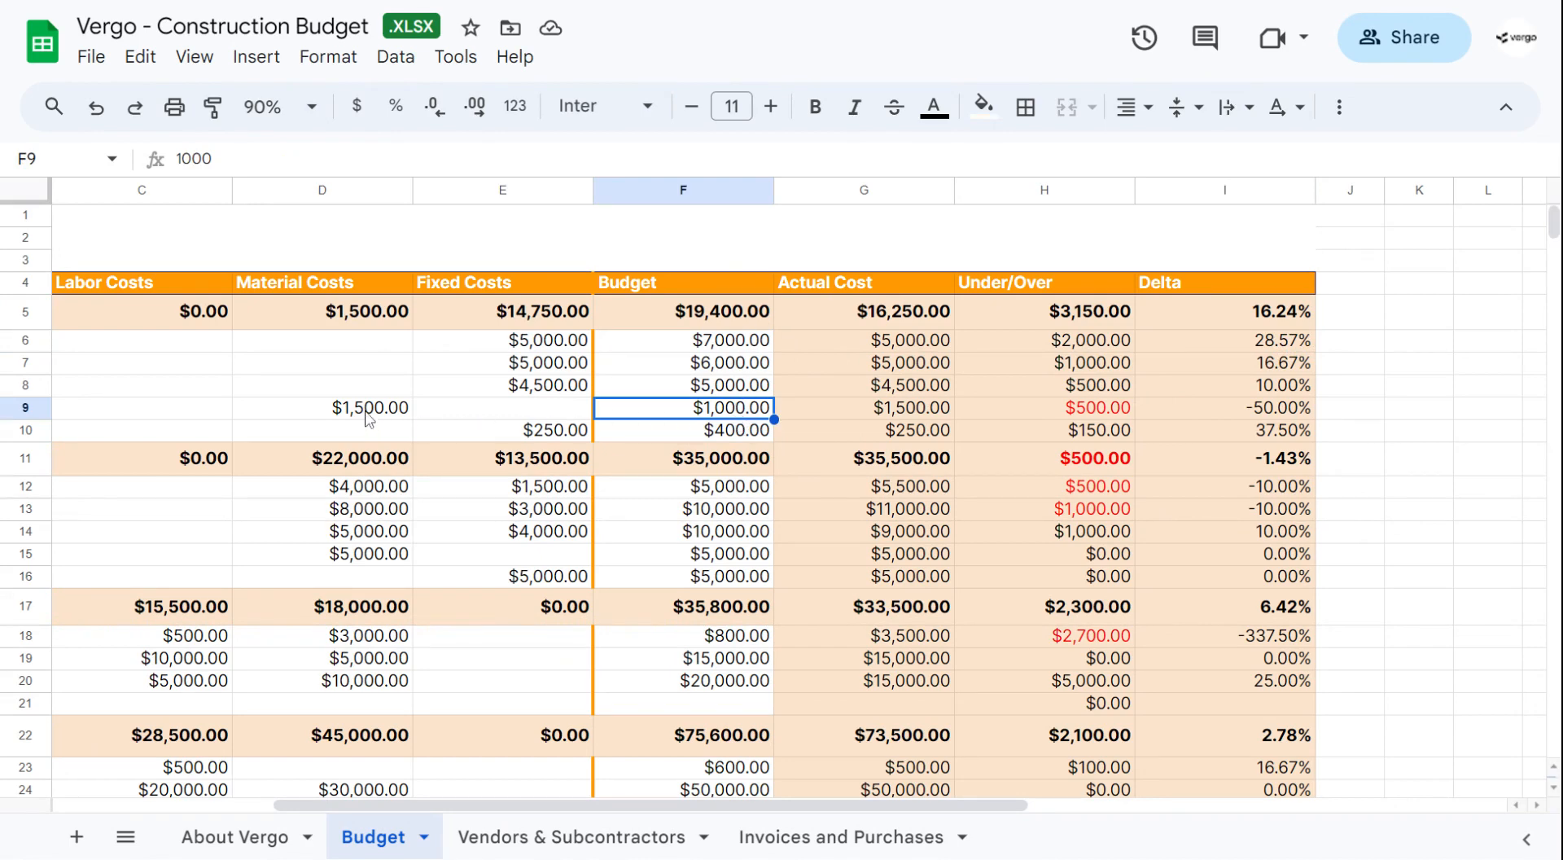
pyautogui.click(370, 407)
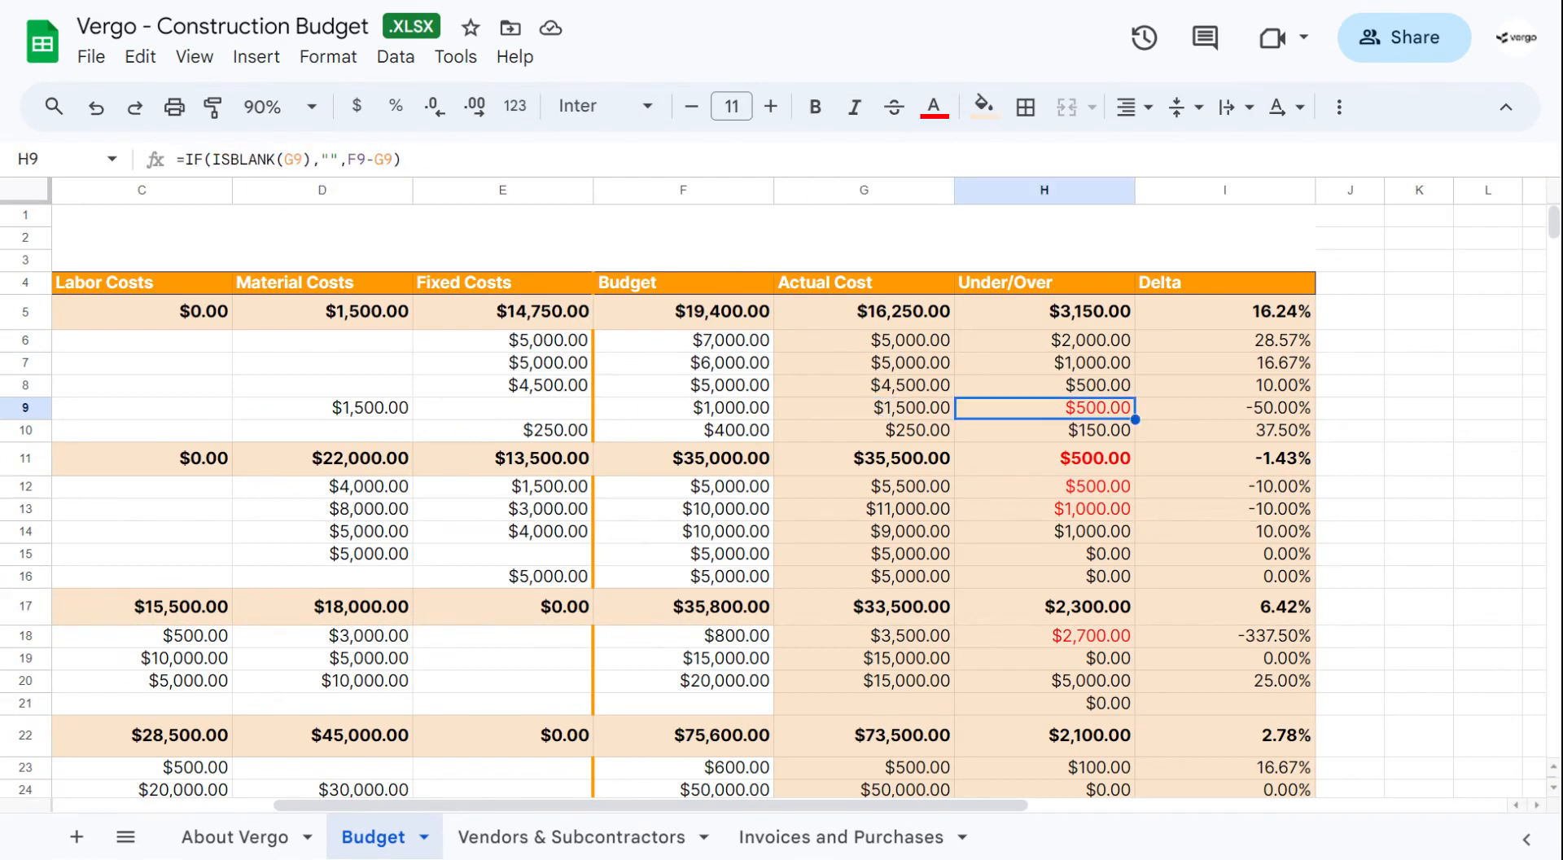
pyautogui.moveTo(1235, 427)
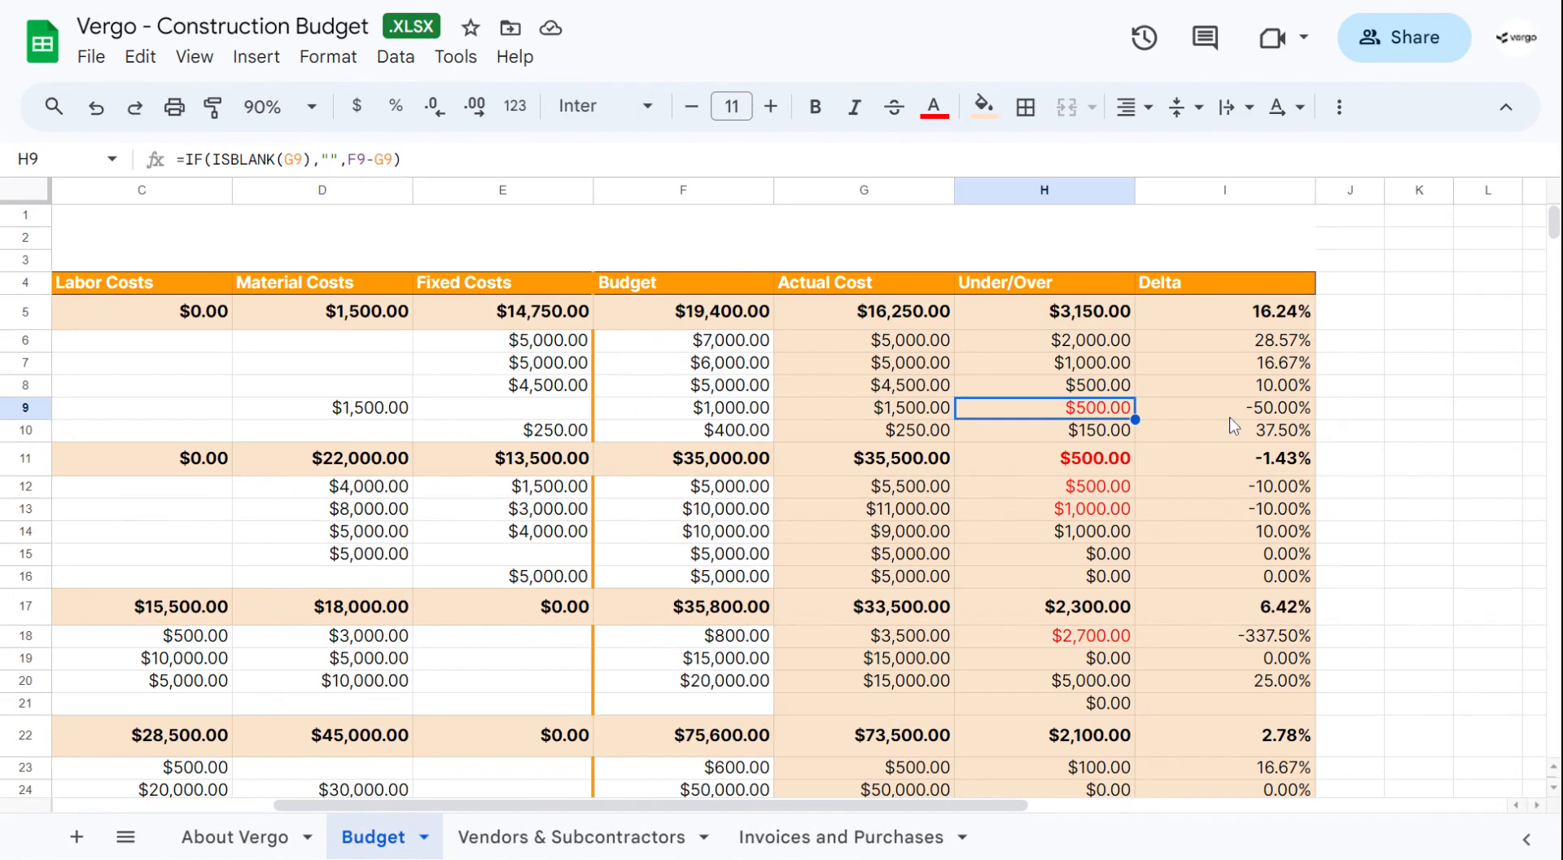
pyautogui.moveTo(1234, 426)
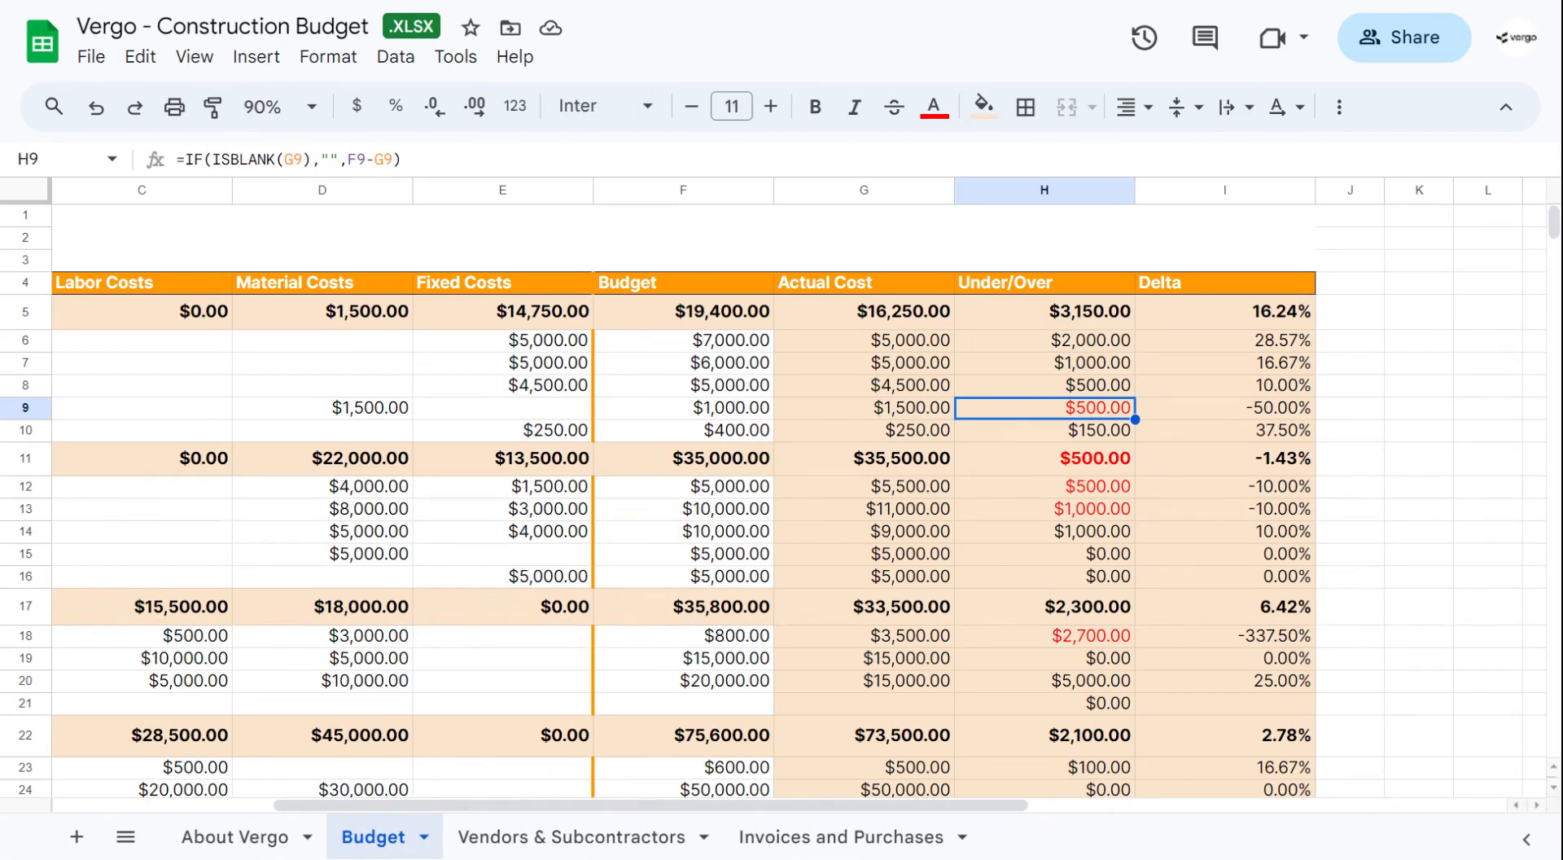
pyautogui.hscroll(-3)
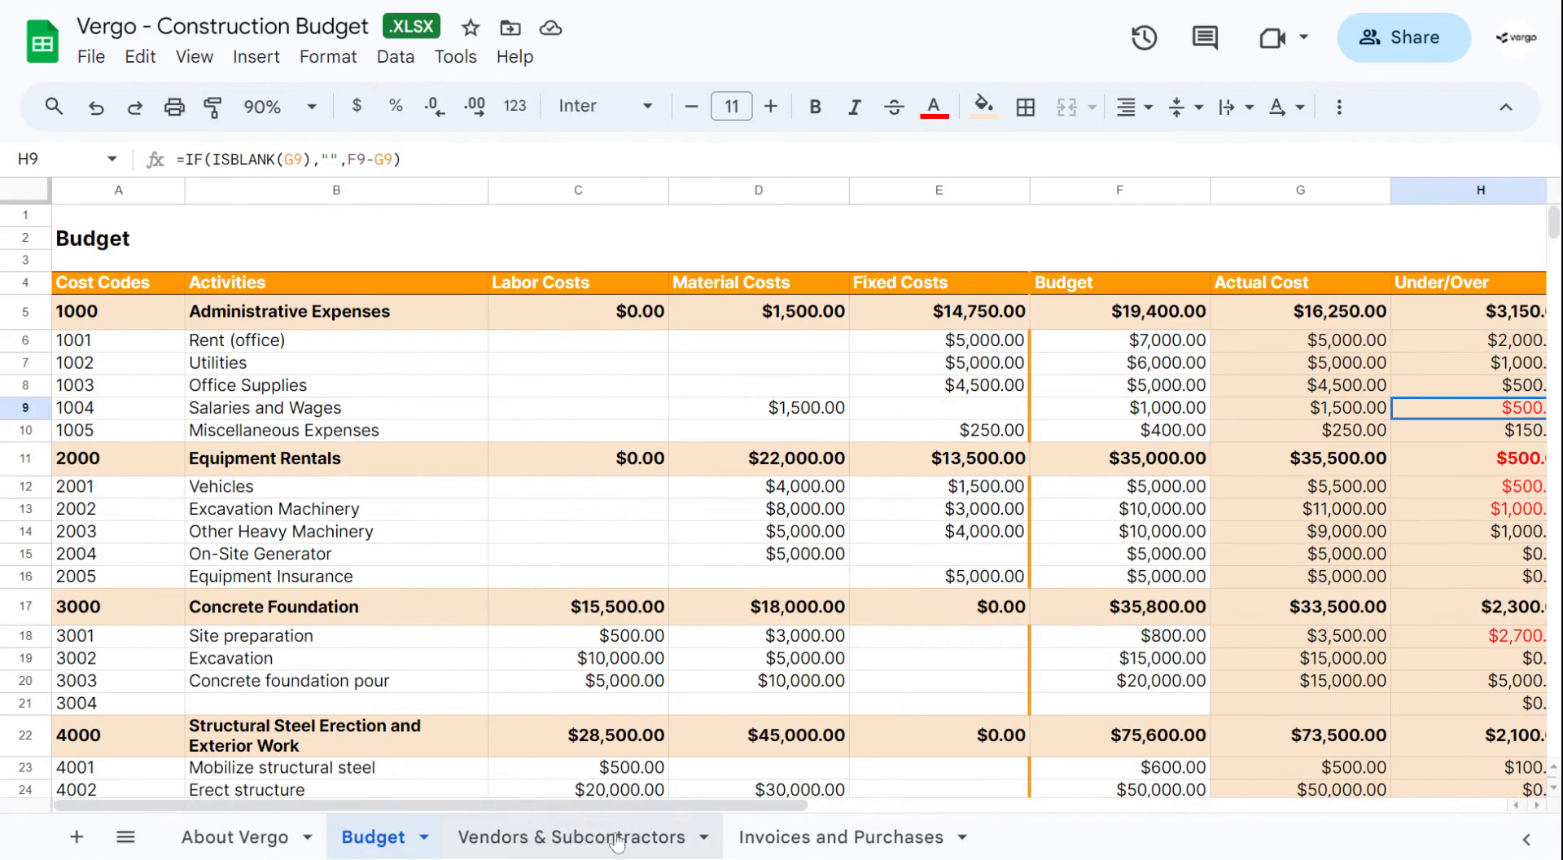
# Show the trade dropdown choices for Wood Company's entry in B5 on Vendors & Subcontractors
pyautogui.click(575, 835)
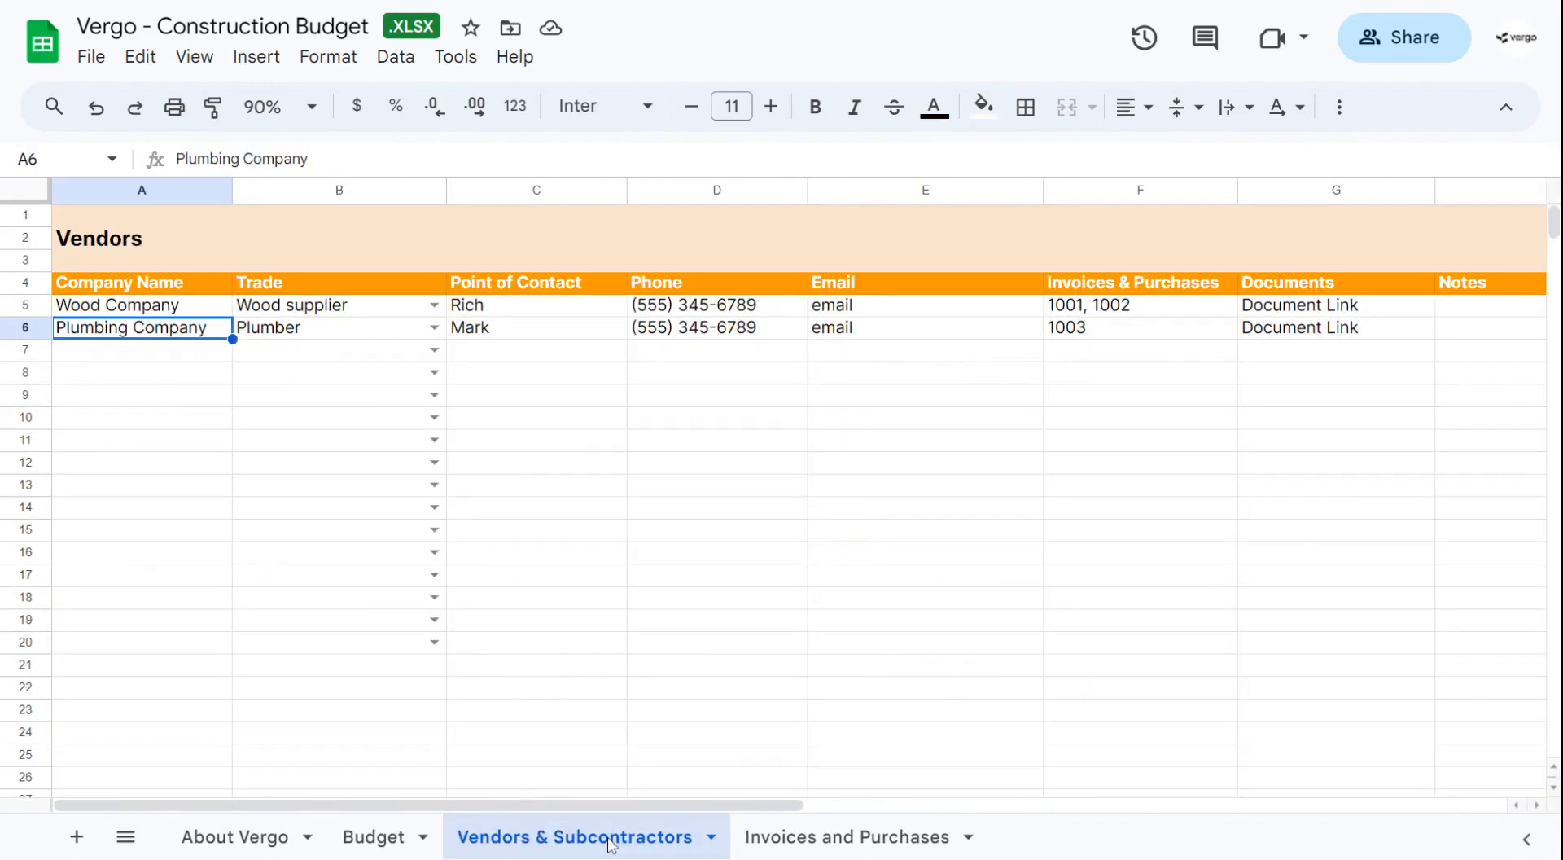
pyautogui.moveTo(151, 309)
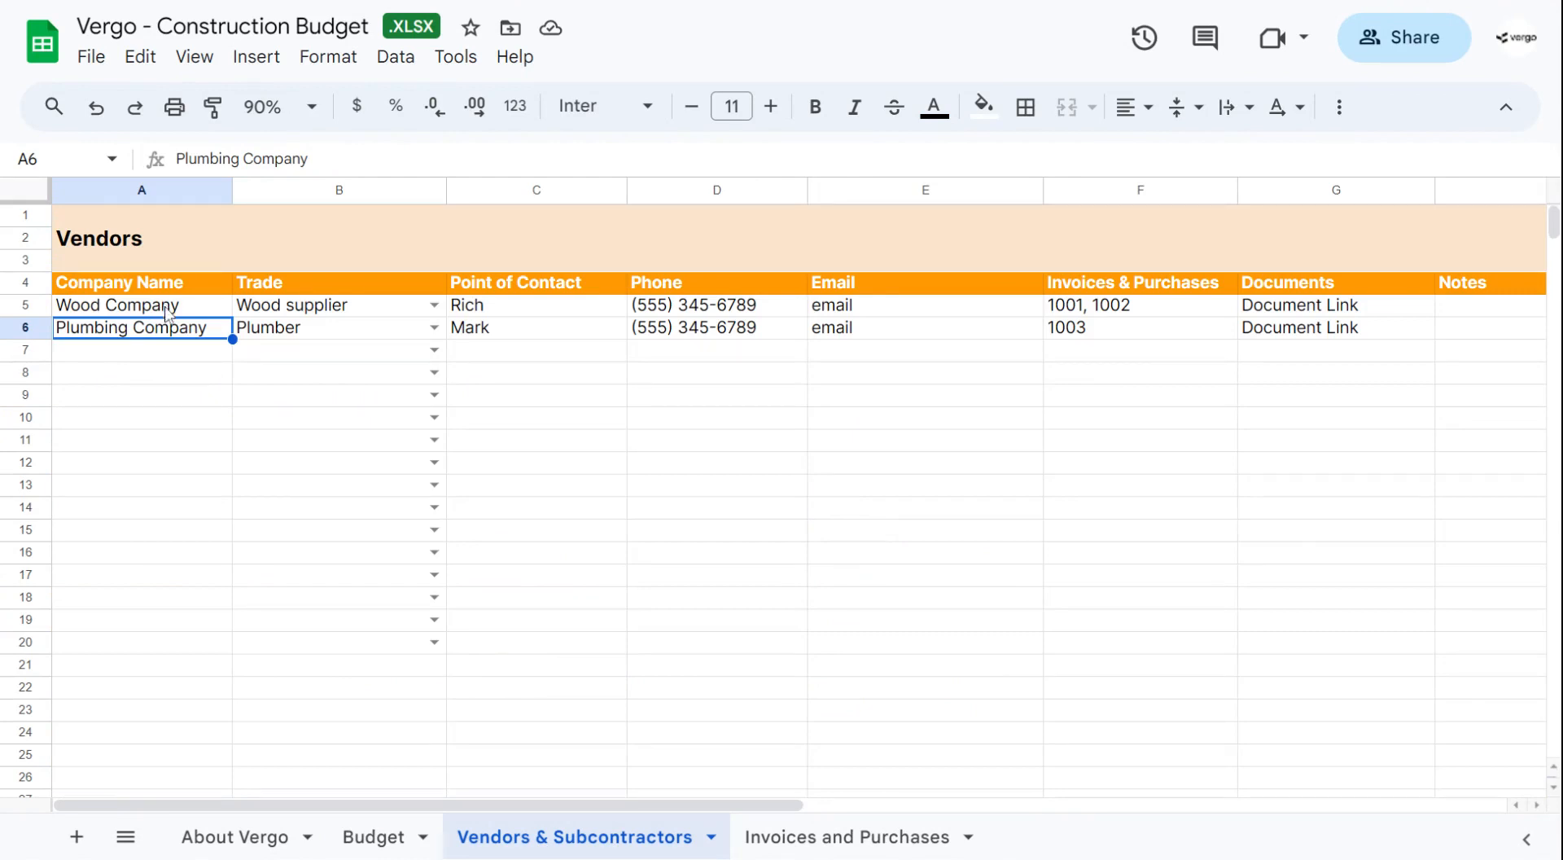
pyautogui.click(339, 304)
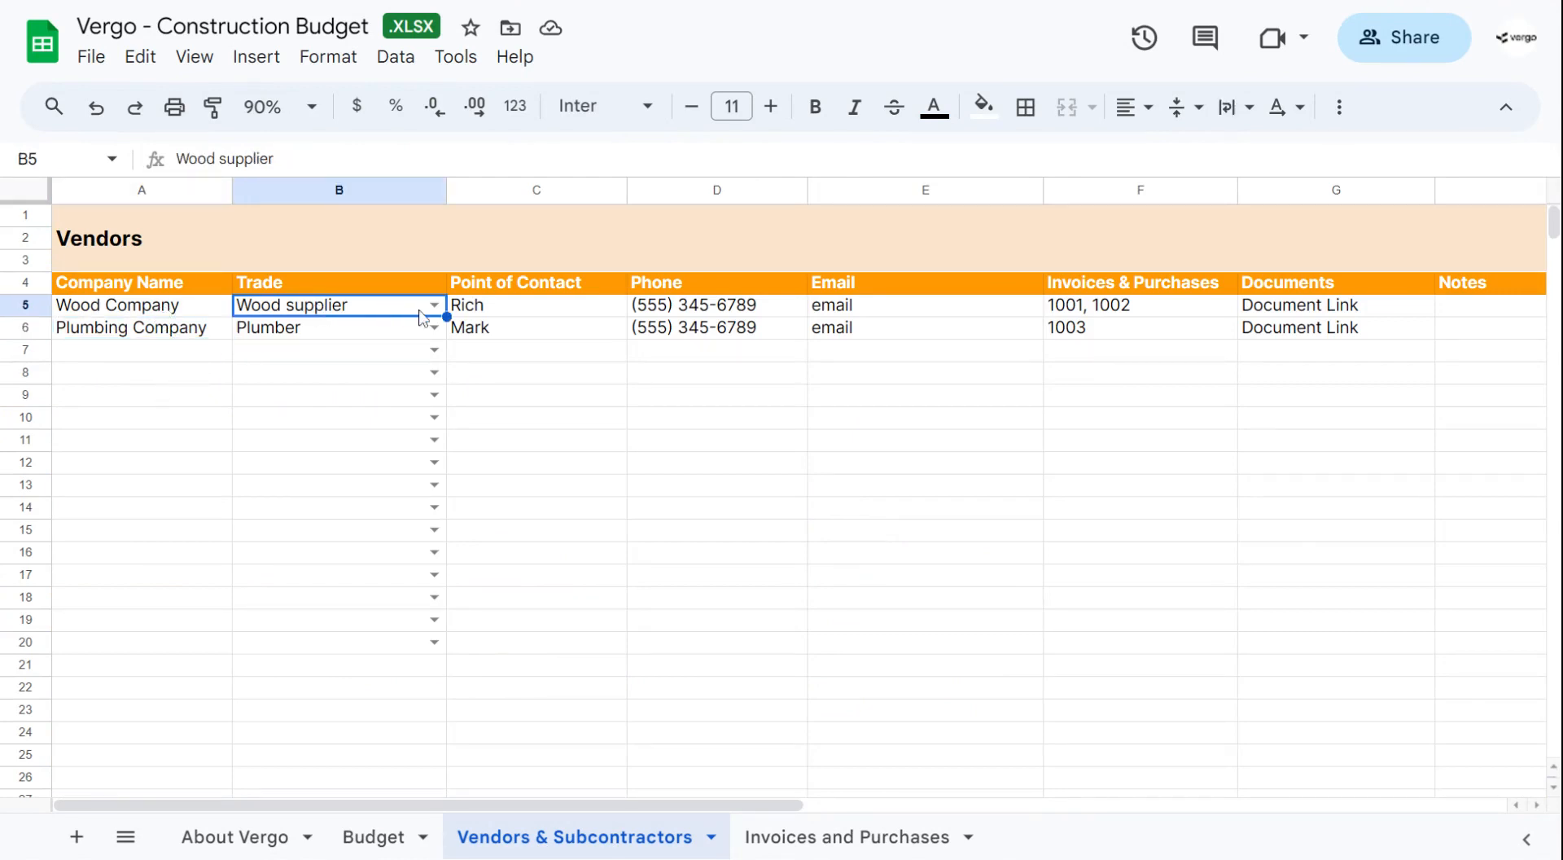
pyautogui.click(434, 304)
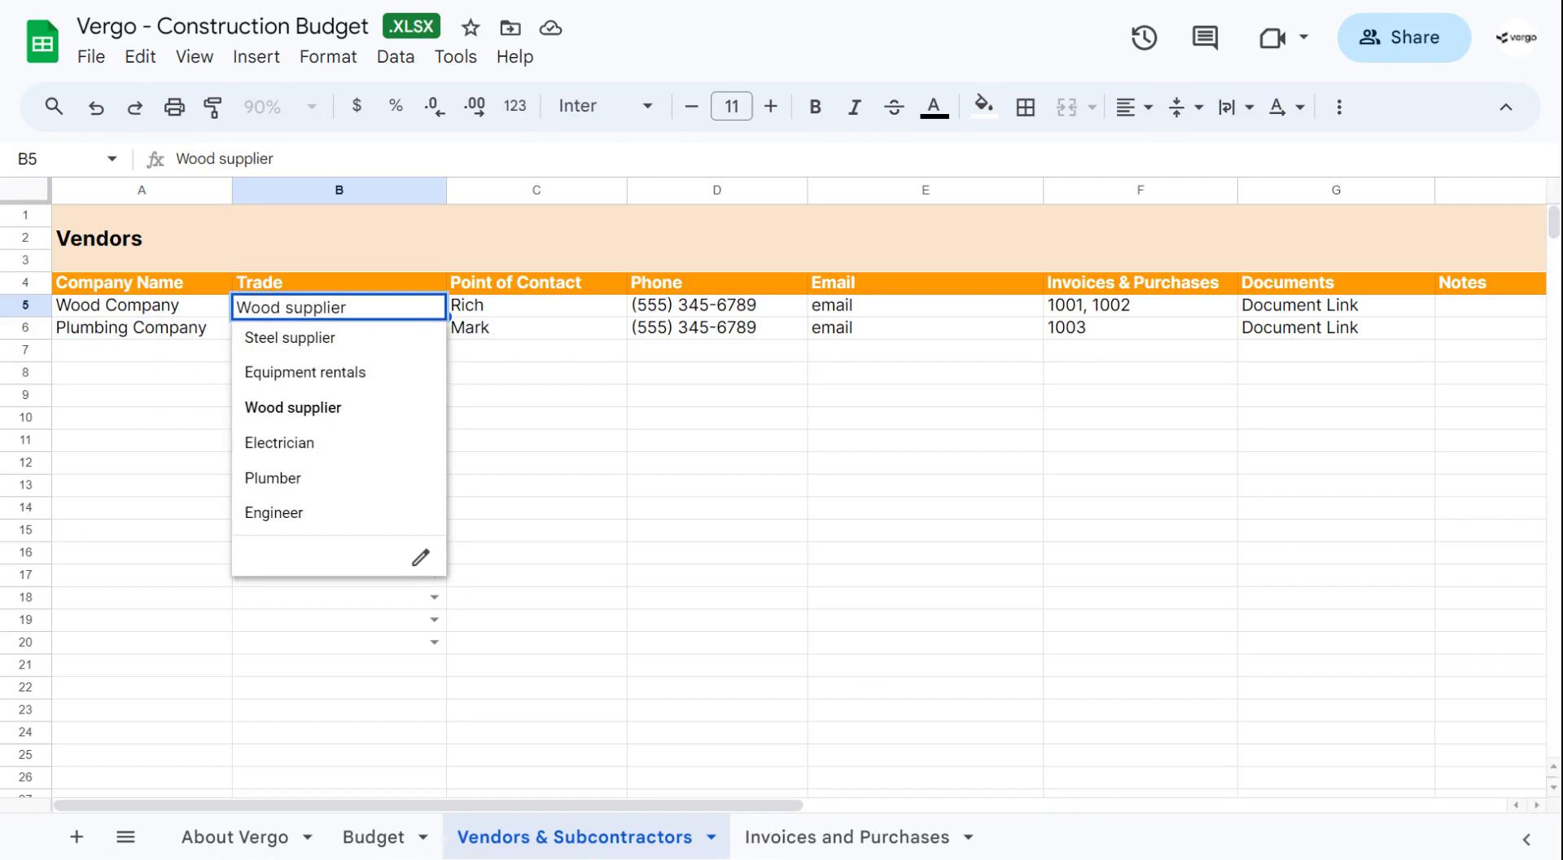
pyautogui.moveTo(418, 557)
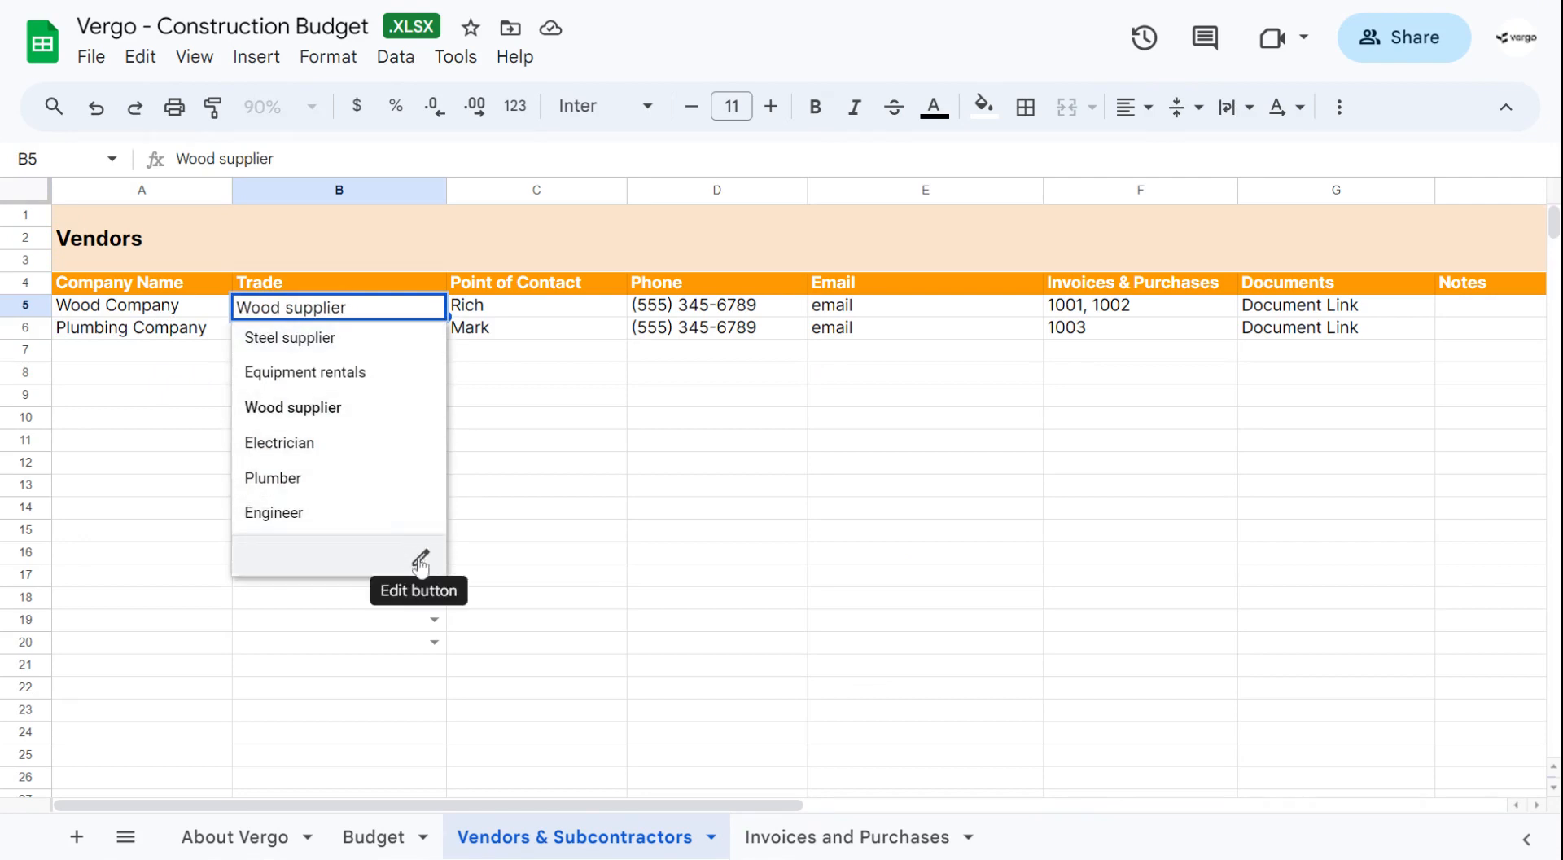
# Colour the Steel supplier trade option pink and apply the rule to all Trade dropdowns B5:B20
pyautogui.click(420, 558)
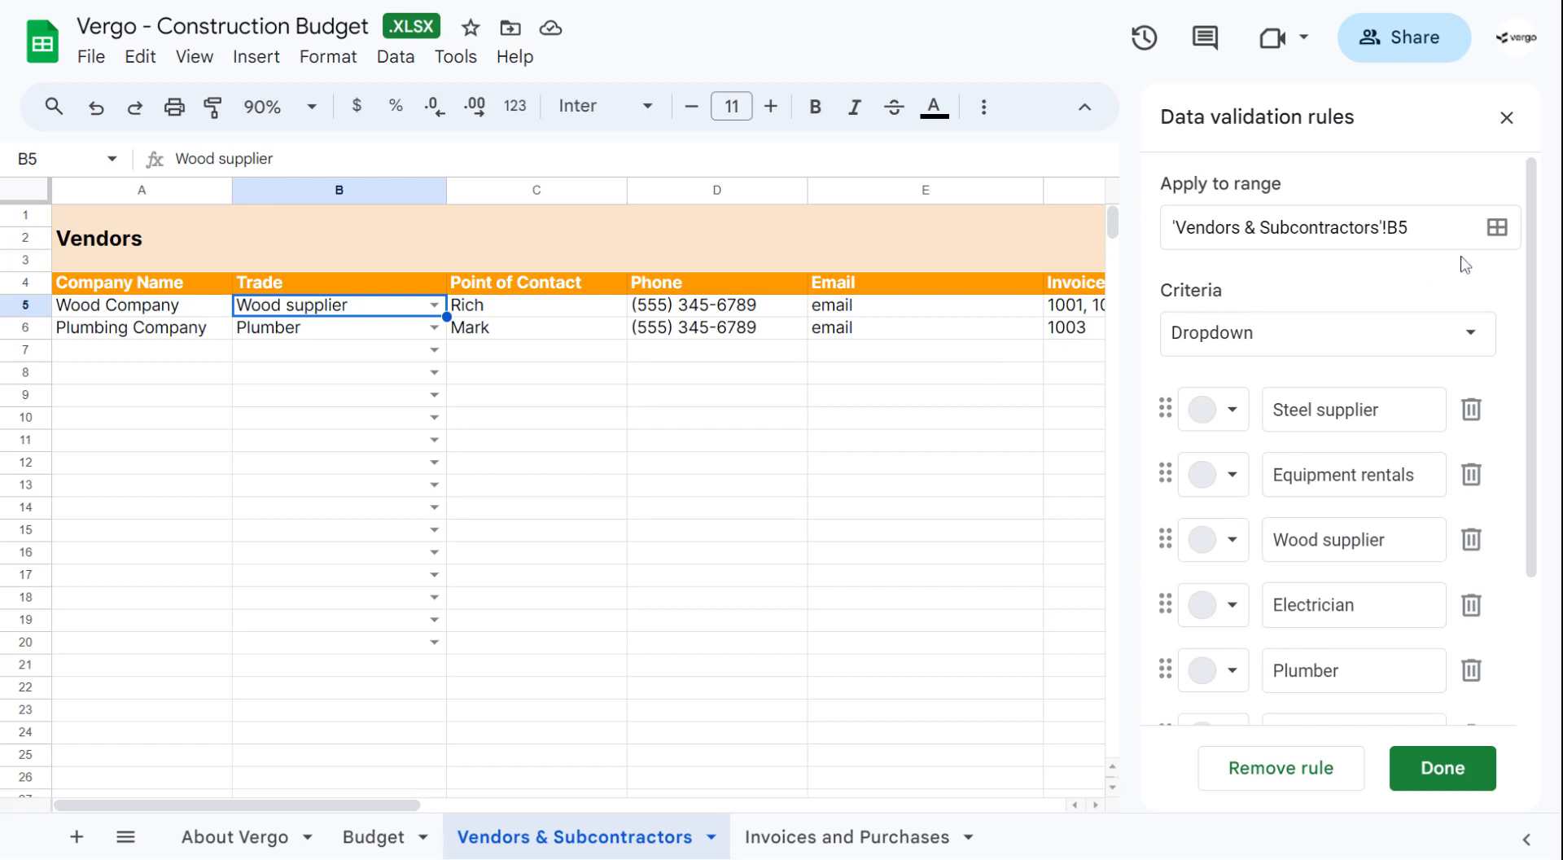
pyautogui.scroll(-3)
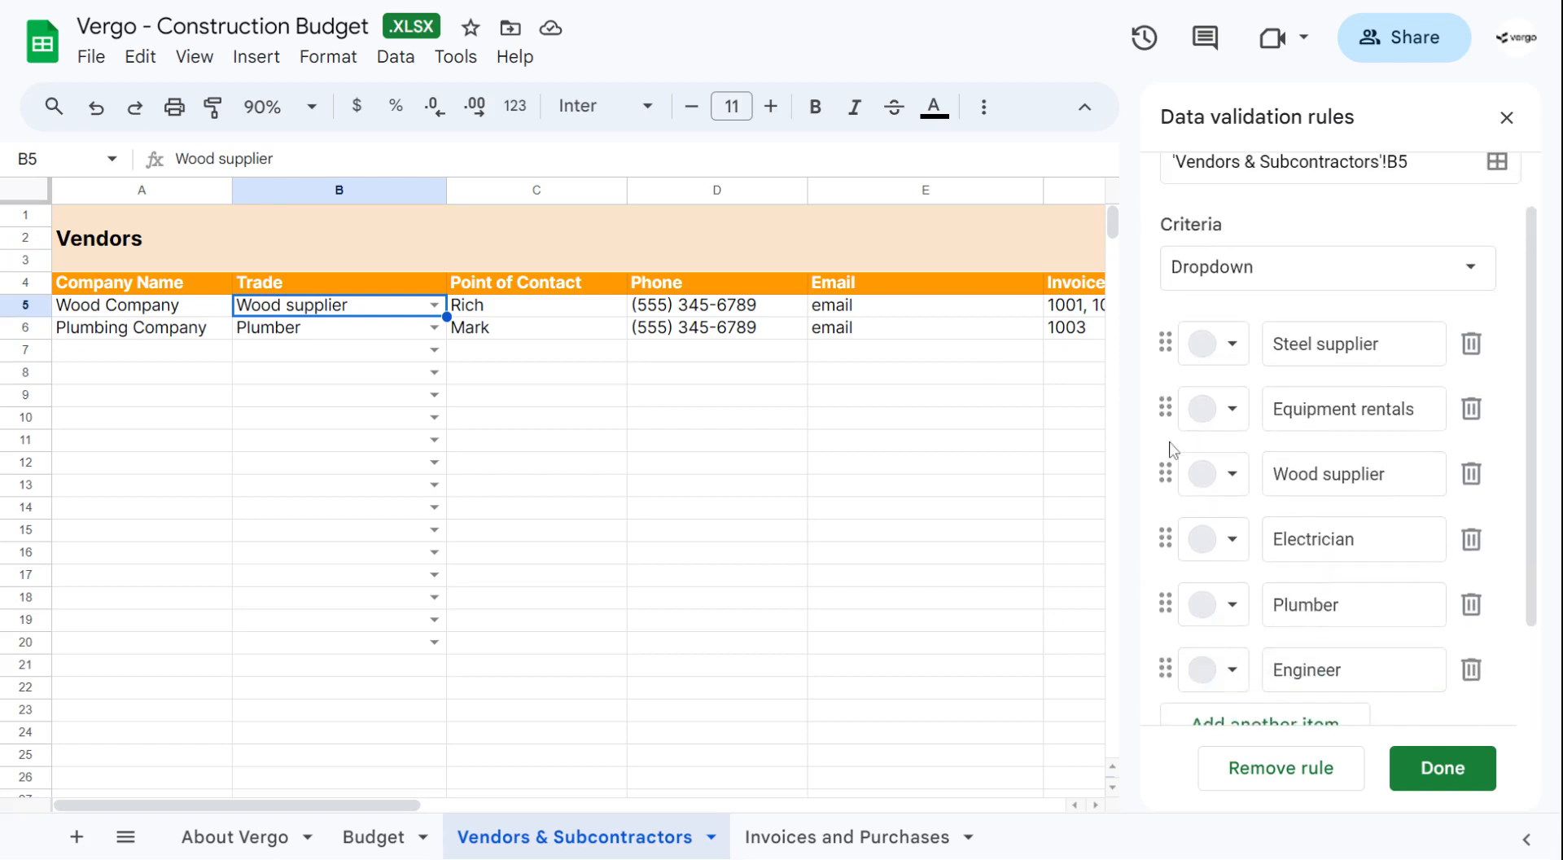
pyautogui.click(1200, 343)
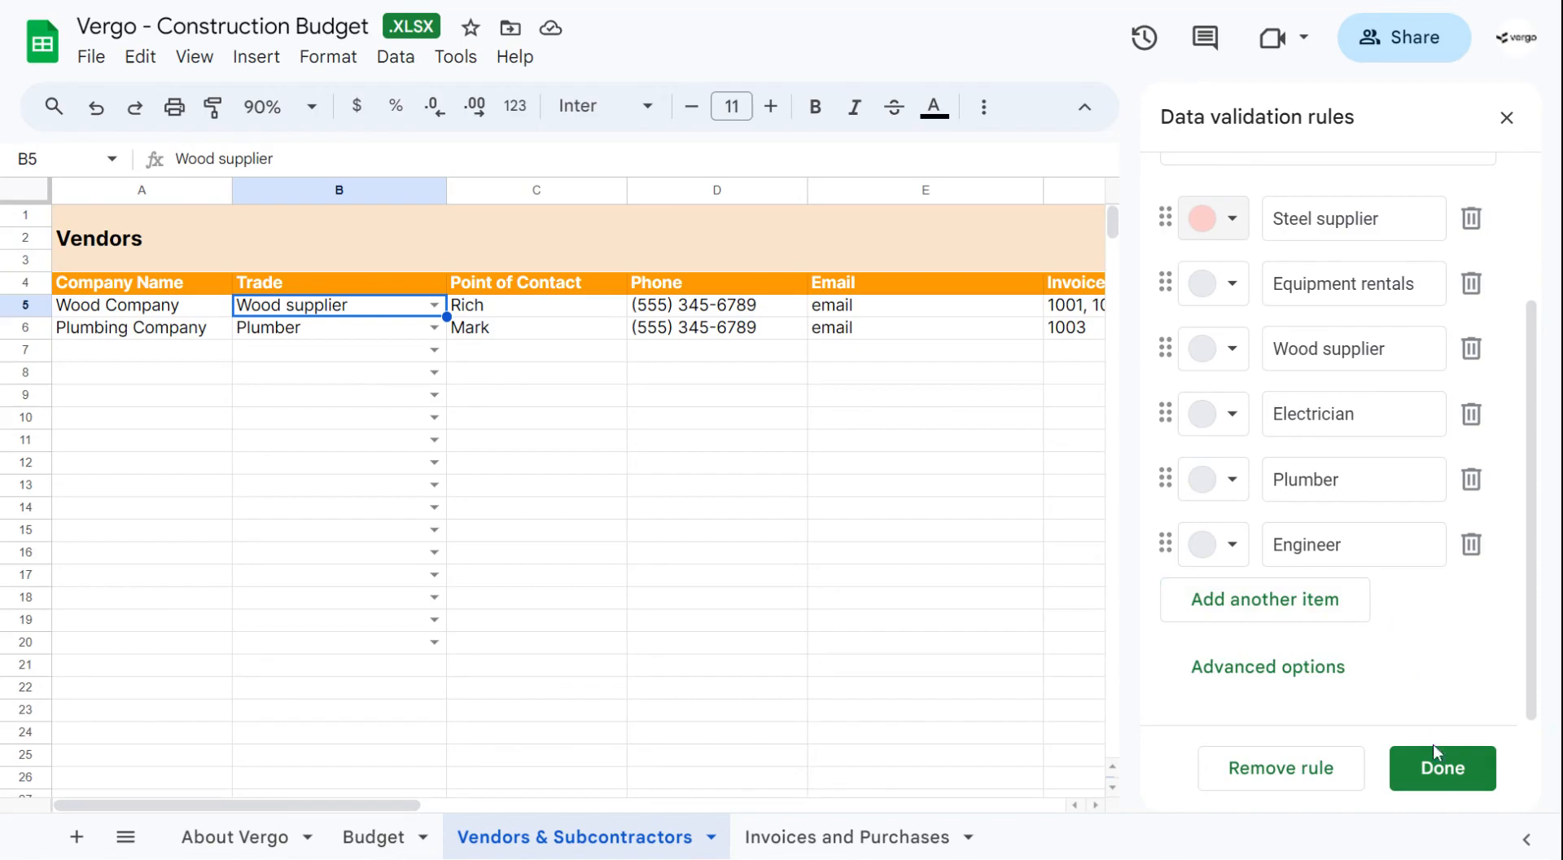
pyautogui.click(1442, 769)
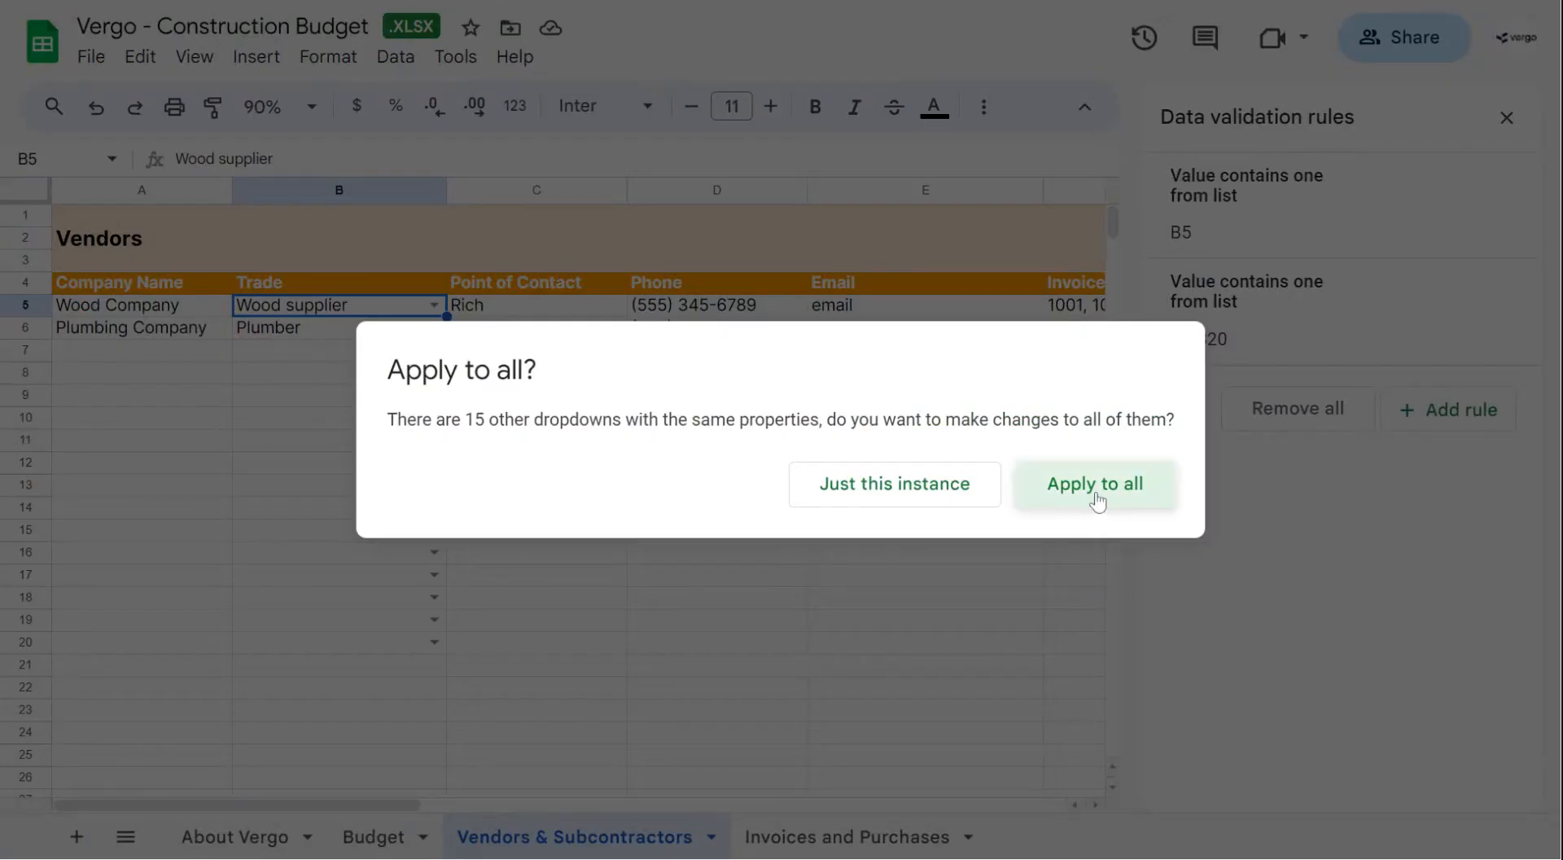
pyautogui.click(1094, 484)
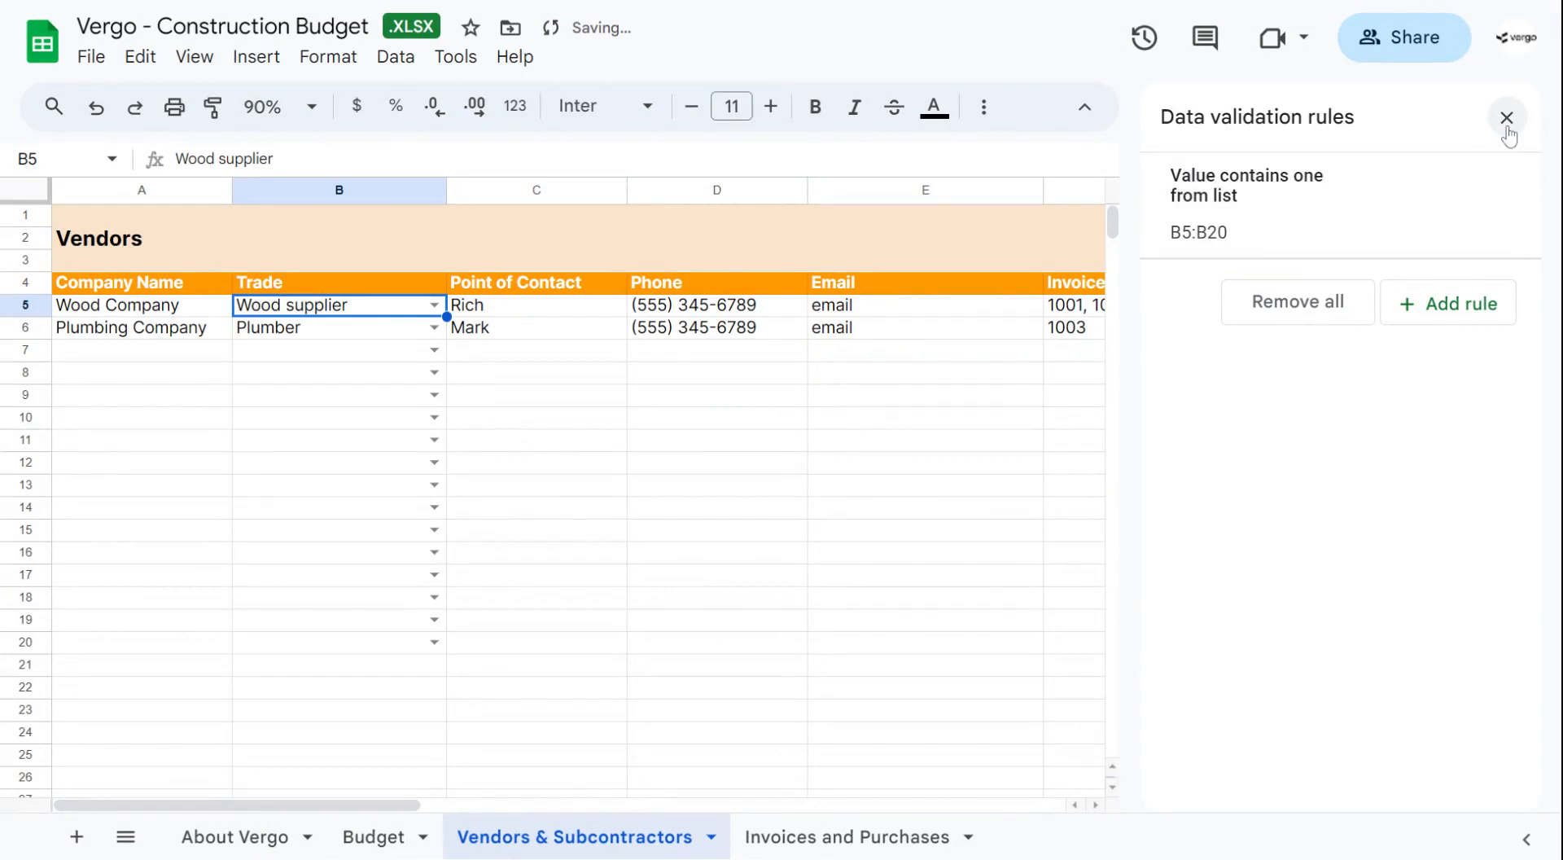
pyautogui.click(1508, 117)
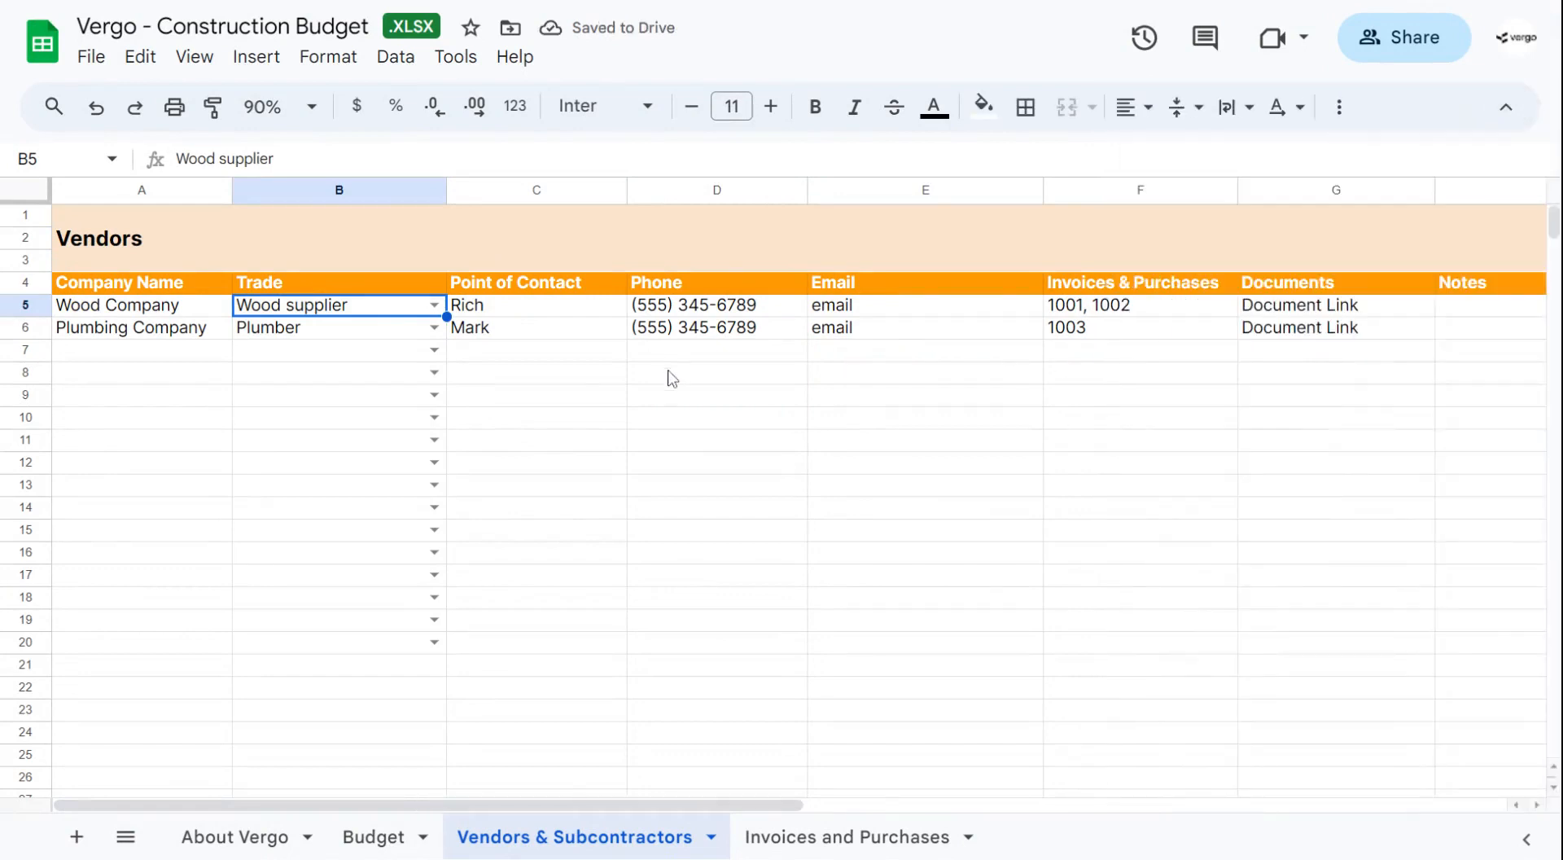
pyautogui.click(536, 305)
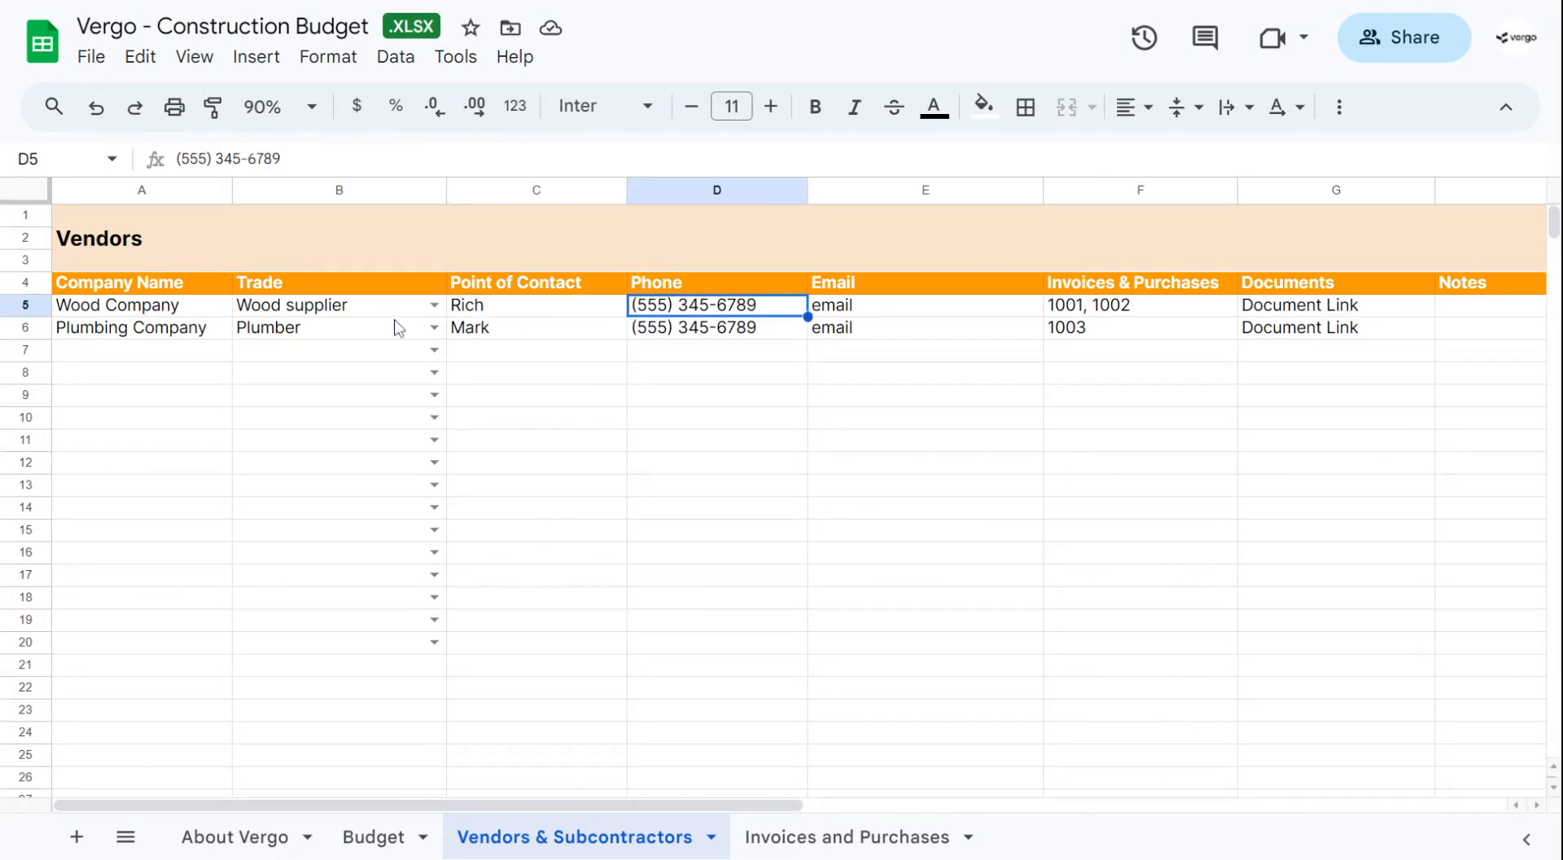
pyautogui.click(925, 304)
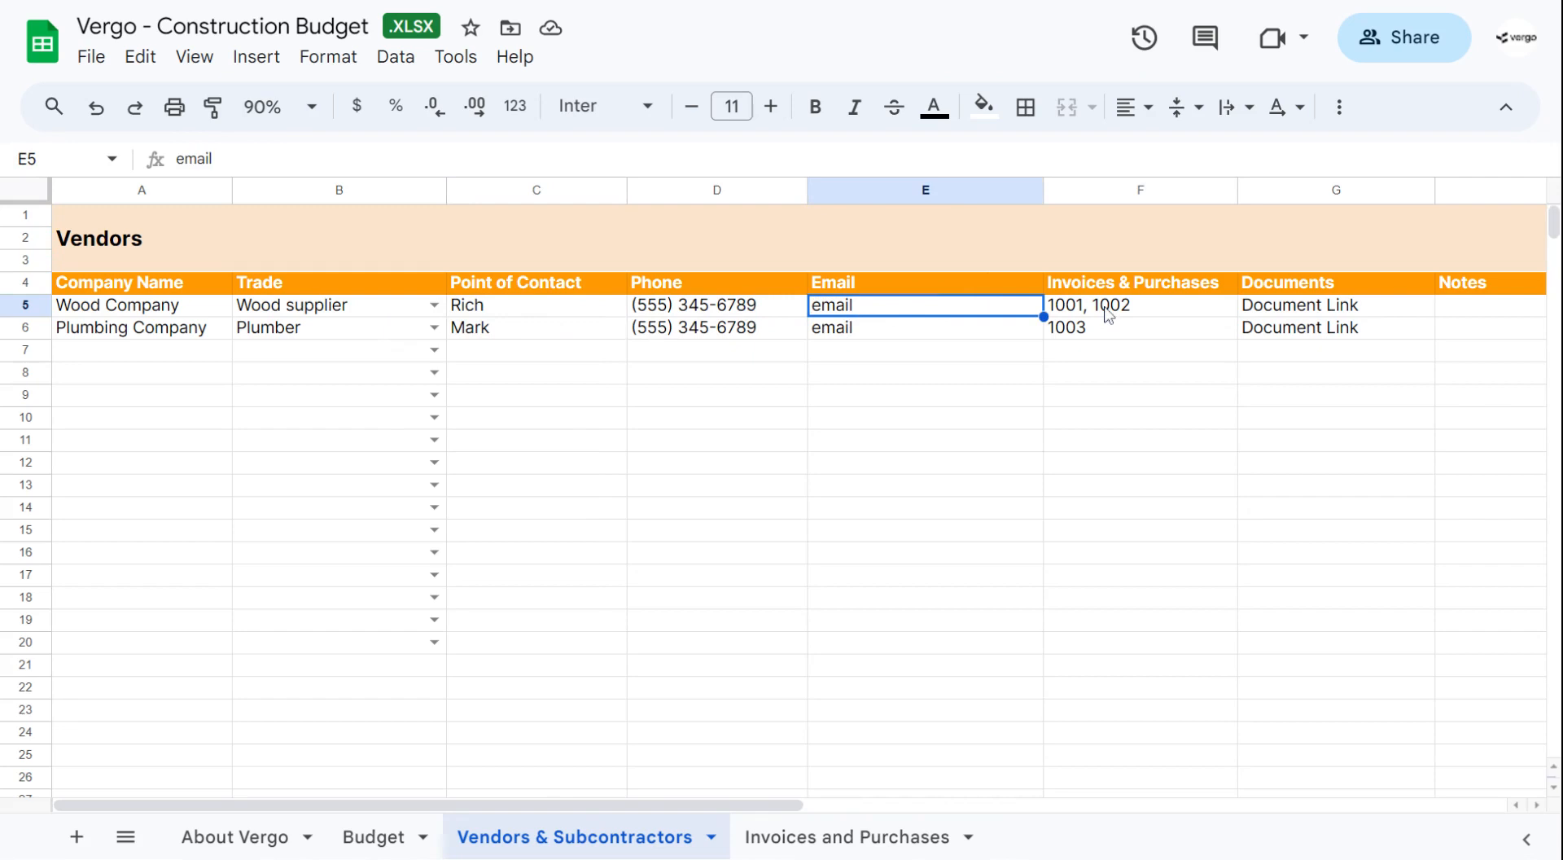
pyautogui.click(1140, 304)
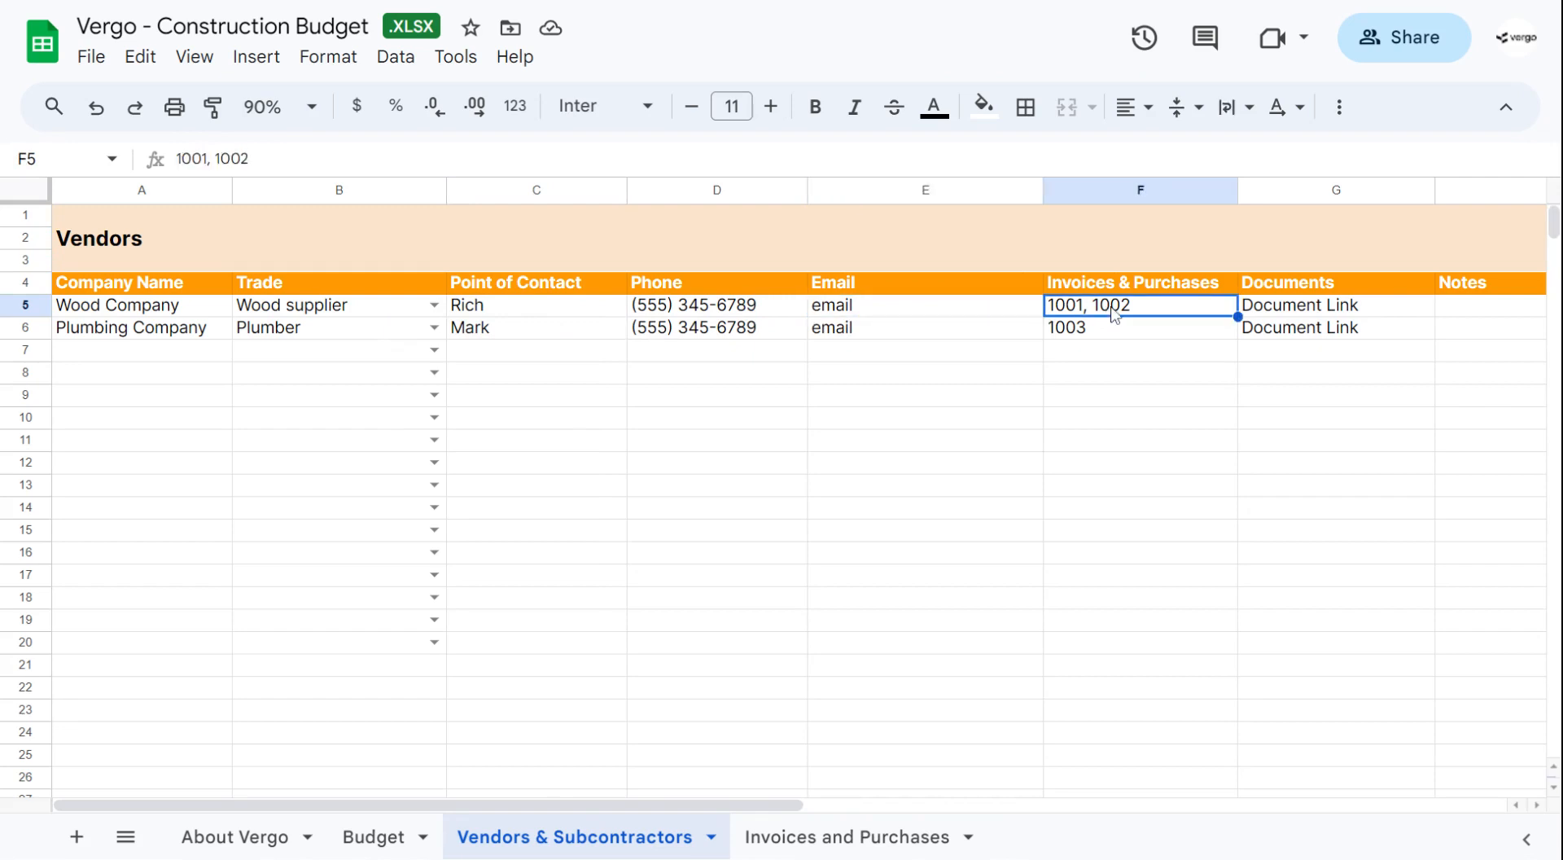
pyautogui.moveTo(371, 379)
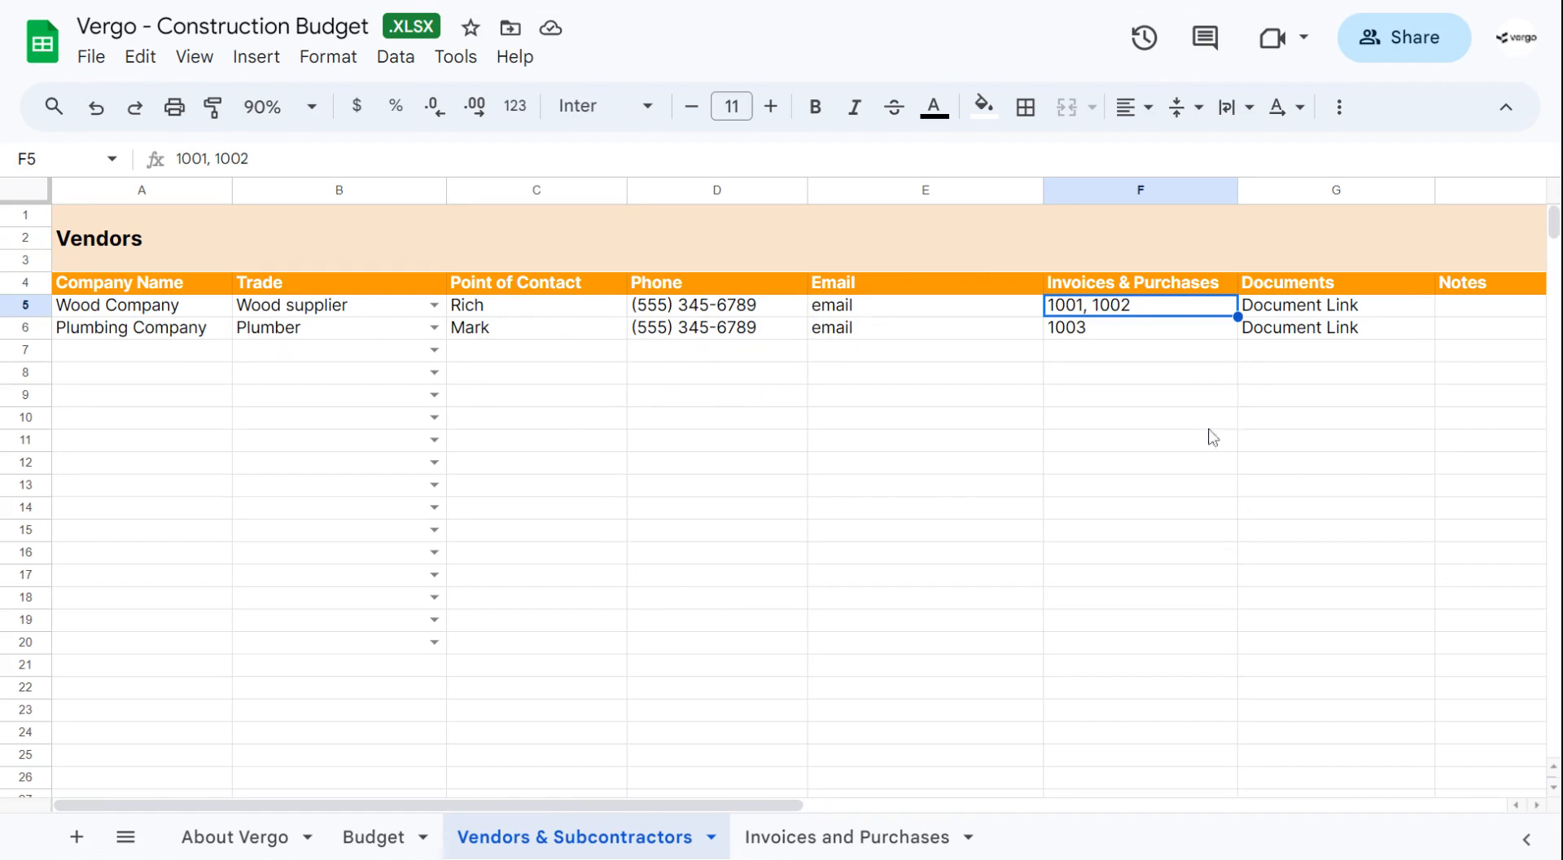
pyautogui.moveTo(855, 837)
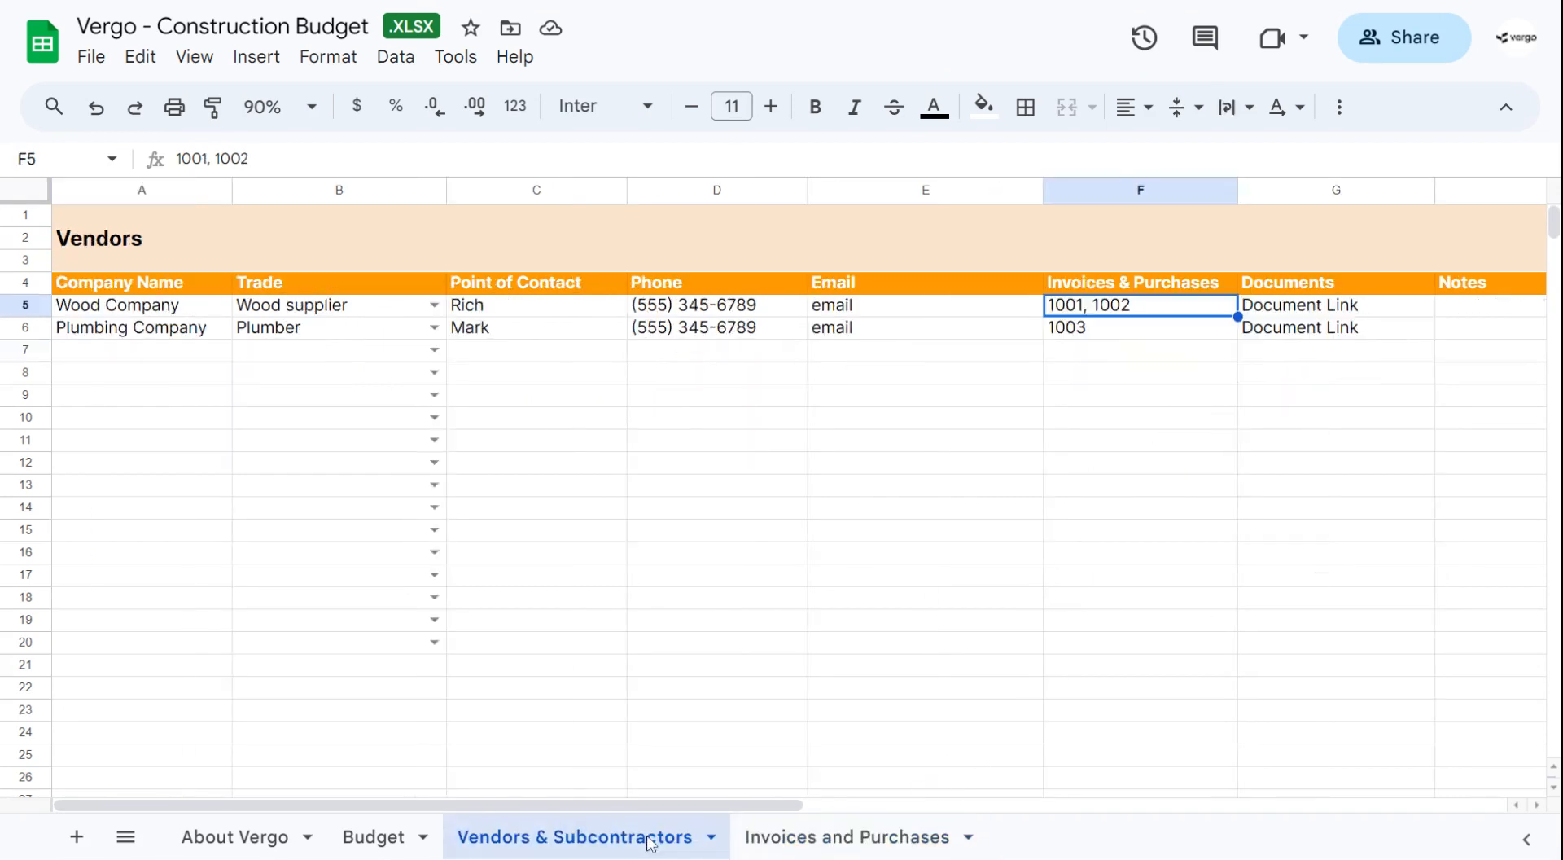
pyautogui.hscroll(3)
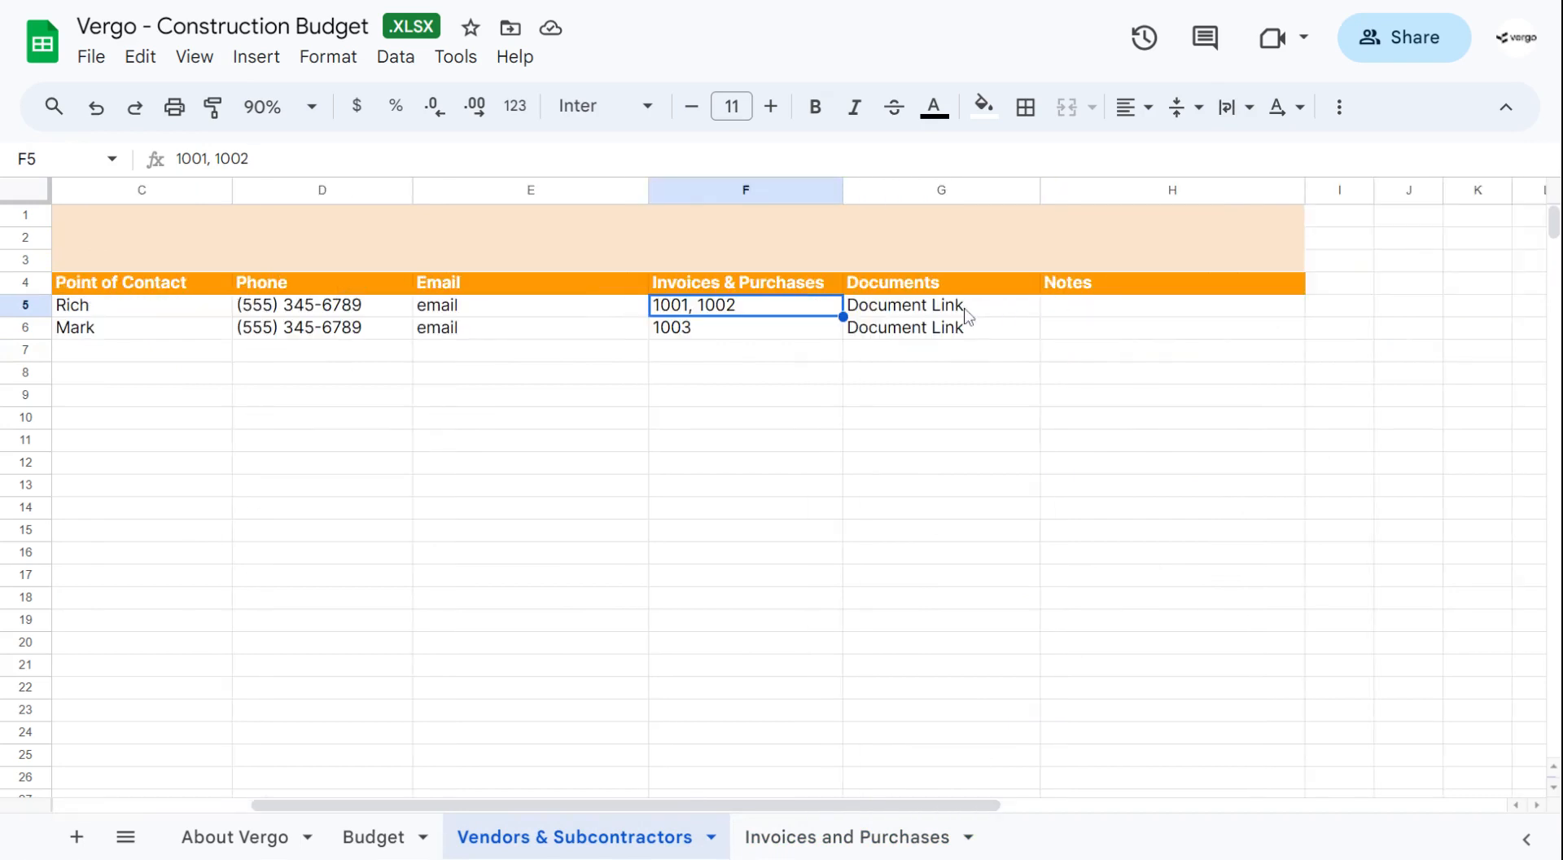
pyautogui.click(940, 305)
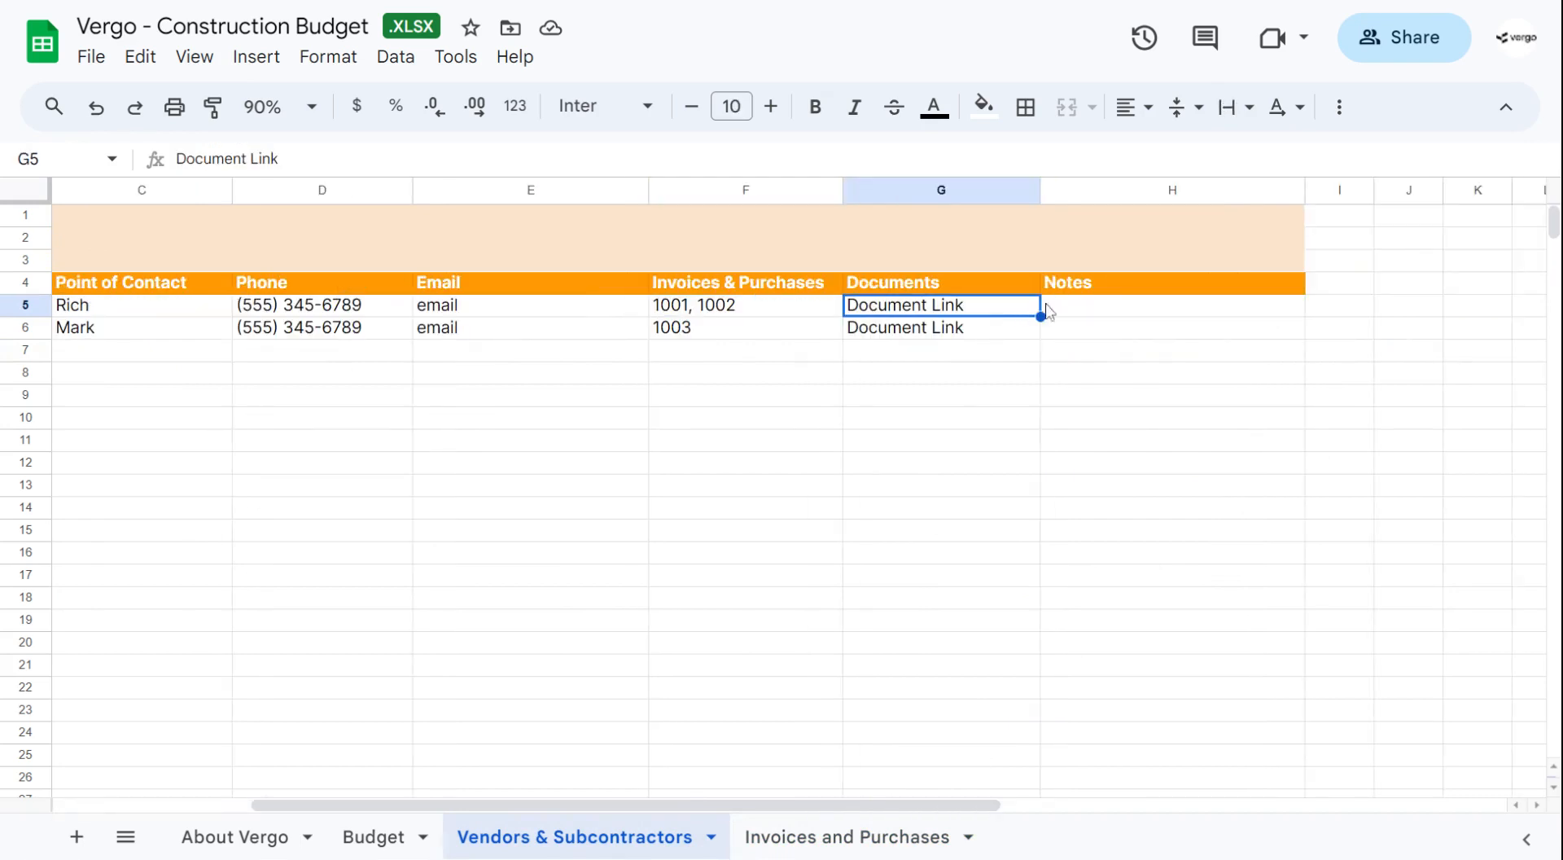
pyautogui.click(1171, 305)
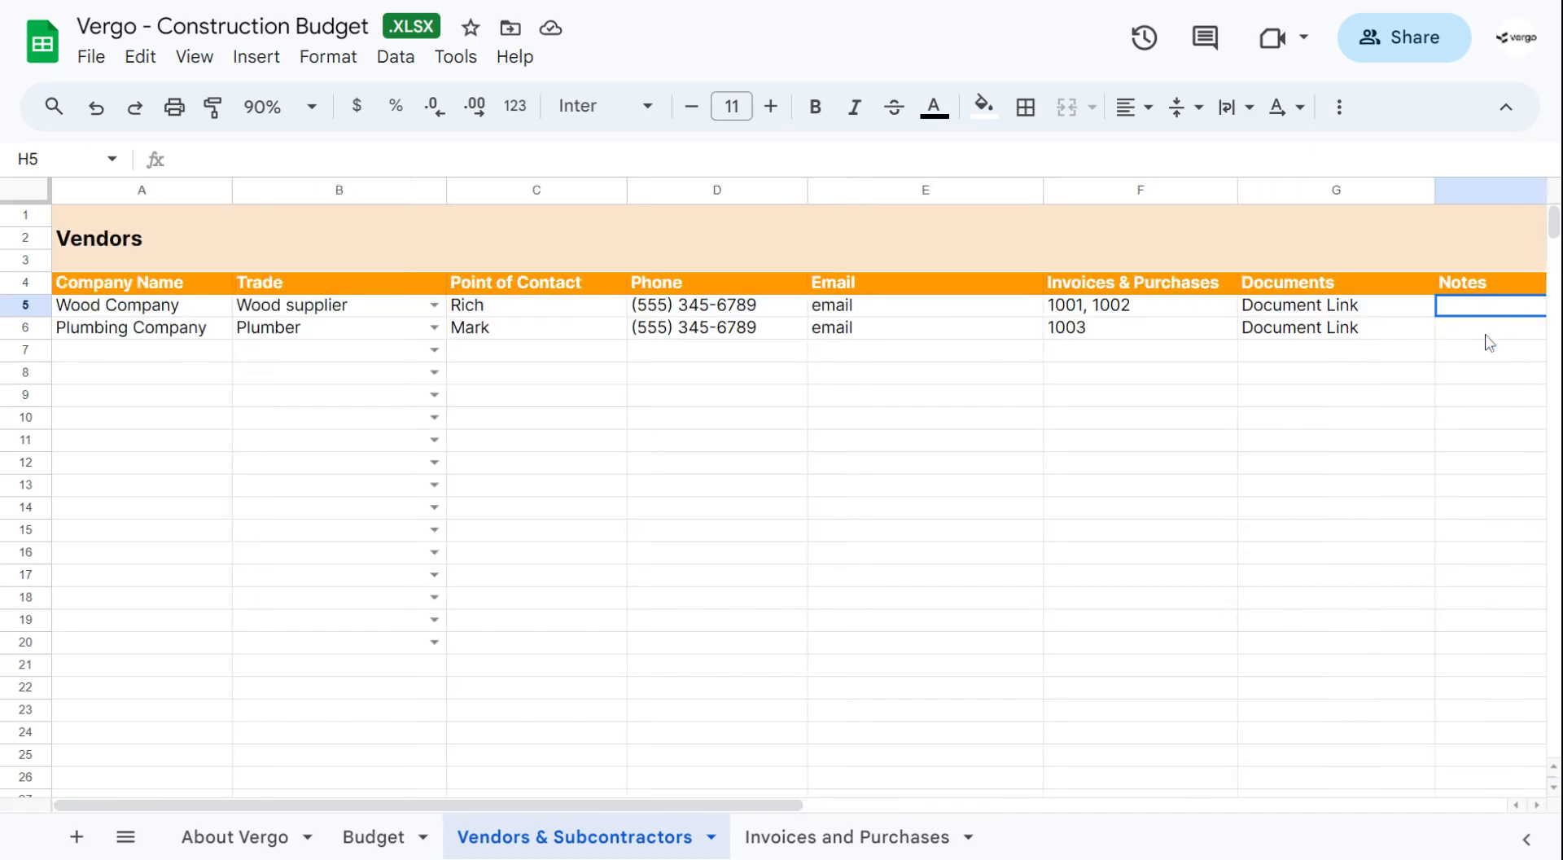
pyautogui.moveTo(900, 819)
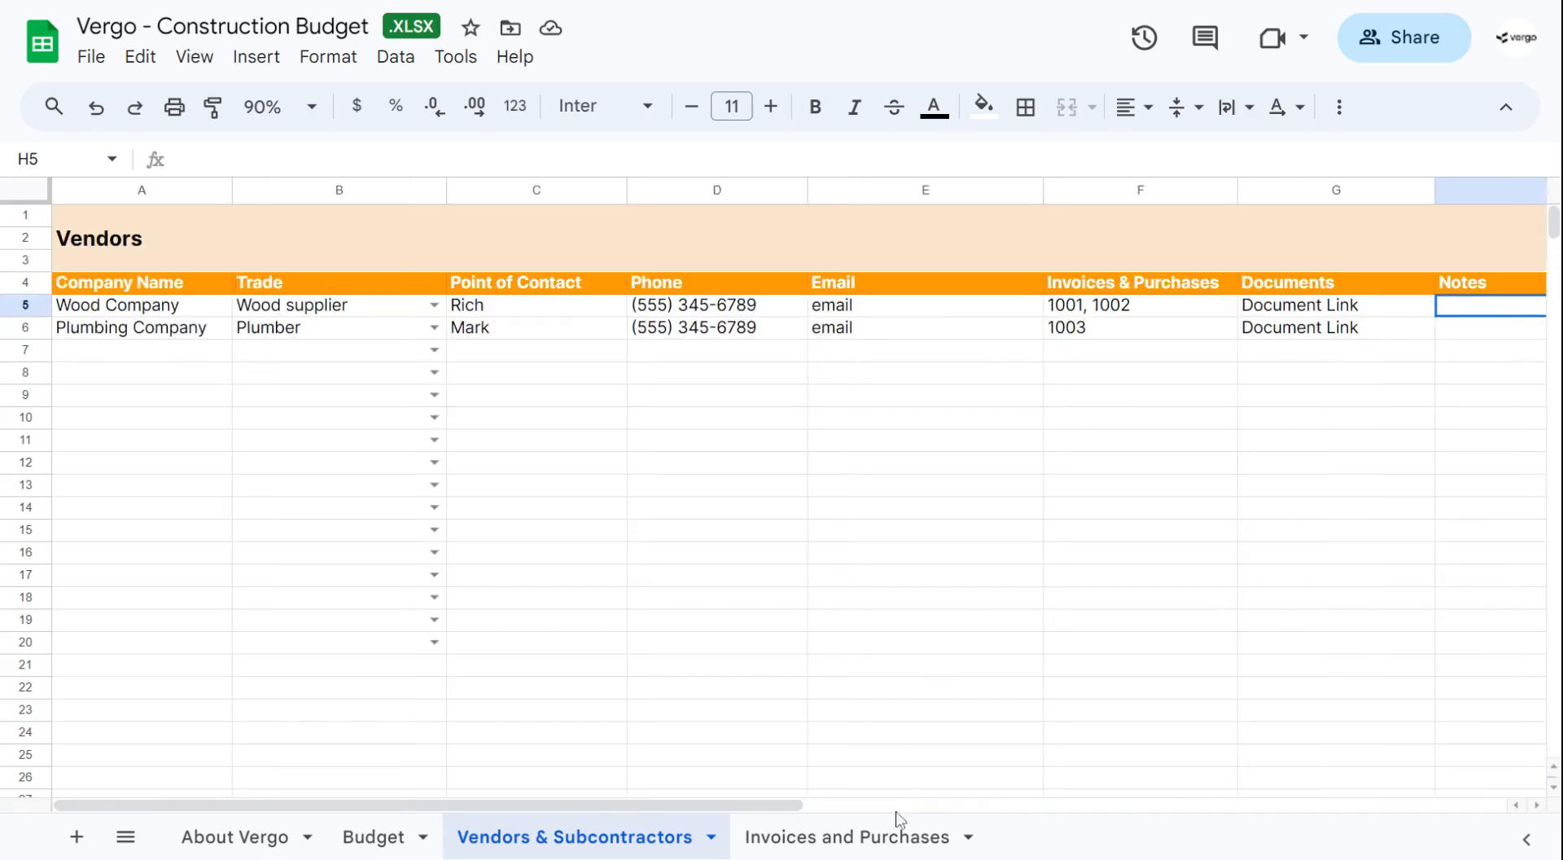
# Show the Invoices and Purchases sheet and select invoice numbers 1001 to 1016
pyautogui.click(841, 835)
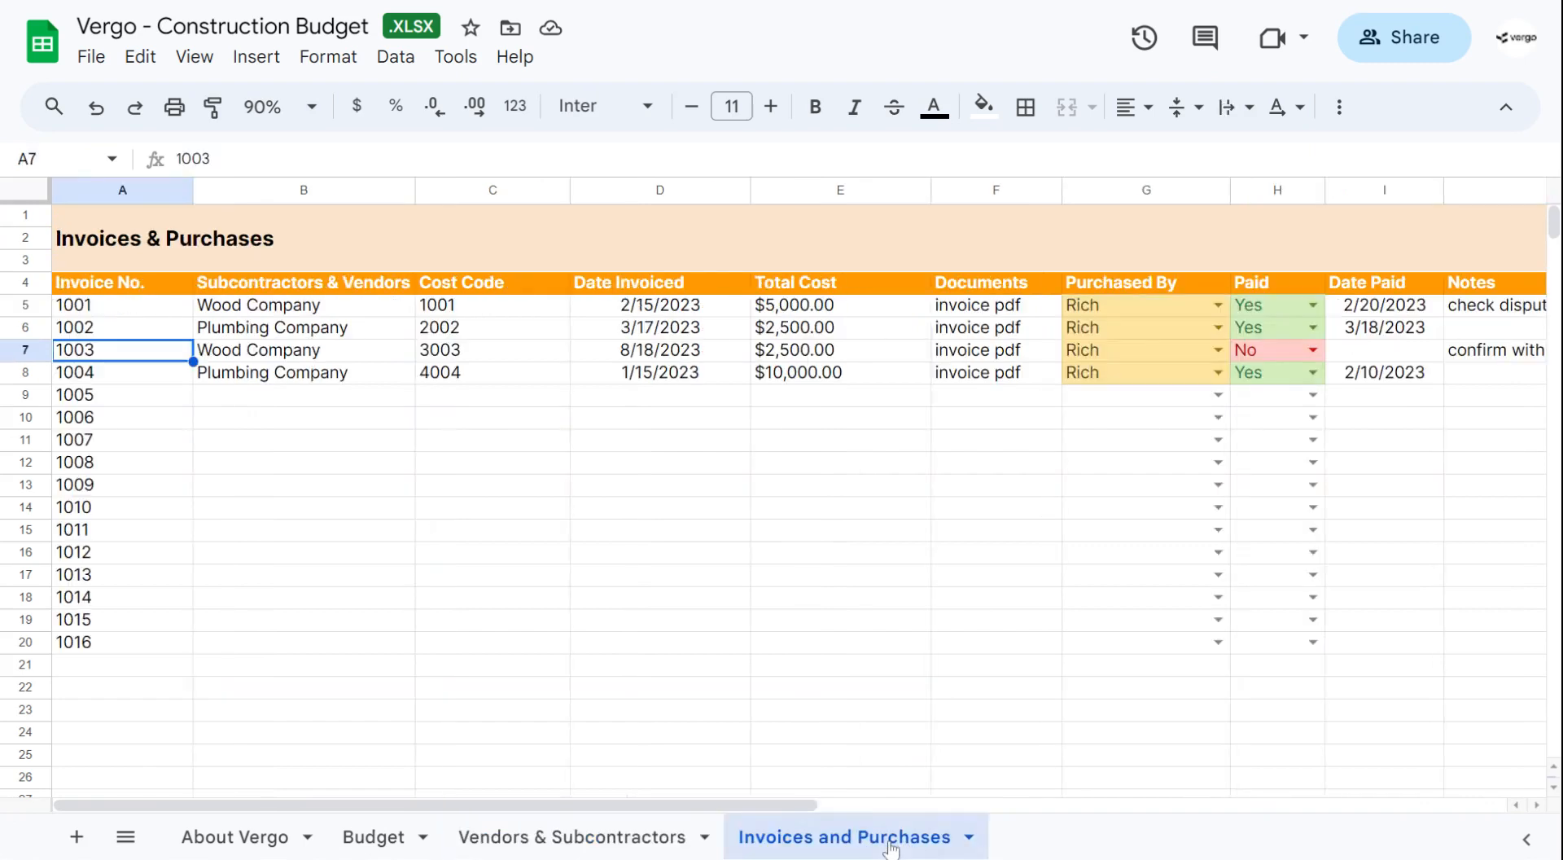
pyautogui.moveTo(158, 312)
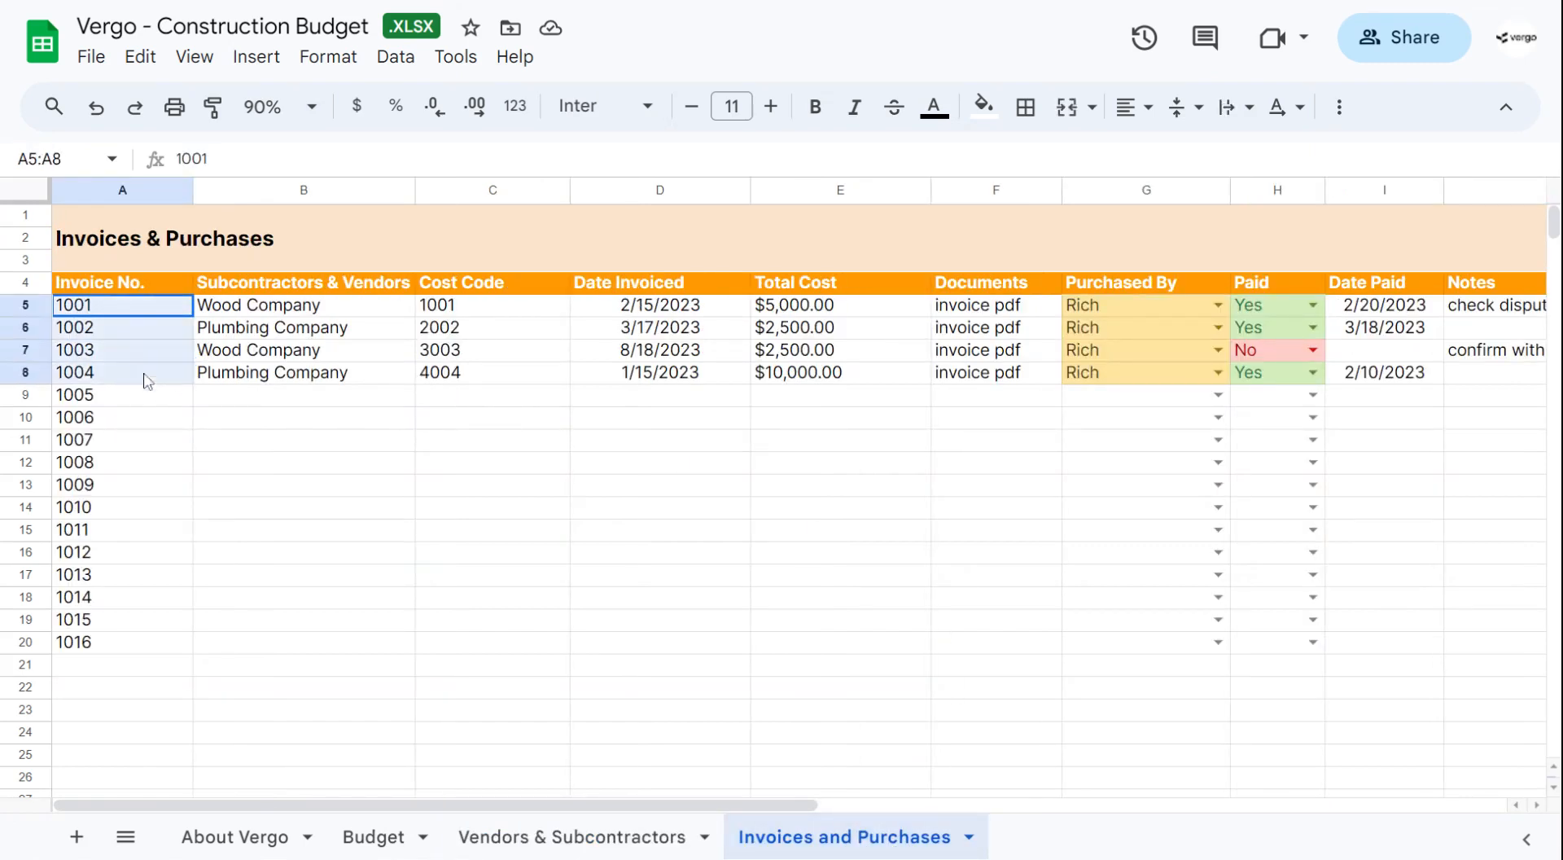
pyautogui.moveTo(122, 305); pyautogui.dragTo(122, 641)
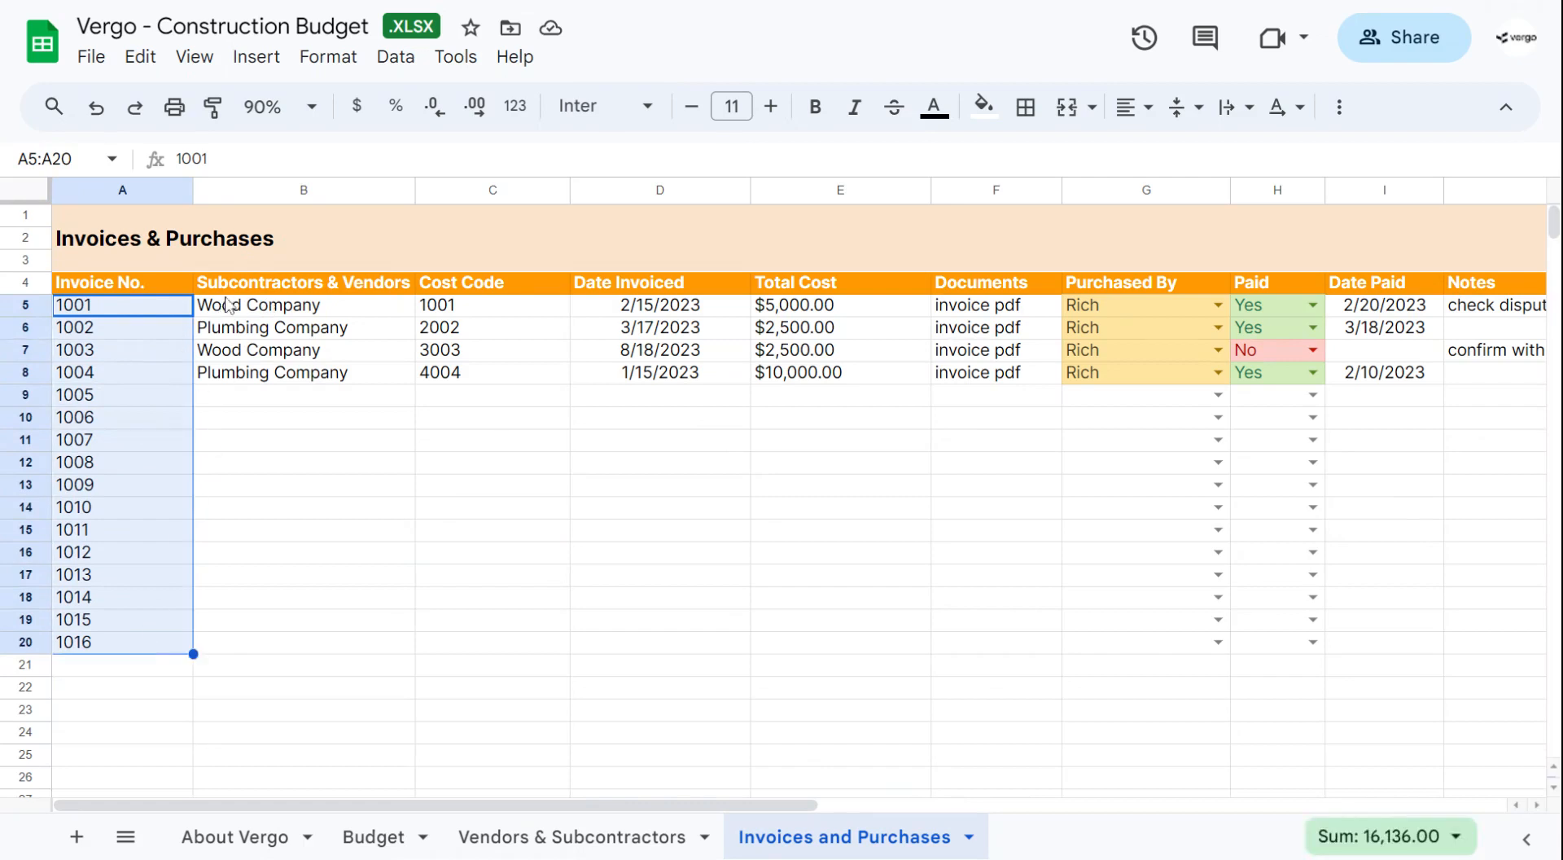
pyautogui.click(122, 304)
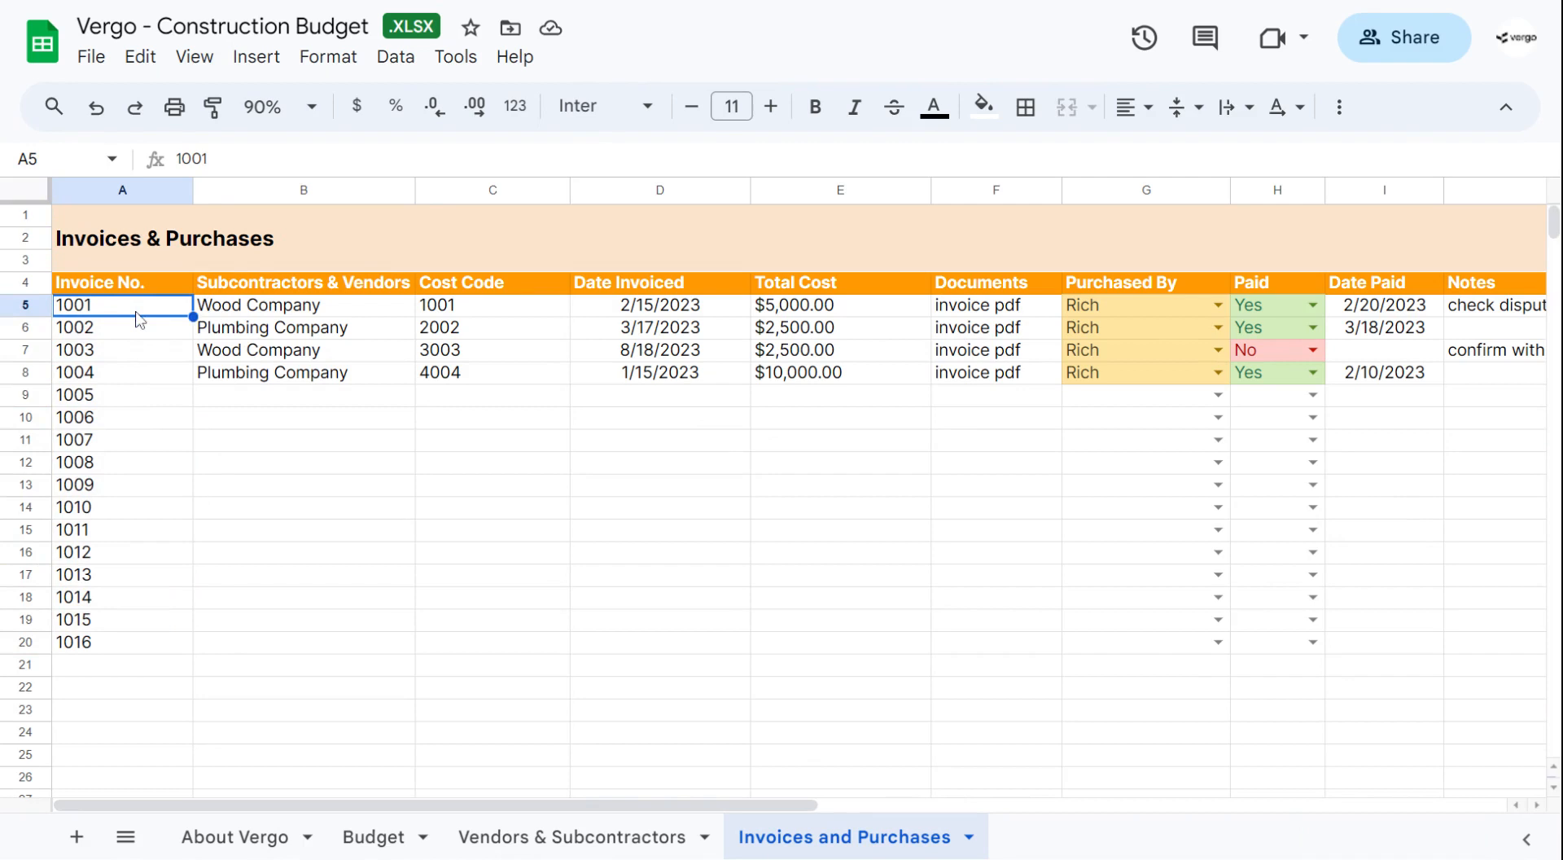
pyautogui.moveTo(357, 315)
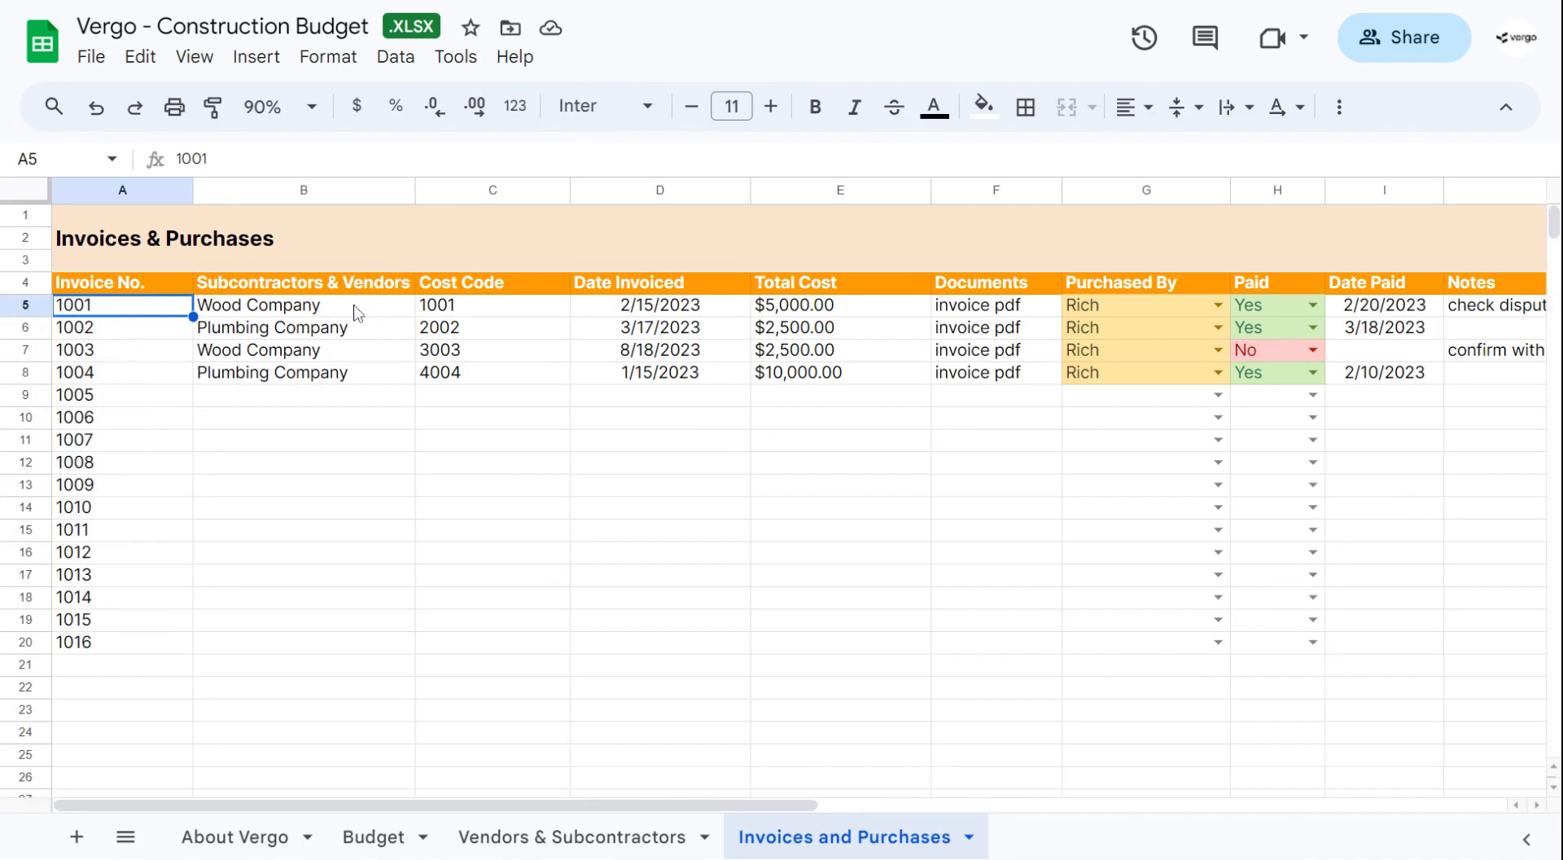
# Review invoice 1001's vendor, 2/15/2023 date, $5,000.00 total and pdf document without edits
pyautogui.click(303, 305)
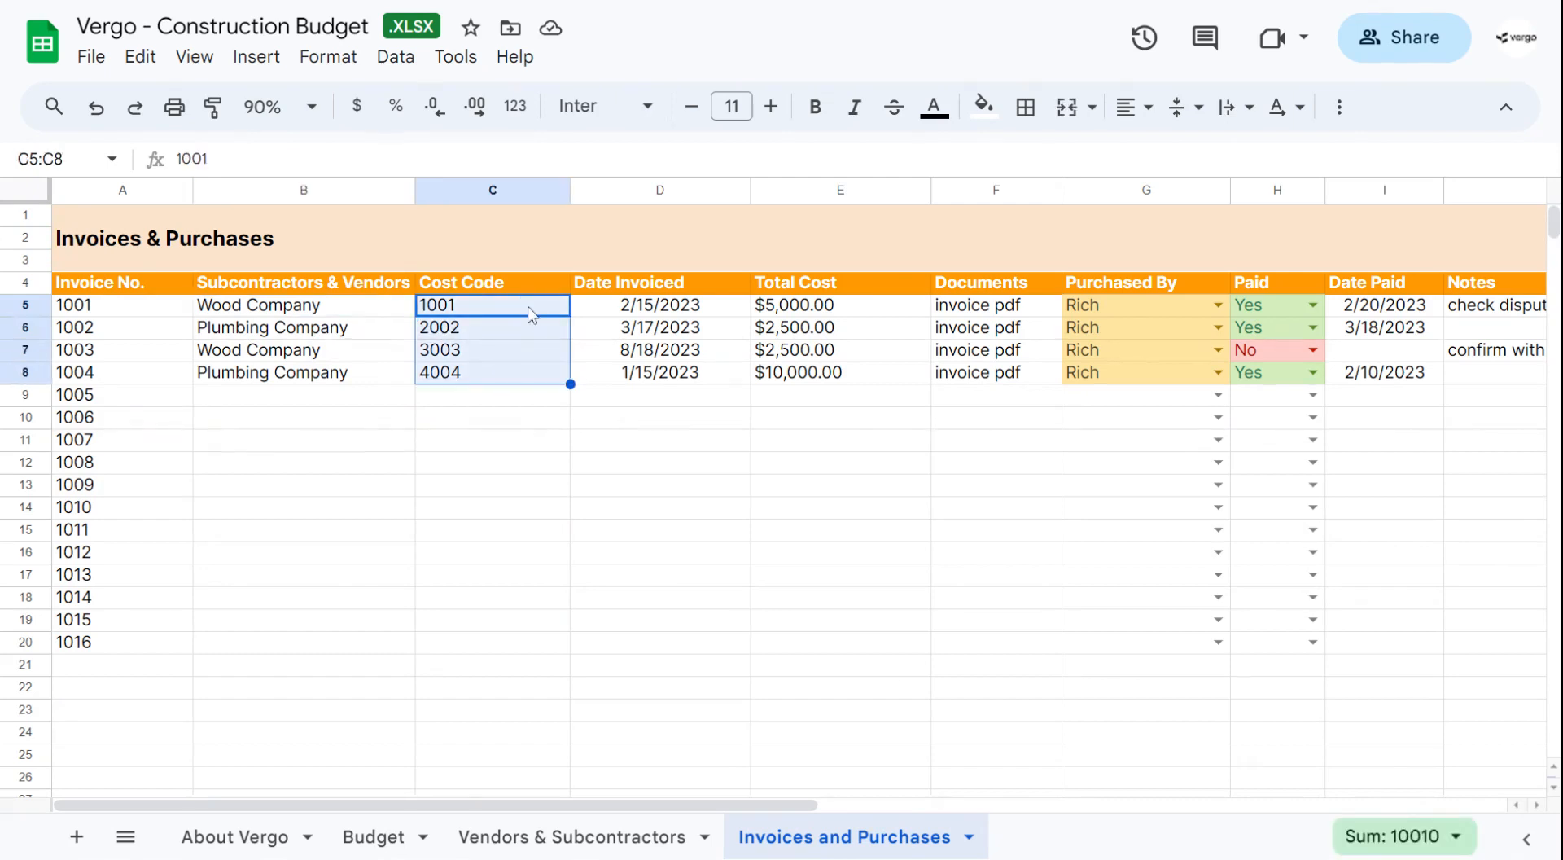
pyautogui.click(659, 305)
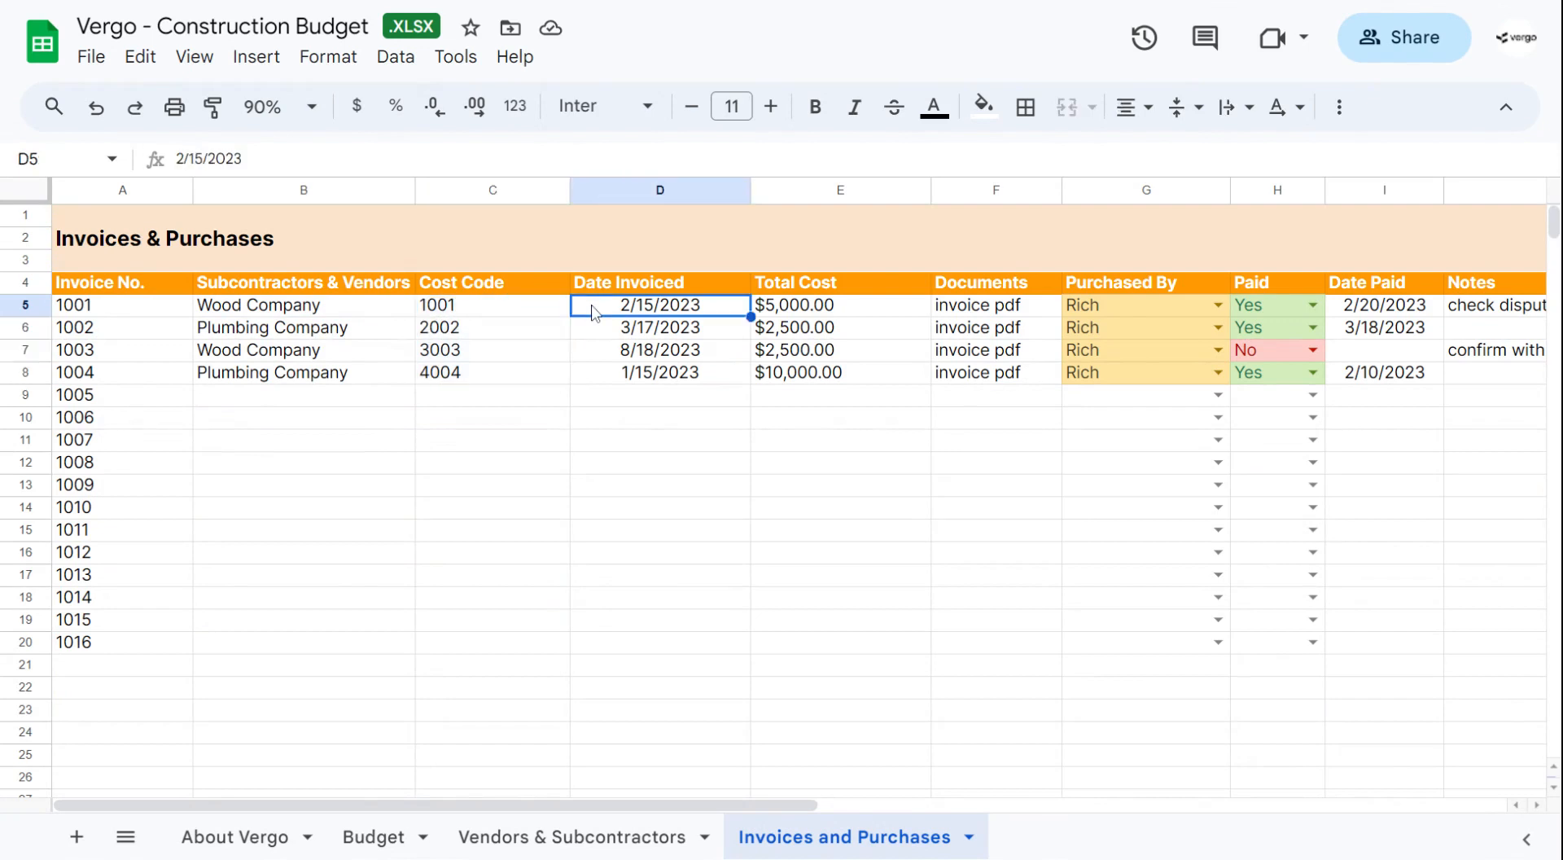
pyautogui.moveTo(808, 308)
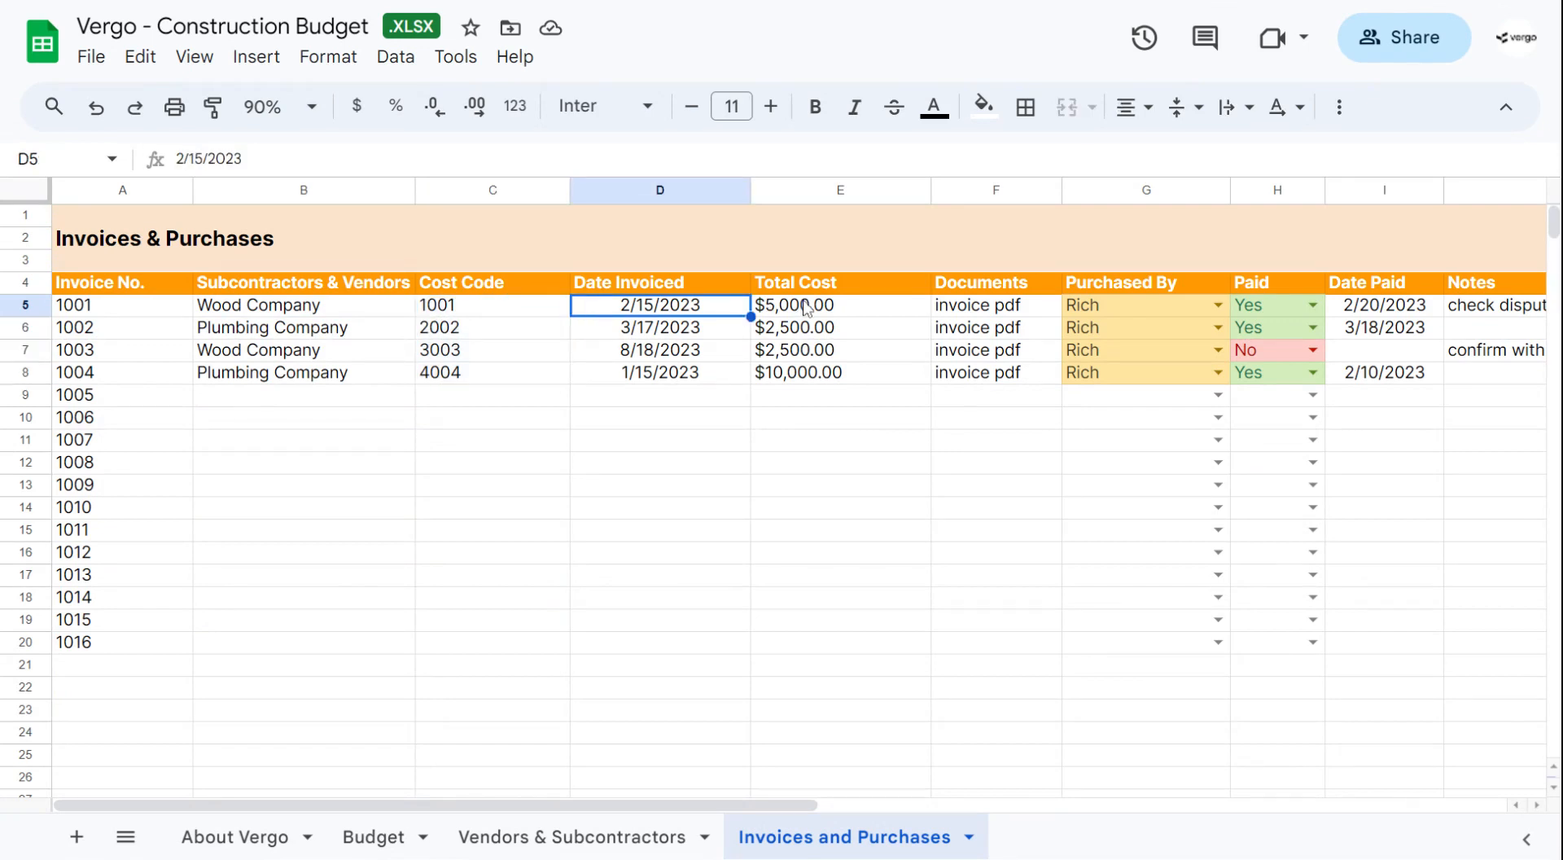
pyautogui.click(841, 305)
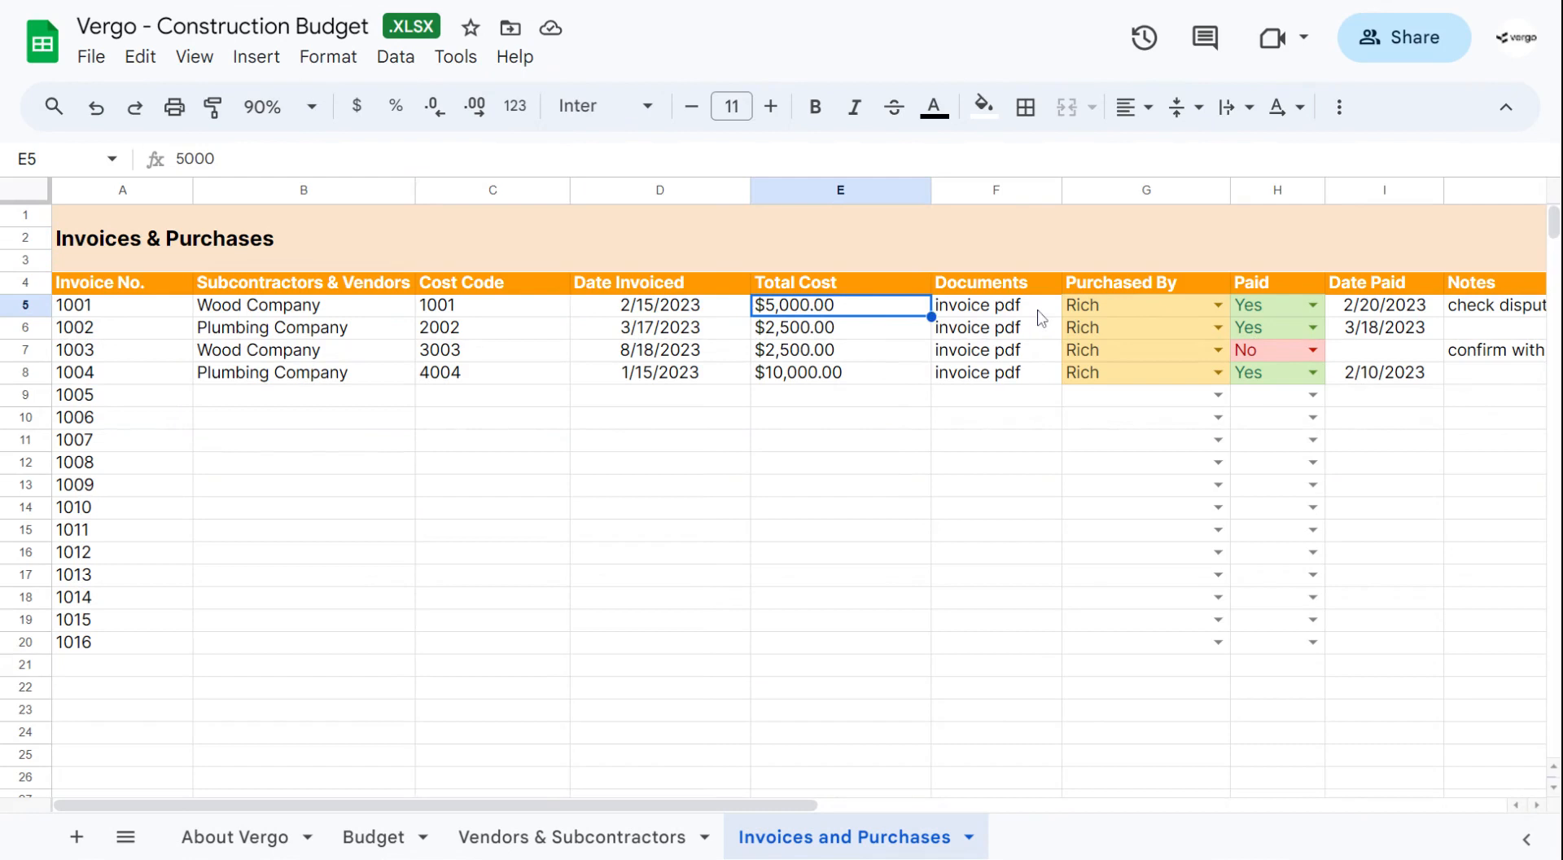
pyautogui.click(995, 305)
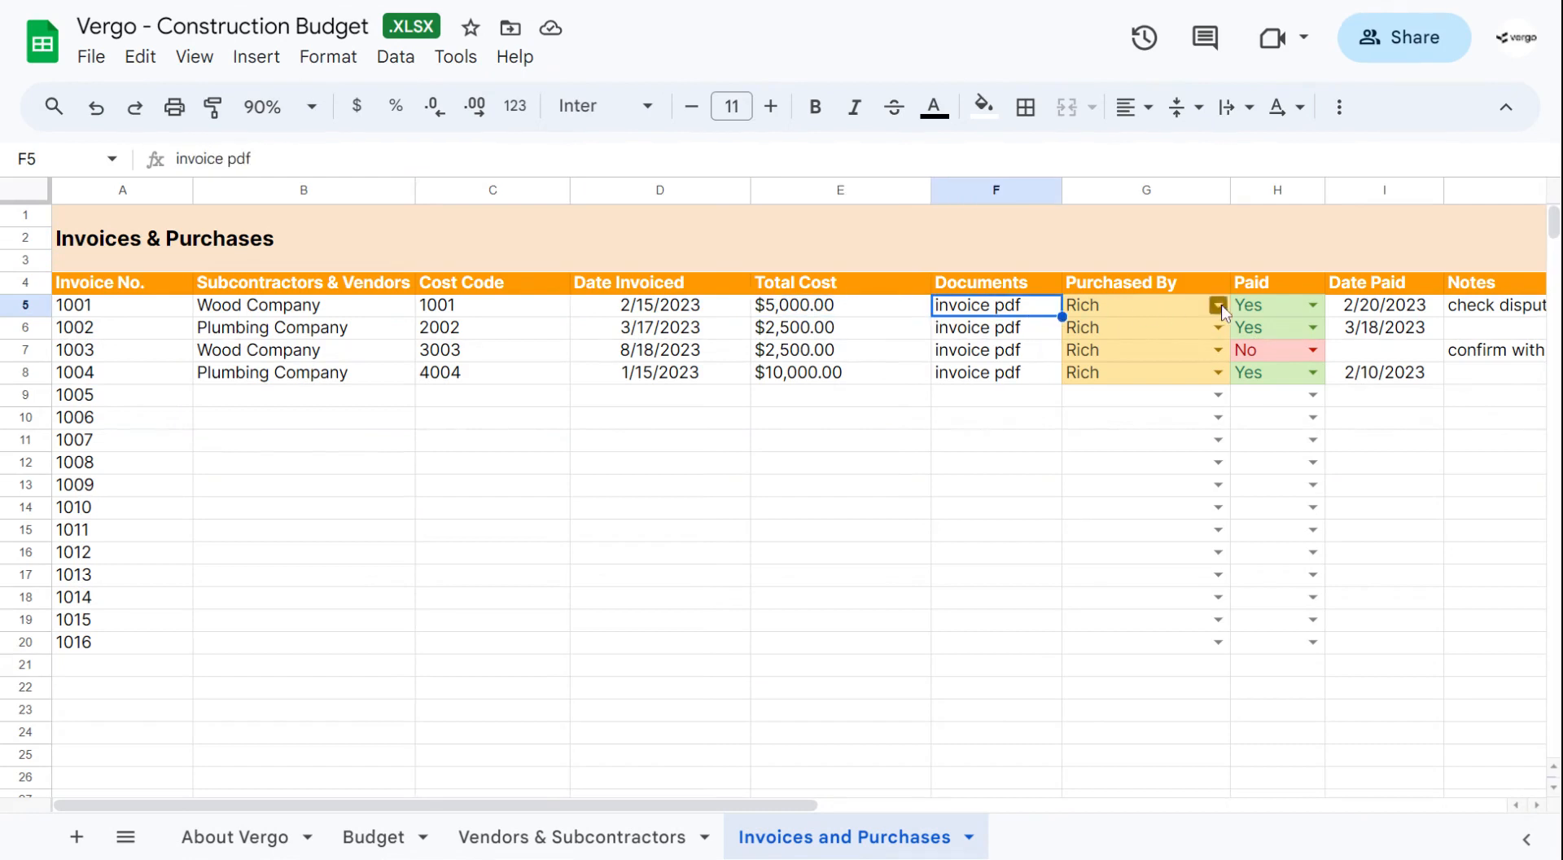
pyautogui.click(1217, 304)
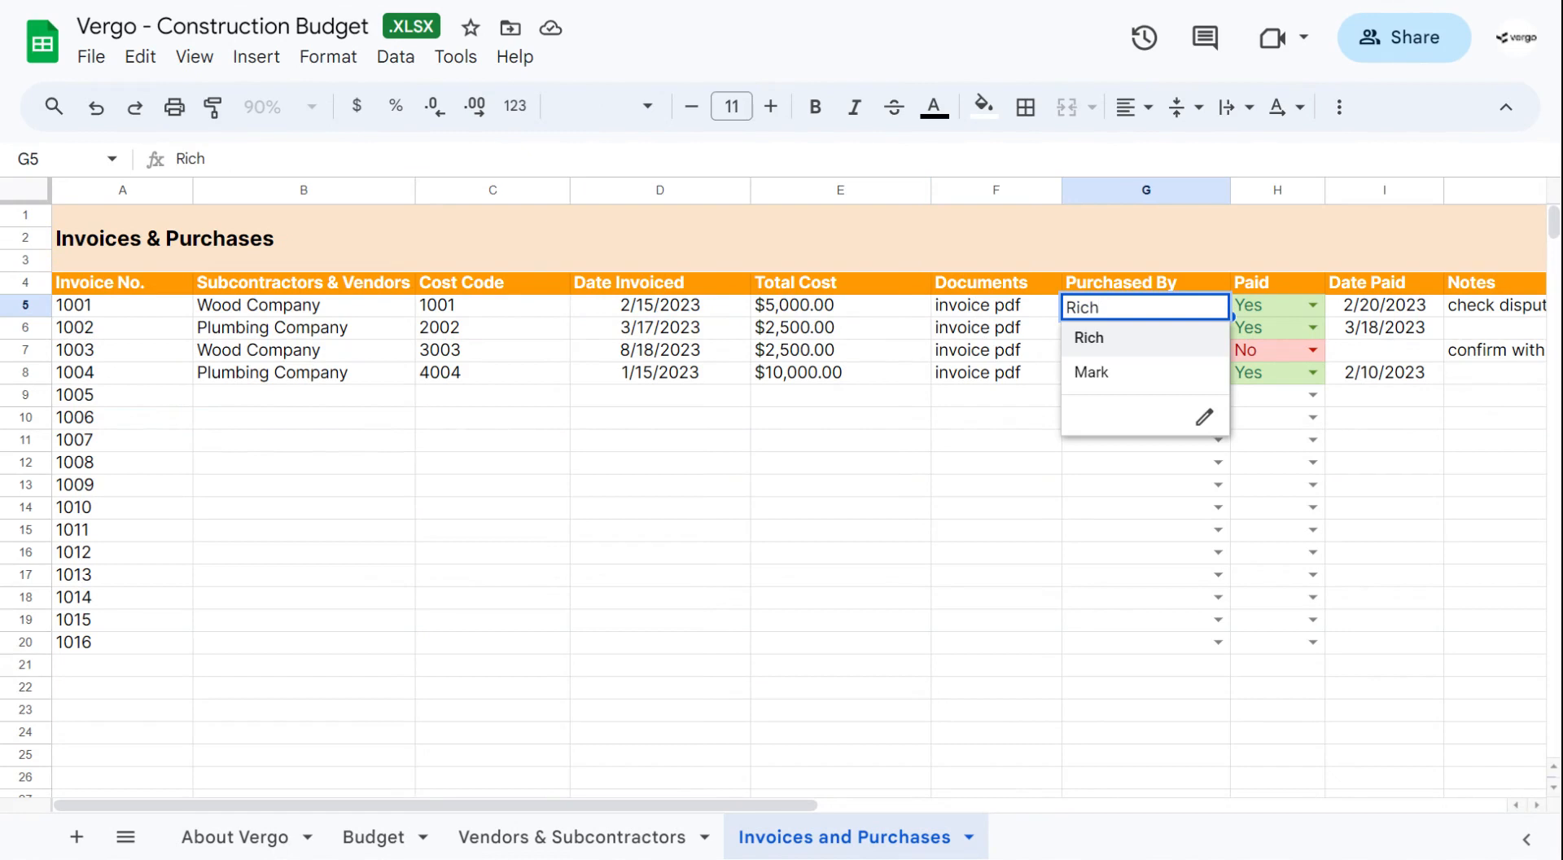
pyautogui.moveTo(1203, 417)
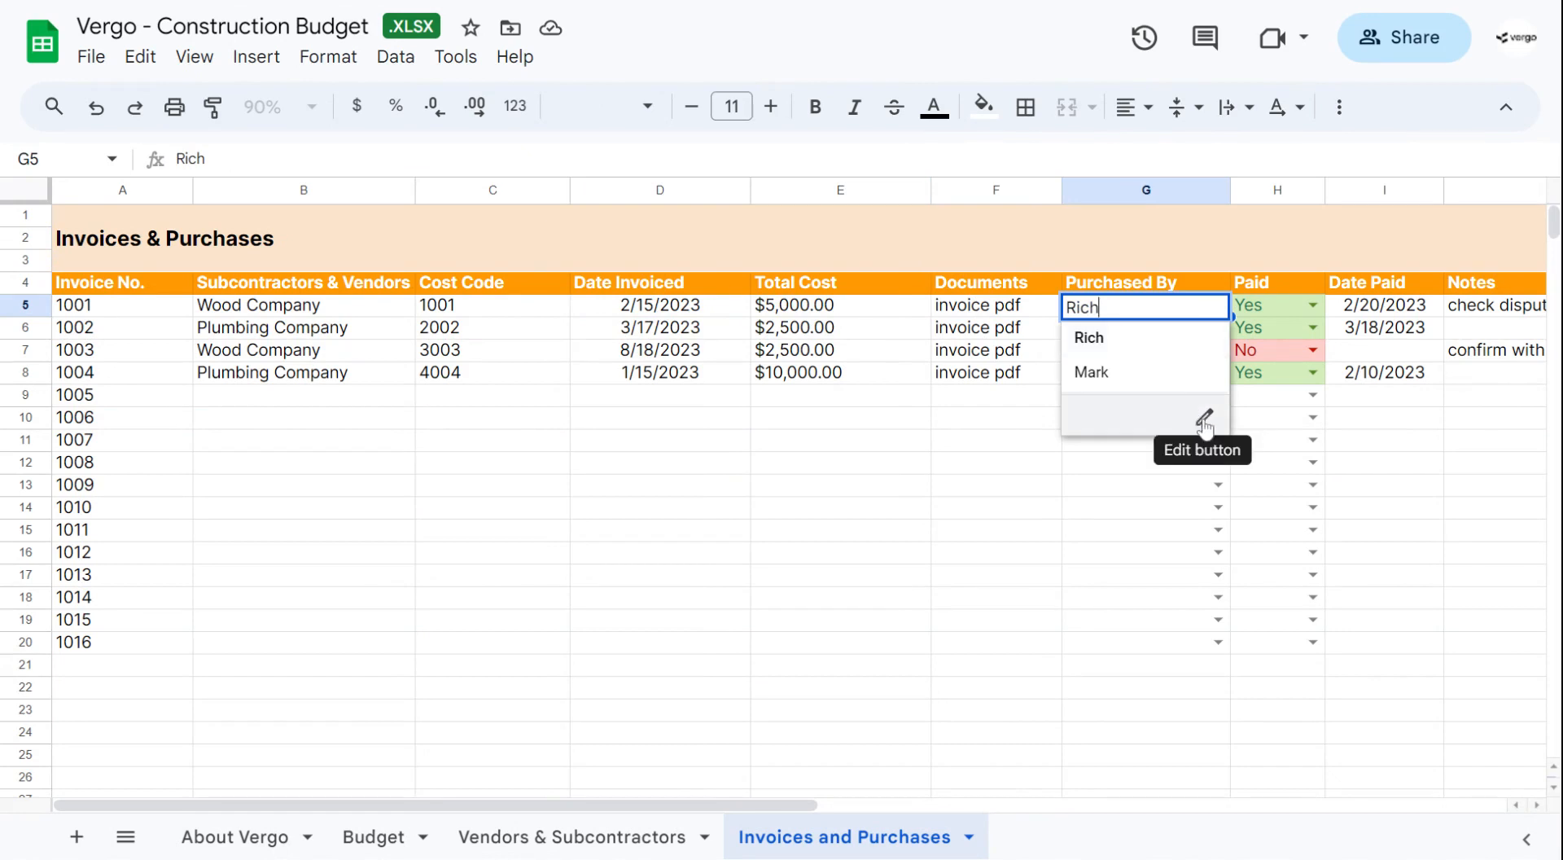
pyautogui.click(1204, 416)
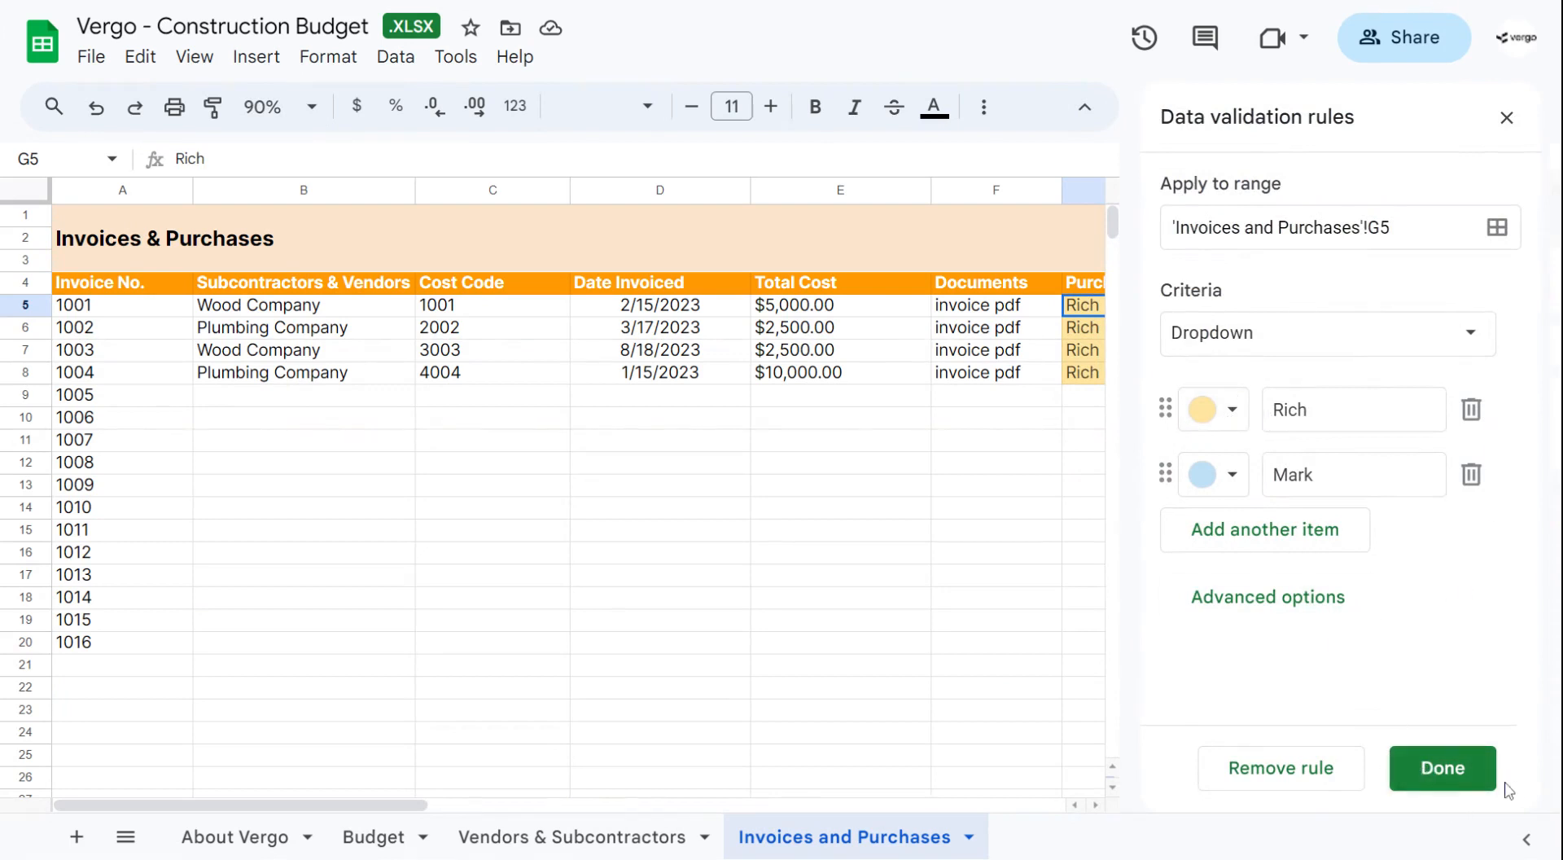
pyautogui.click(1441, 768)
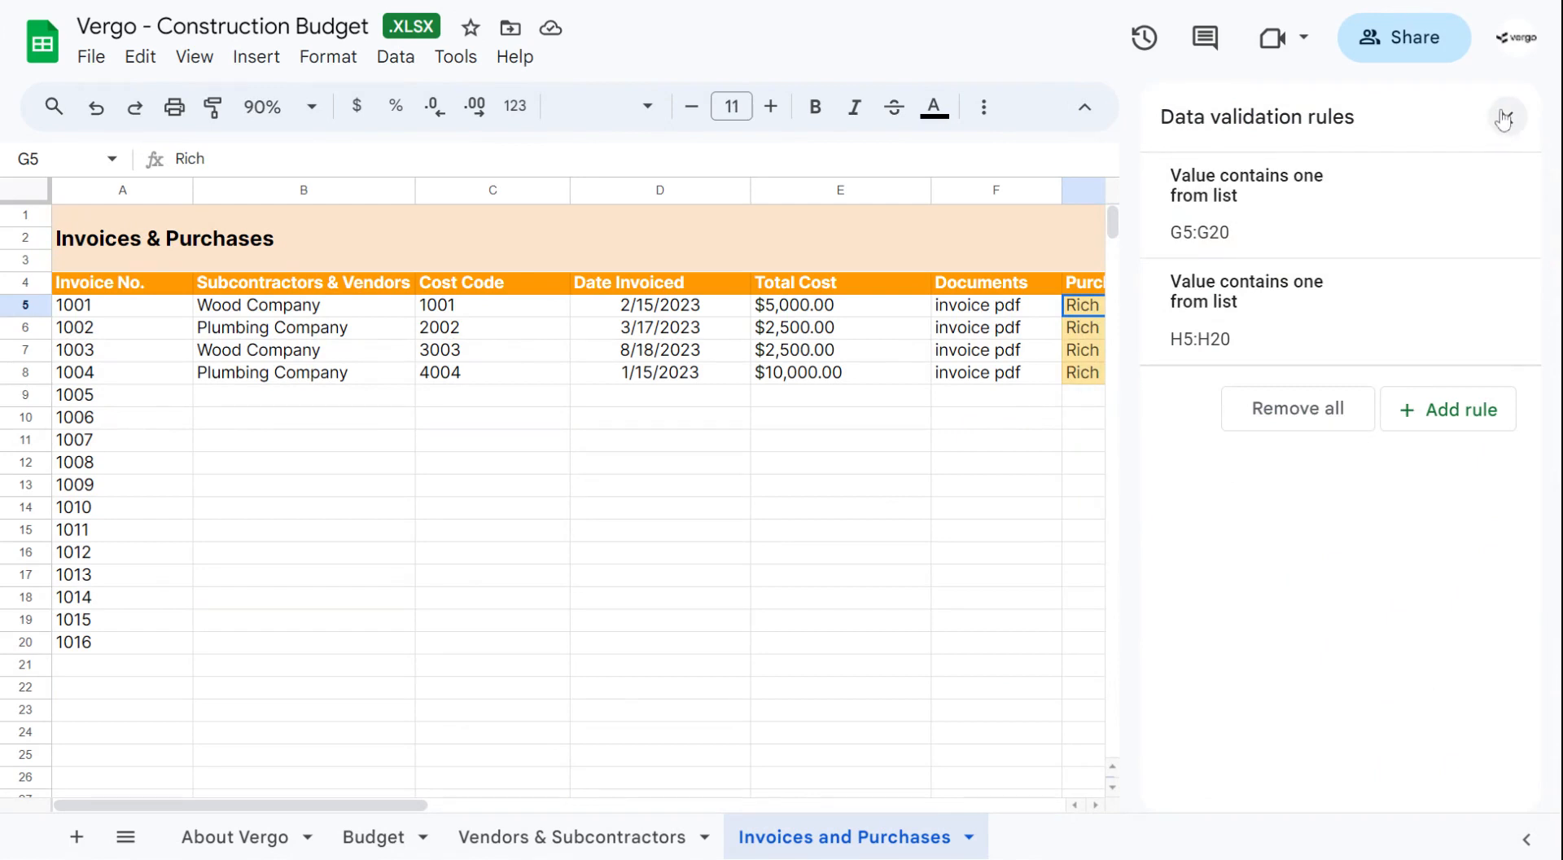
pyautogui.click(1505, 117)
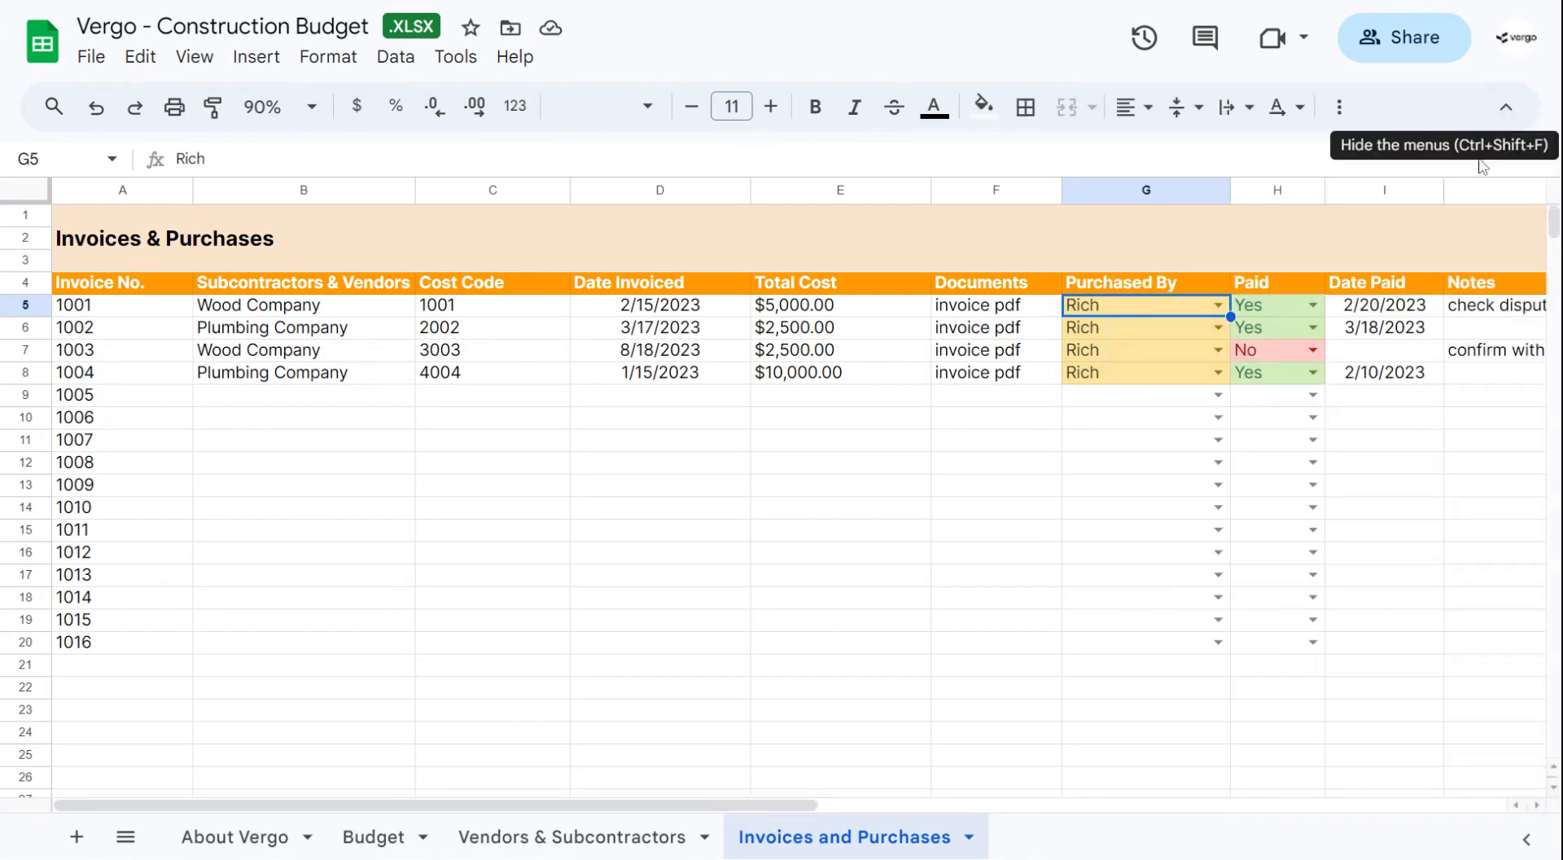
# Check invoice 1001's Paid option (left at Yes) and 2/20/2023 date paid, then return to the Budget sheet
pyautogui.hscroll(3)
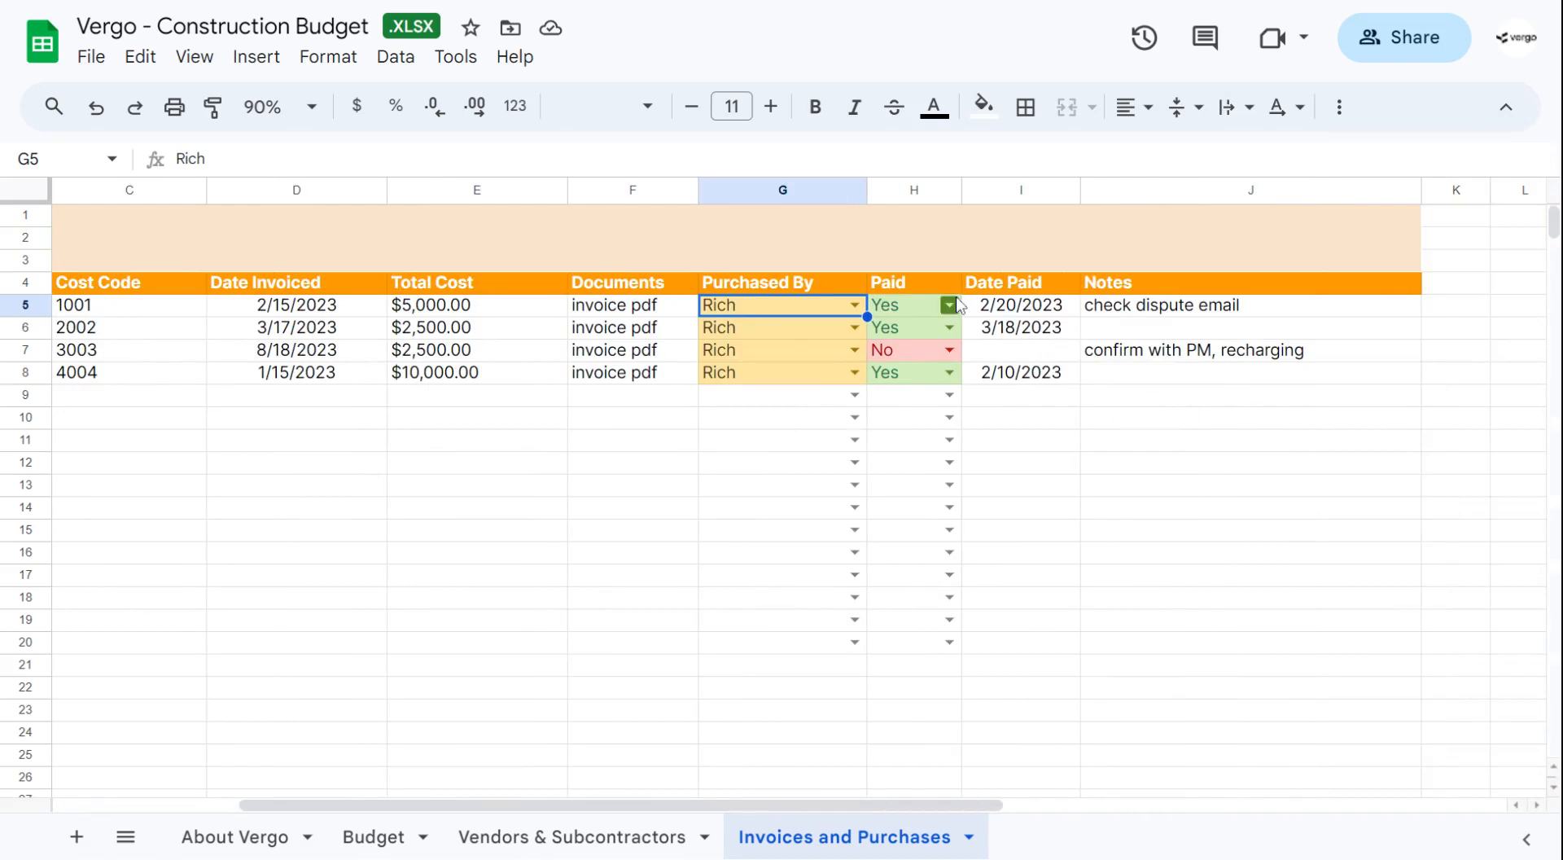
pyautogui.click(948, 304)
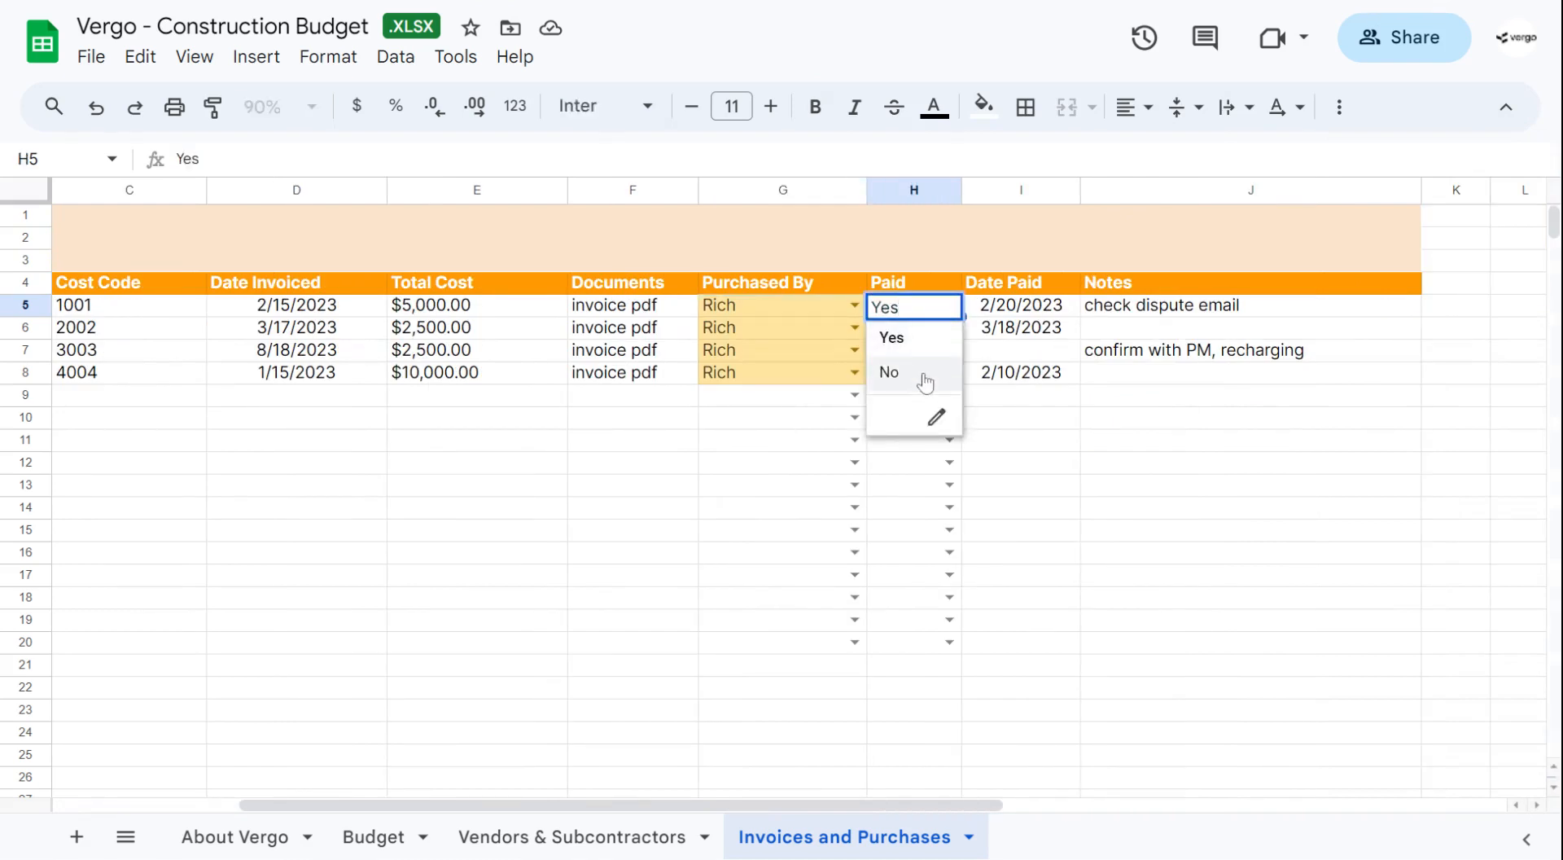
pyautogui.moveTo(935, 417)
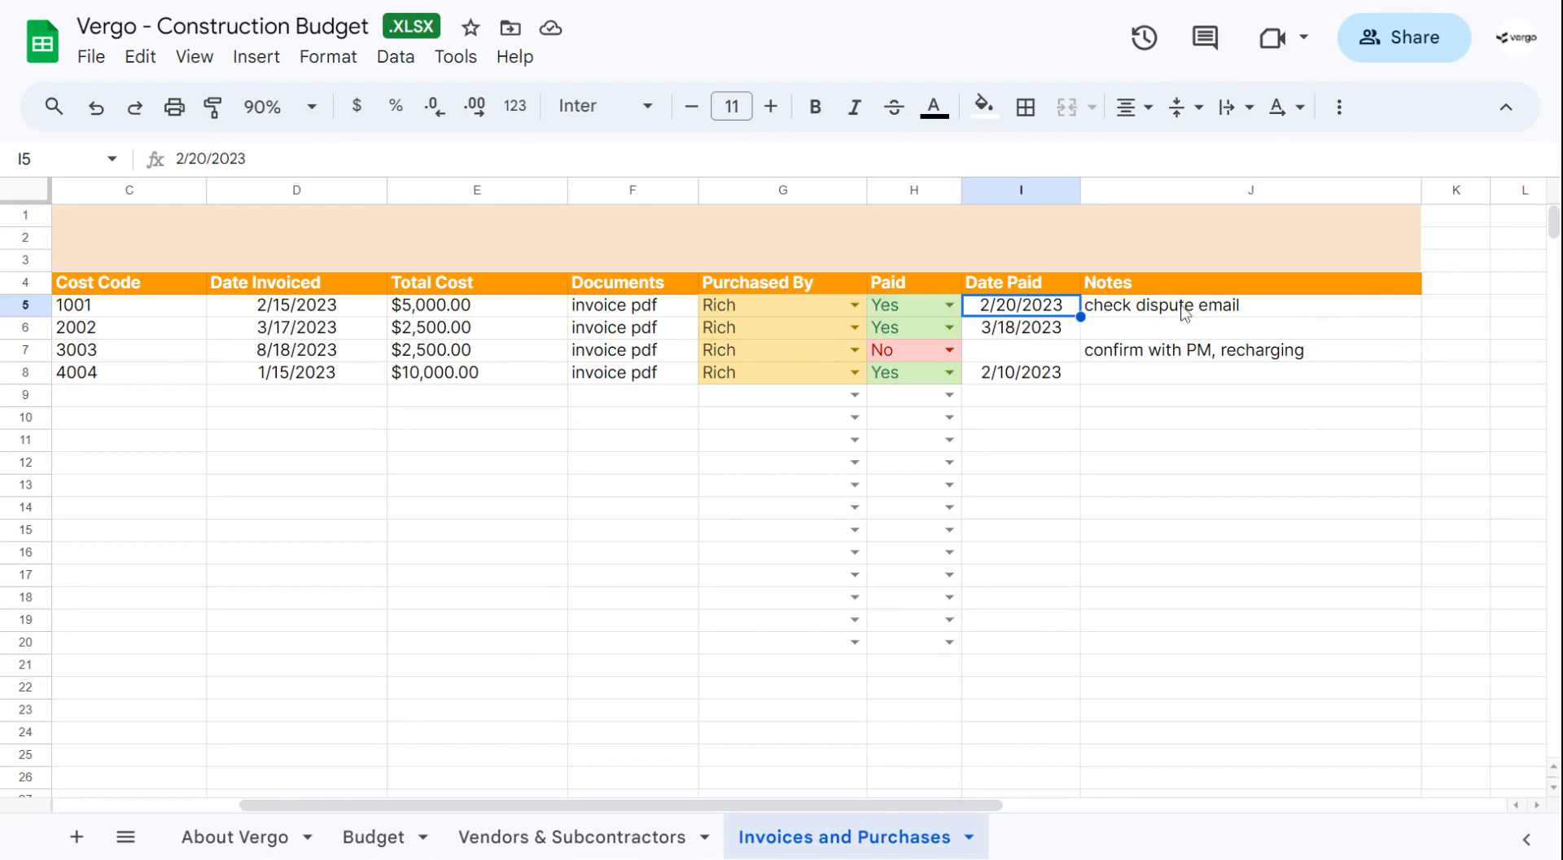
pyautogui.click(1250, 304)
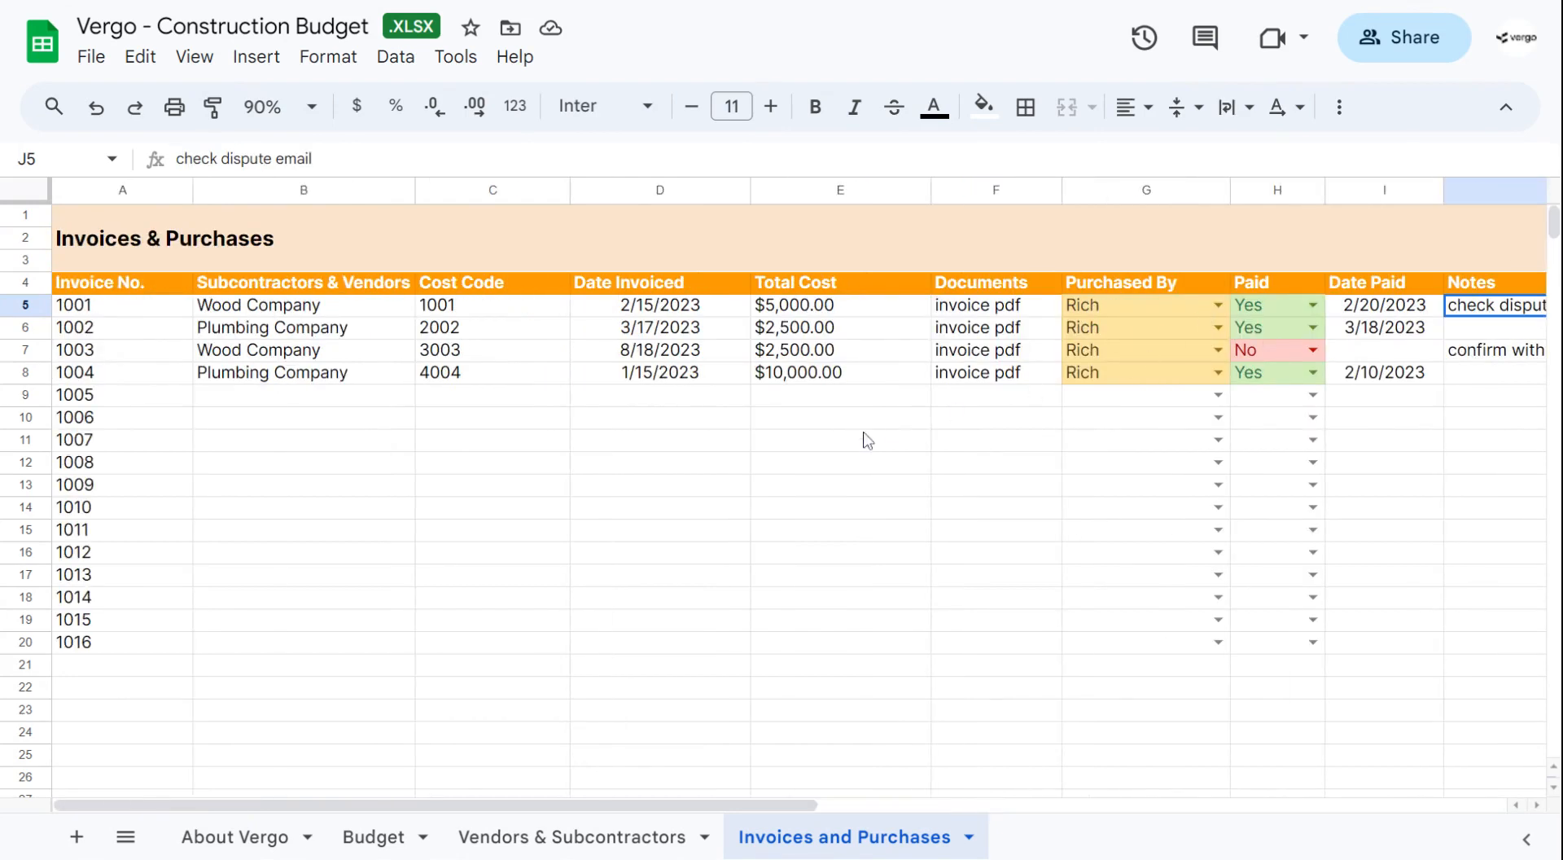
pyautogui.click(572, 835)
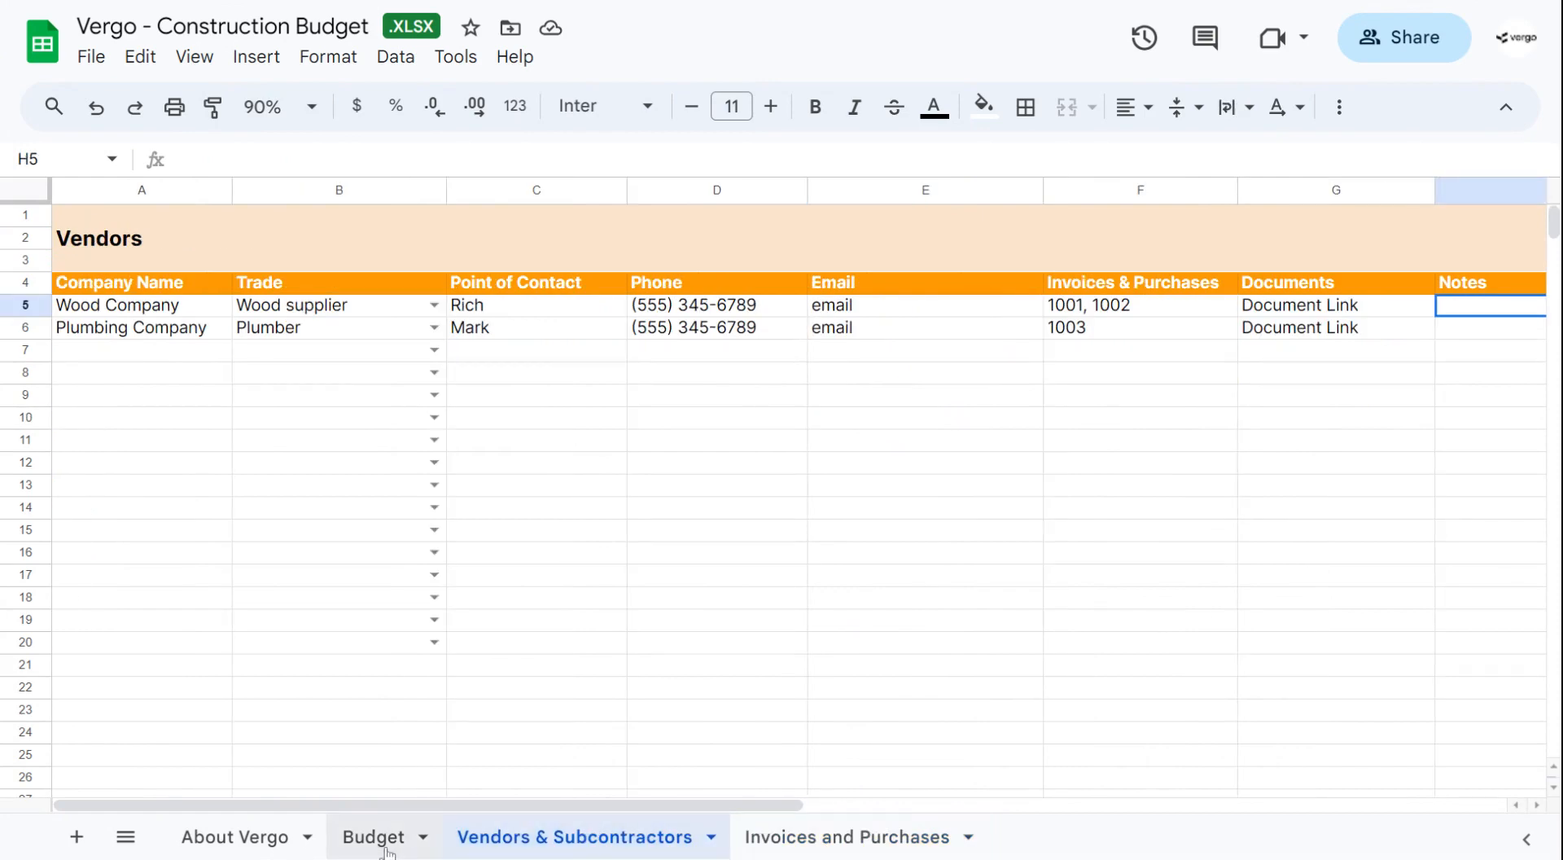
pyautogui.click(375, 835)
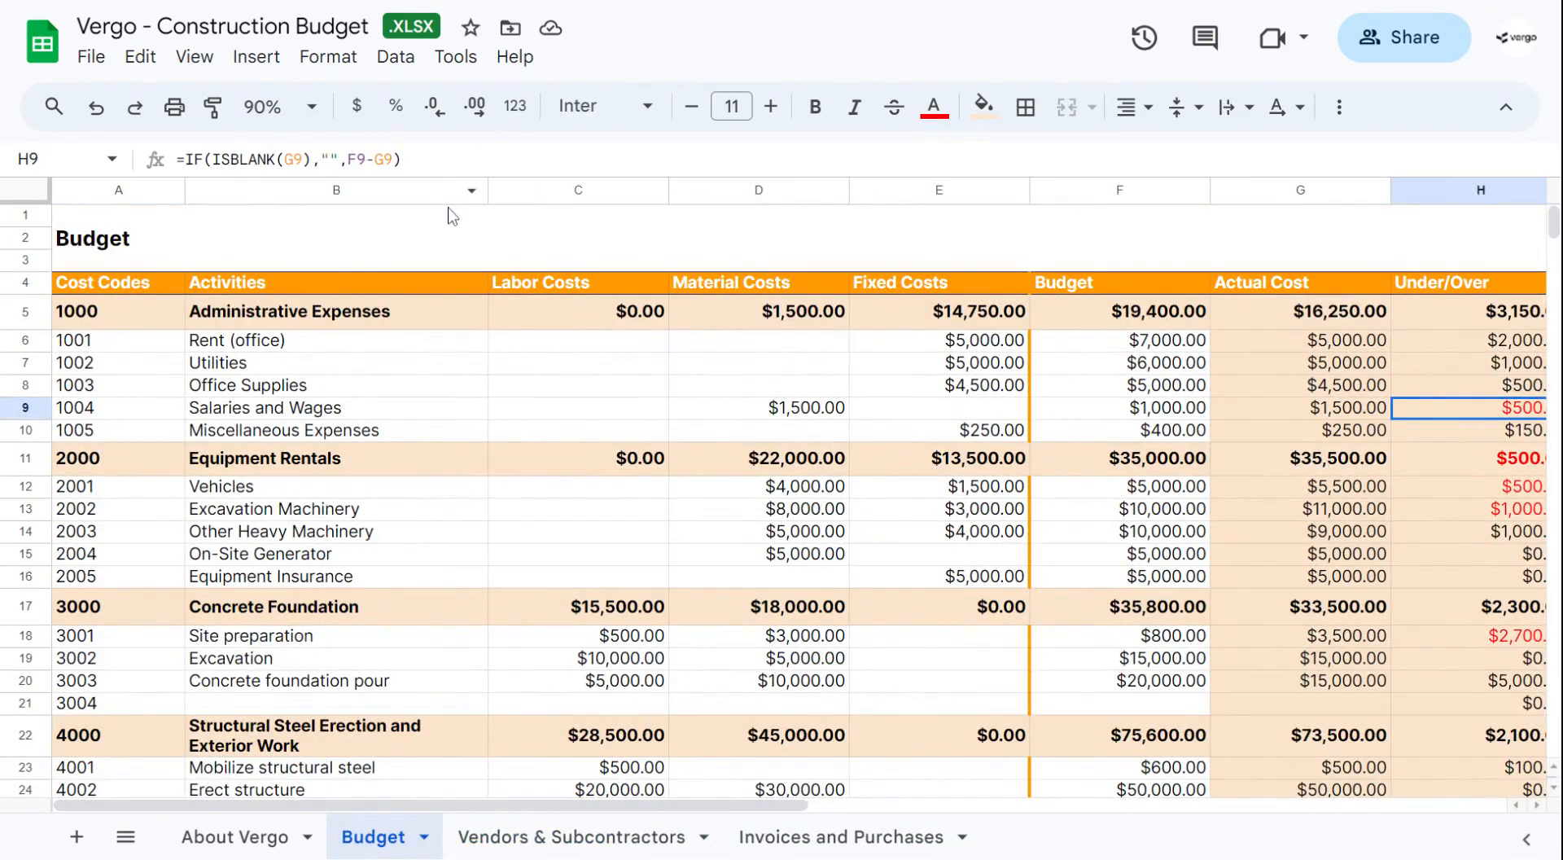